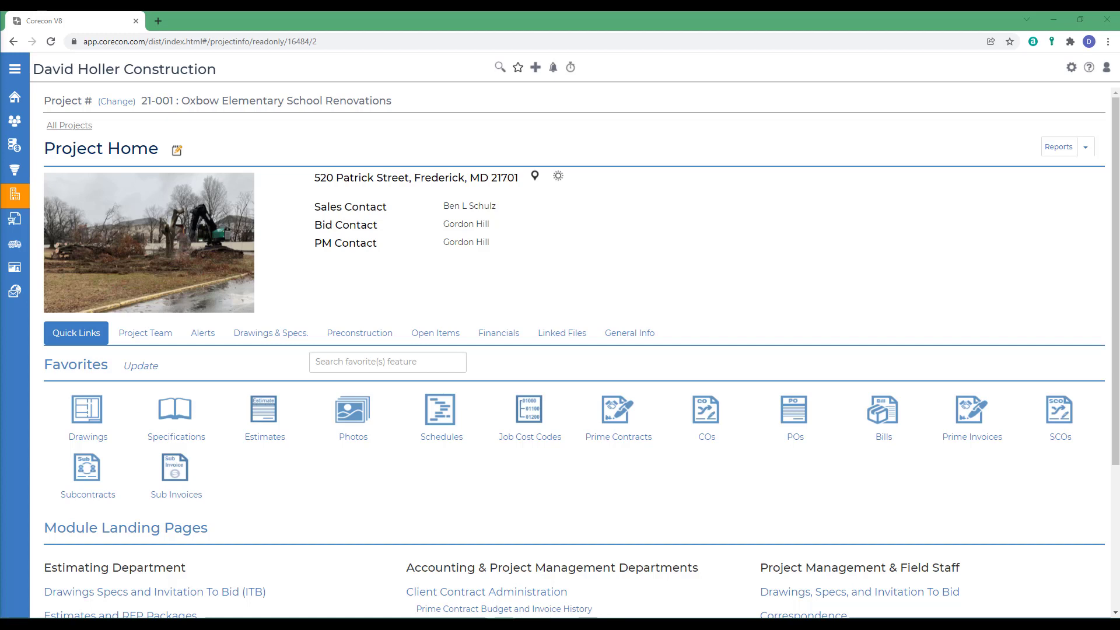
pyautogui.moveTo(113, 387)
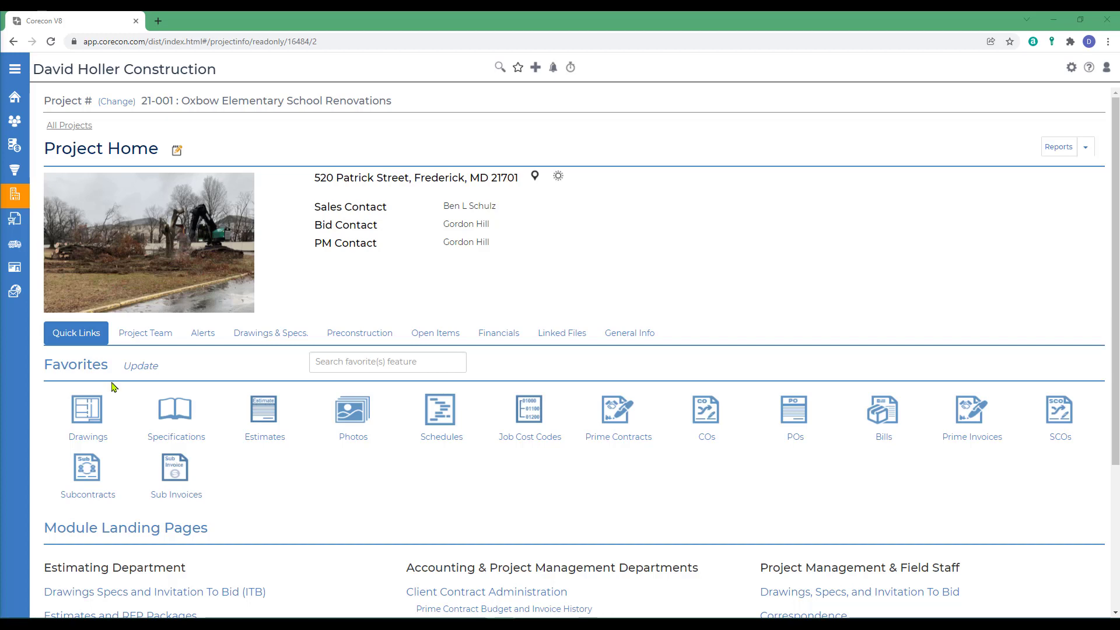
# - Open the Scheduling overview for project 21-001 and reach the General and Project To Dos counts
pyautogui.click(14, 67)
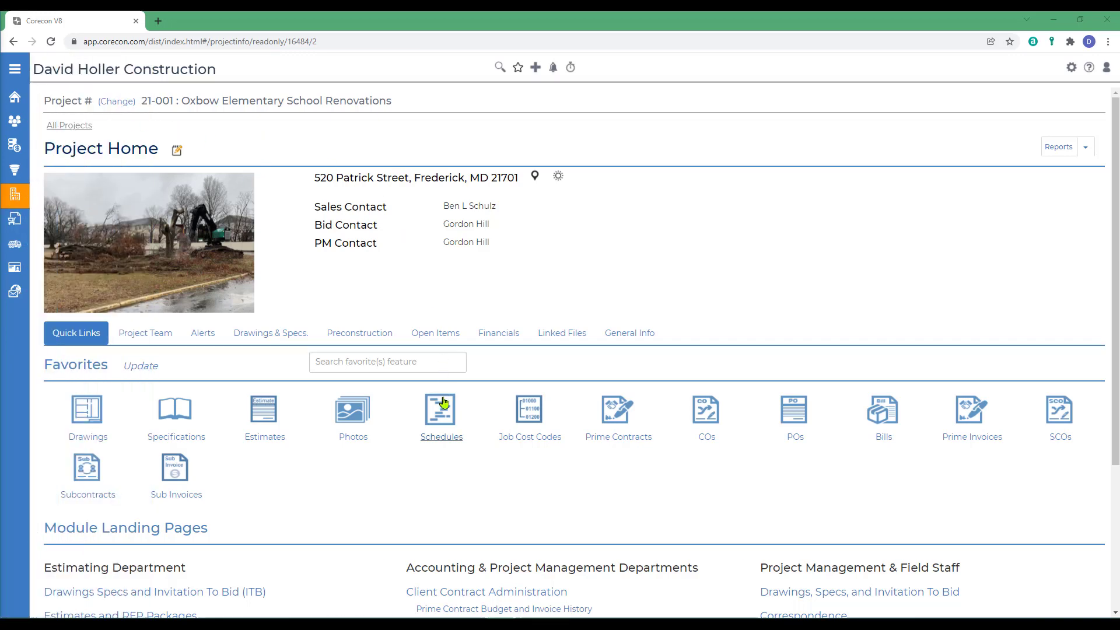
pyautogui.scroll(-3)
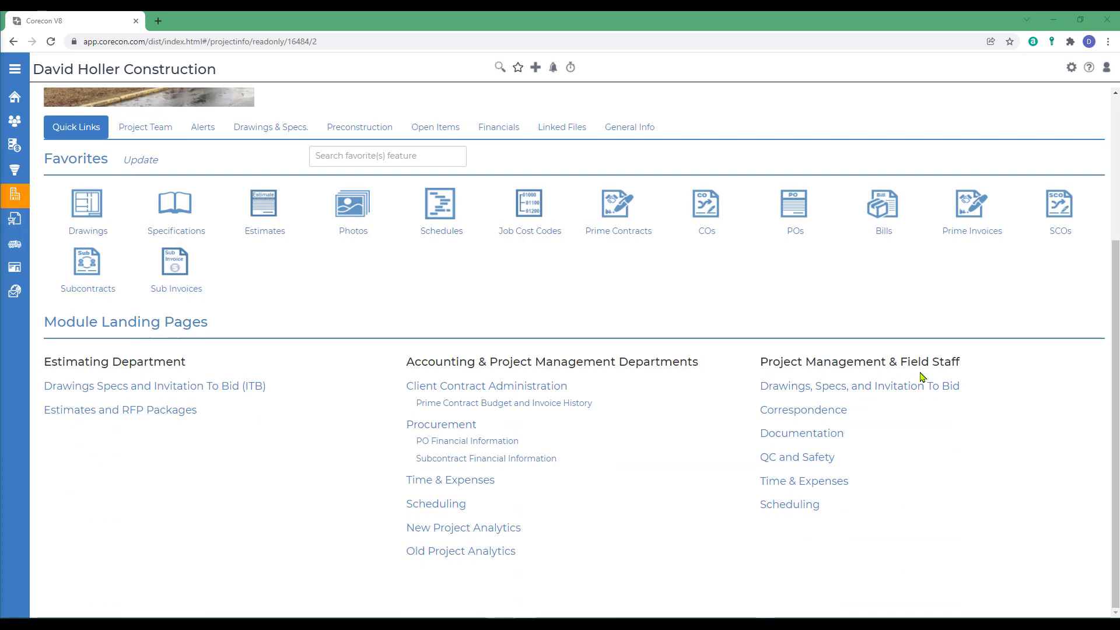
pyautogui.moveTo(790, 504)
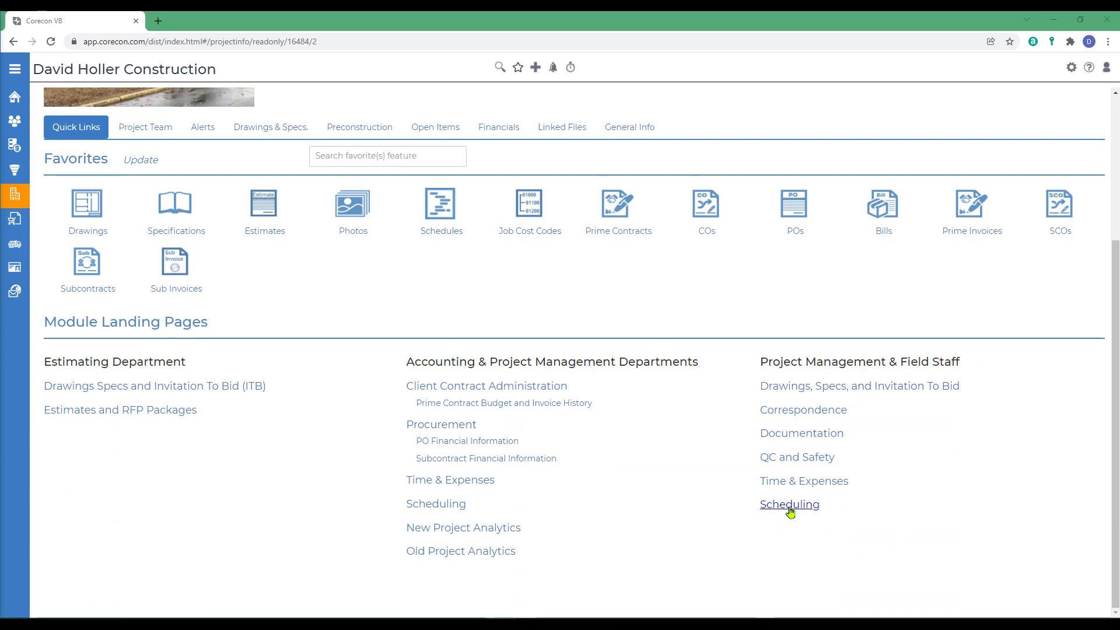
pyautogui.click(789, 504)
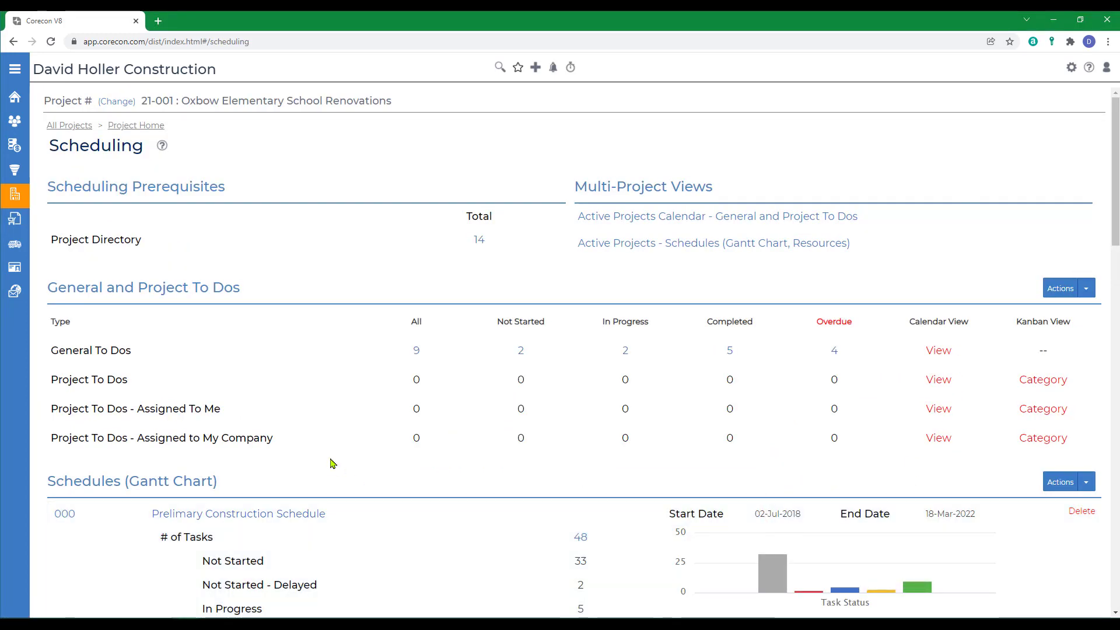
pyautogui.scroll(-3)
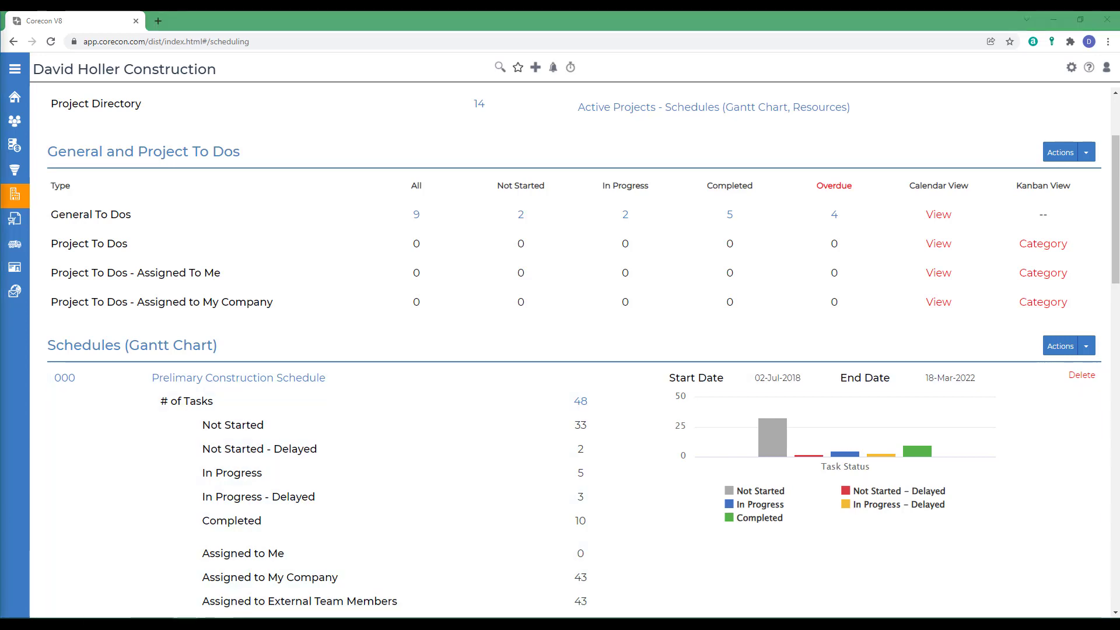
# - Add a General To Do with Low priority, Permits category and a permit-application follow-up description
pyautogui.click(1086, 152)
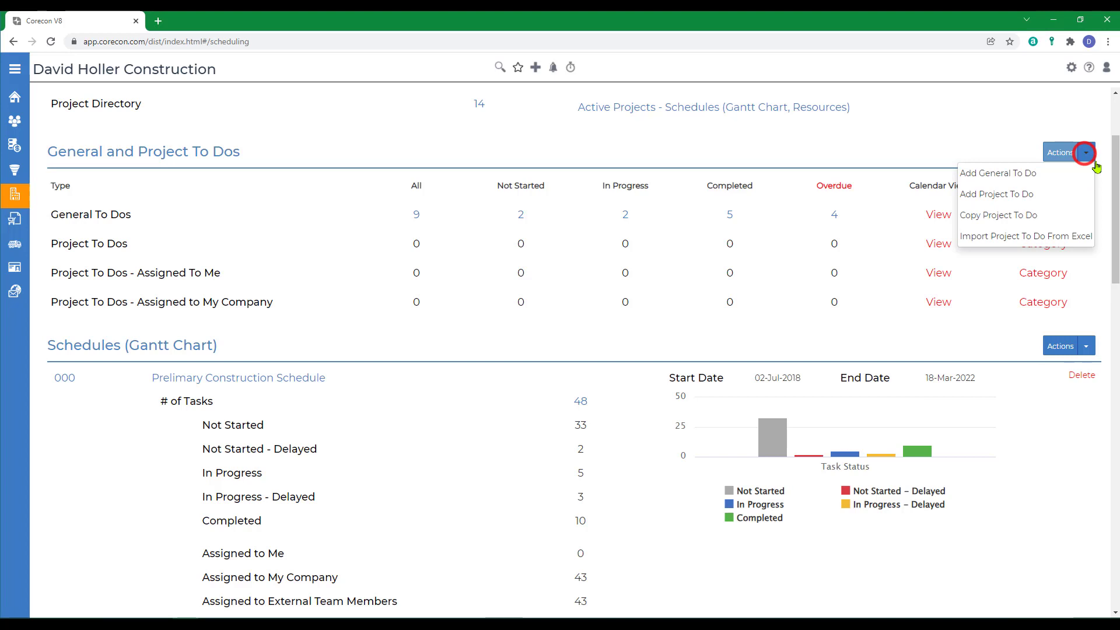
pyautogui.click(998, 172)
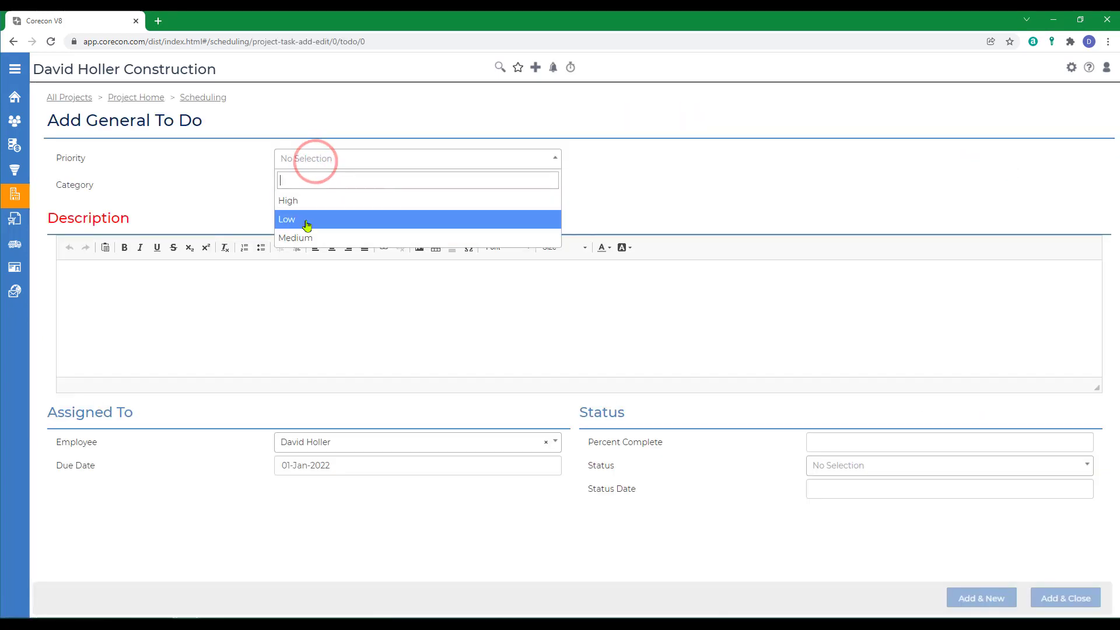
pyautogui.click(287, 219)
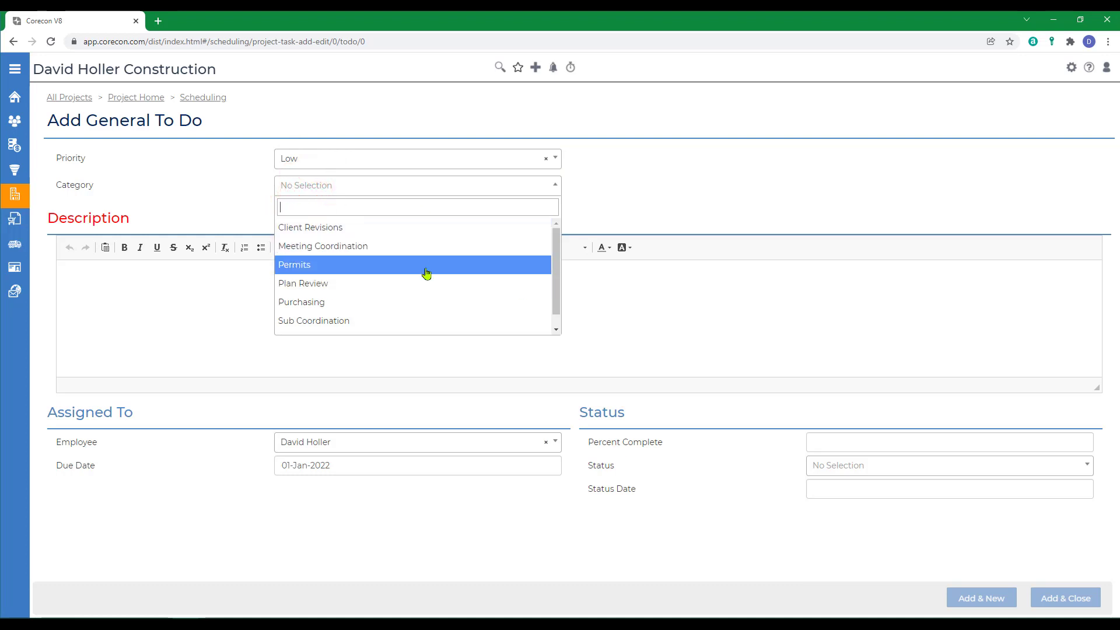
pyautogui.click(294, 265)
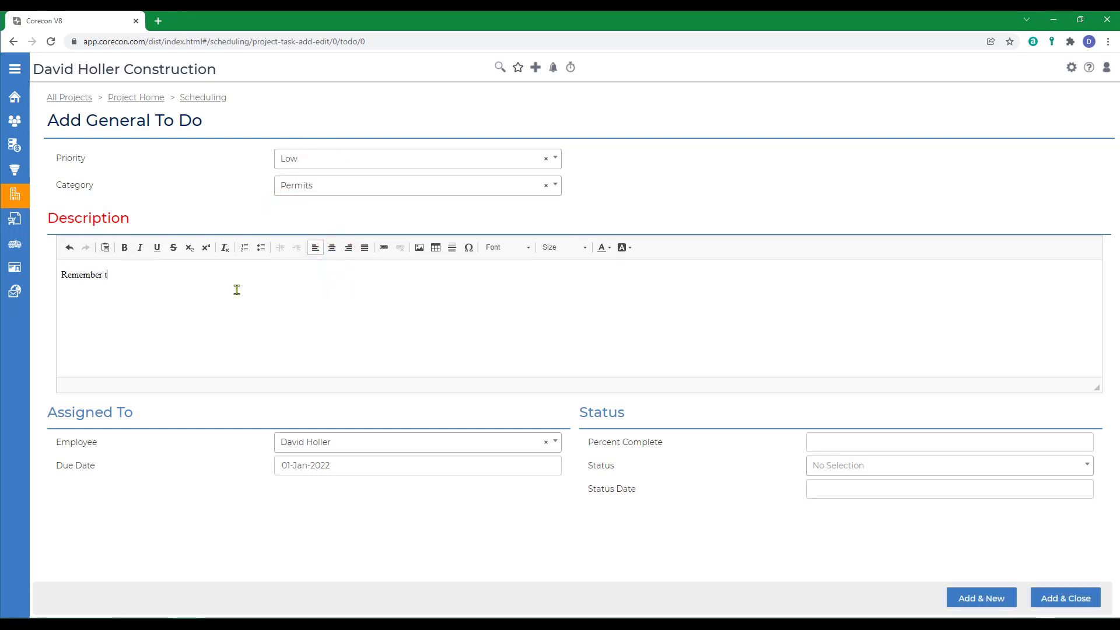
pyautogui.write('o follow up on the Permi')
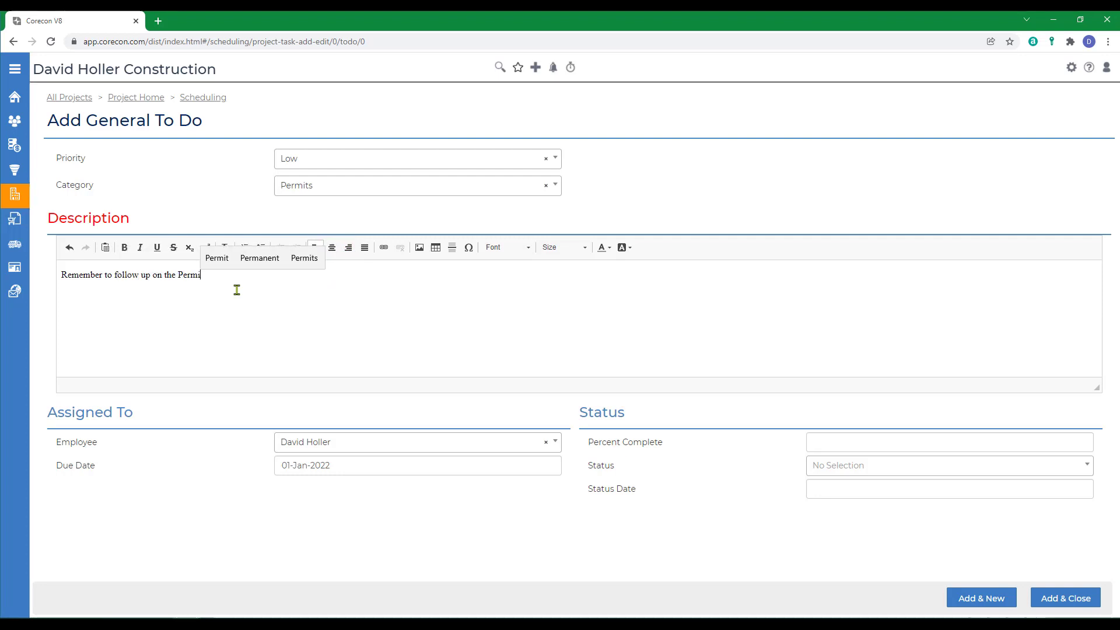
pyautogui.write('Application filed on 12/22/2021 for Temporary Elect')
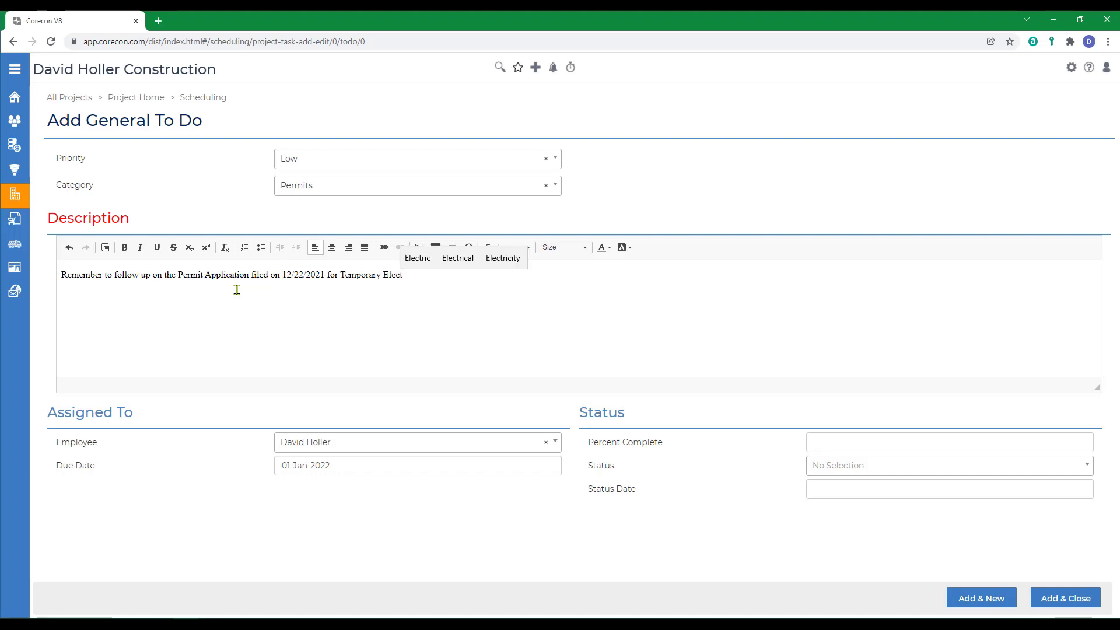
pyautogui.click(342, 441)
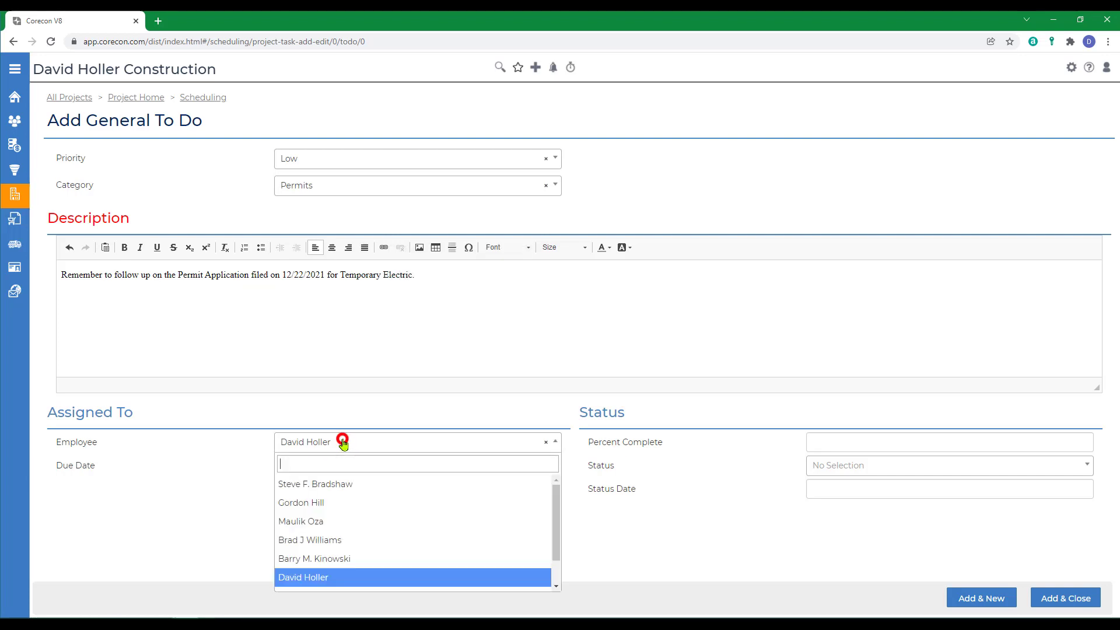
pyautogui.moveTo(367, 517)
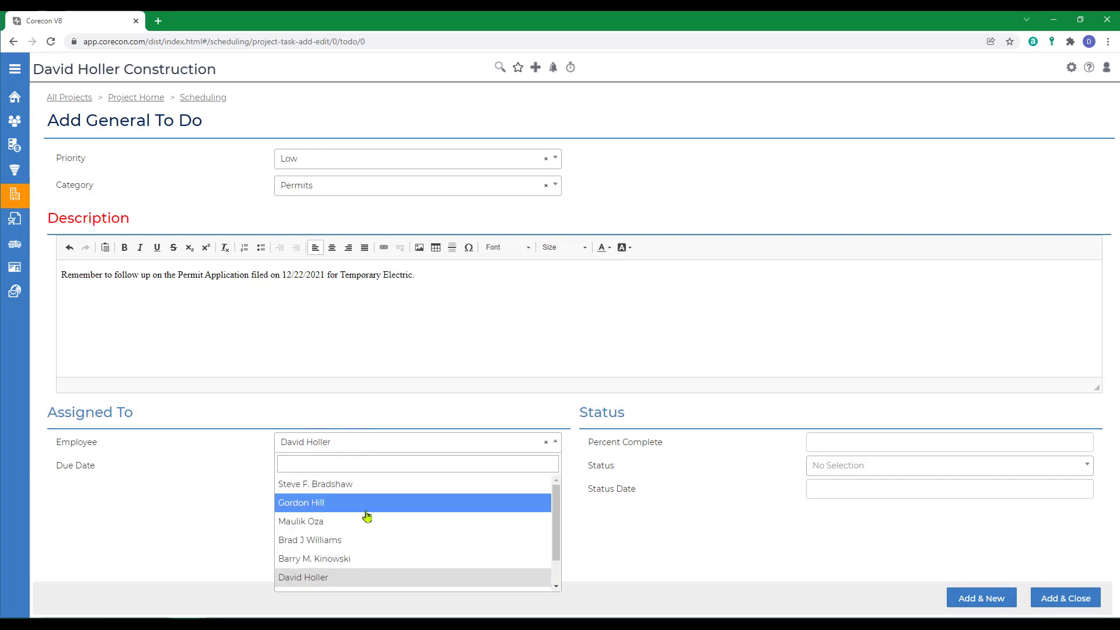
pyautogui.click(301, 501)
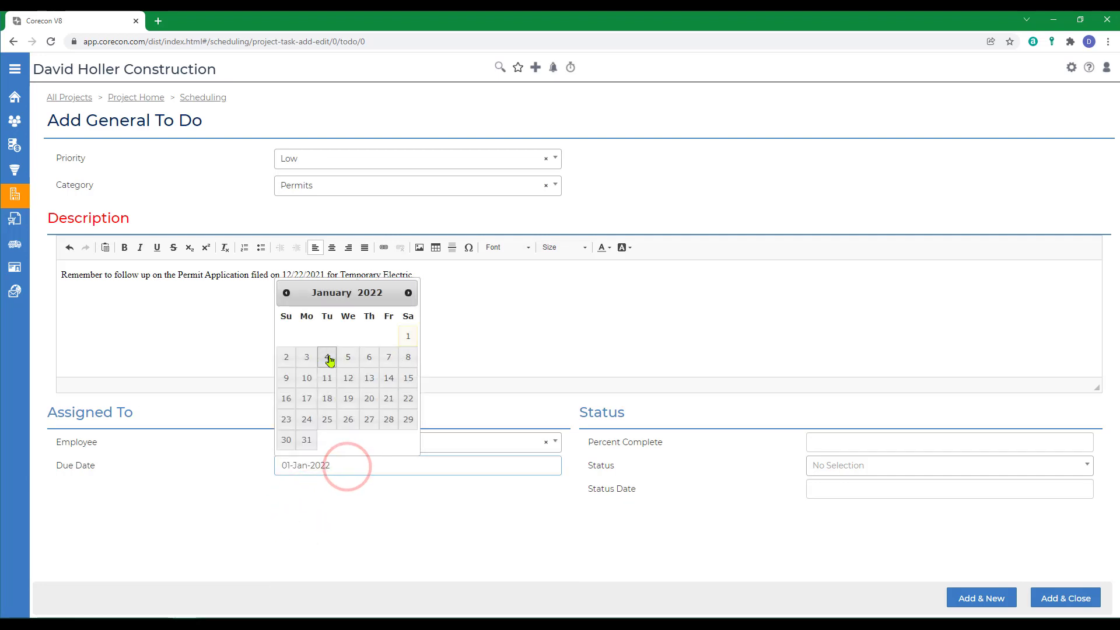
pyautogui.click(327, 357)
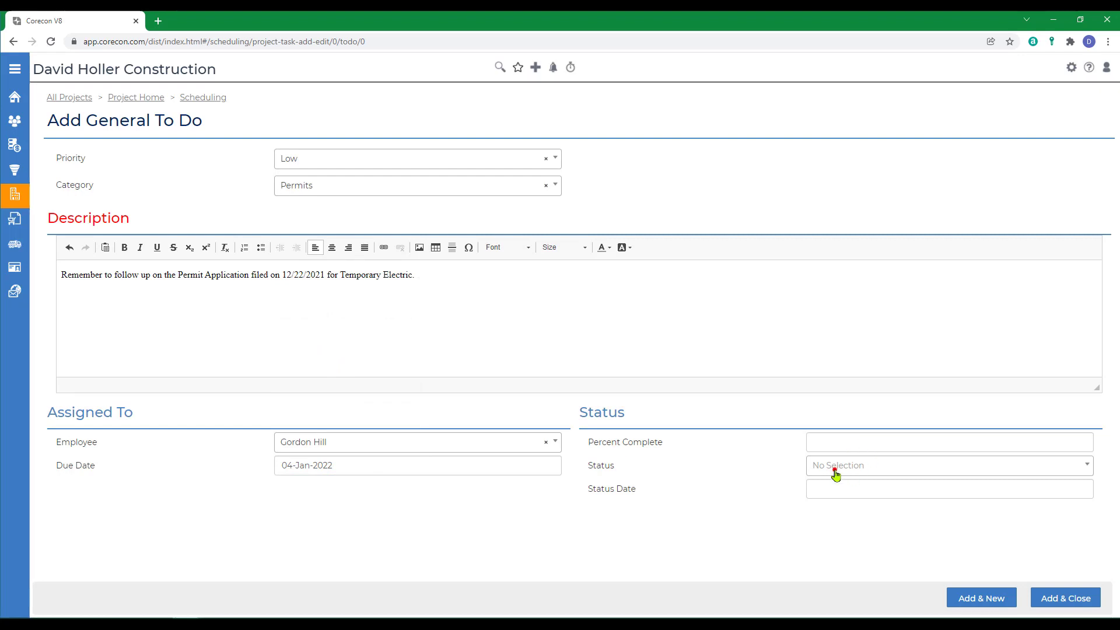
pyautogui.click(949, 465)
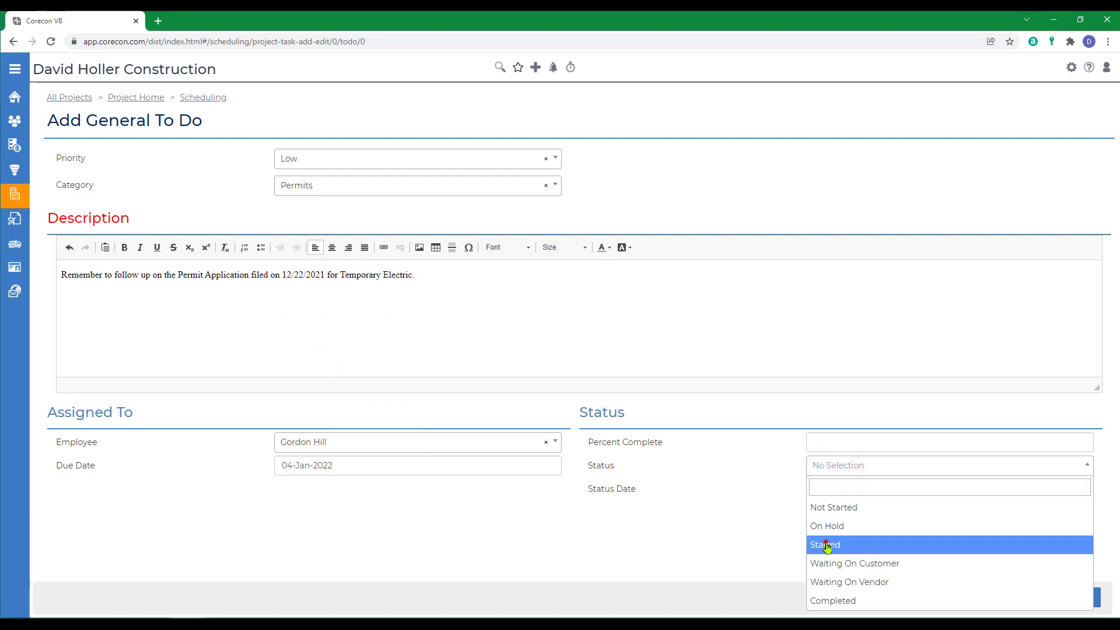
pyautogui.click(825, 545)
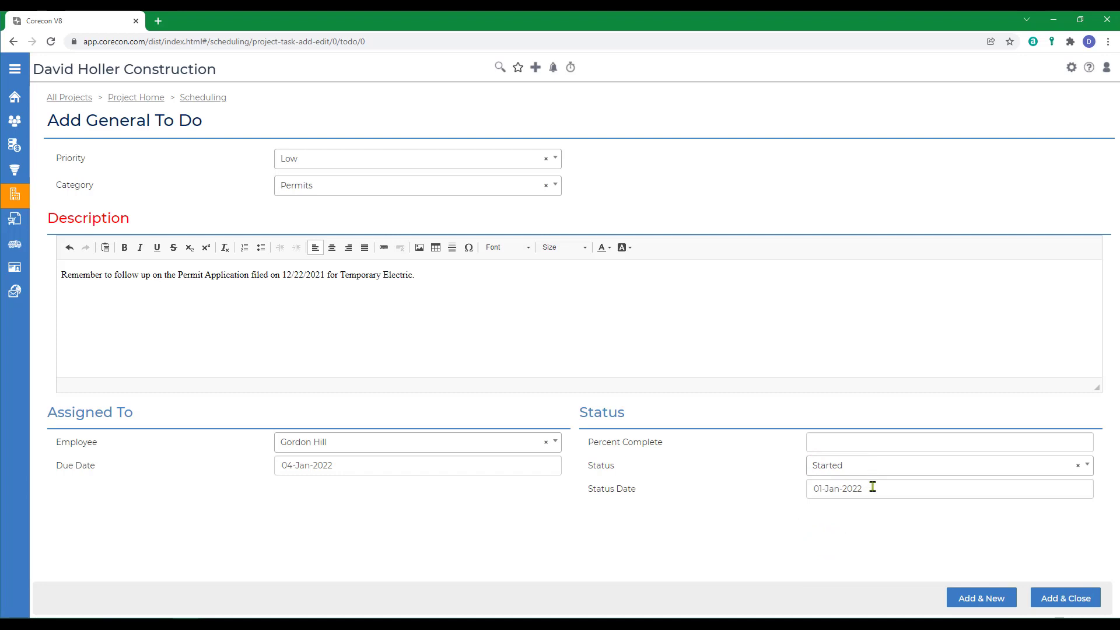
pyautogui.moveTo(930, 611)
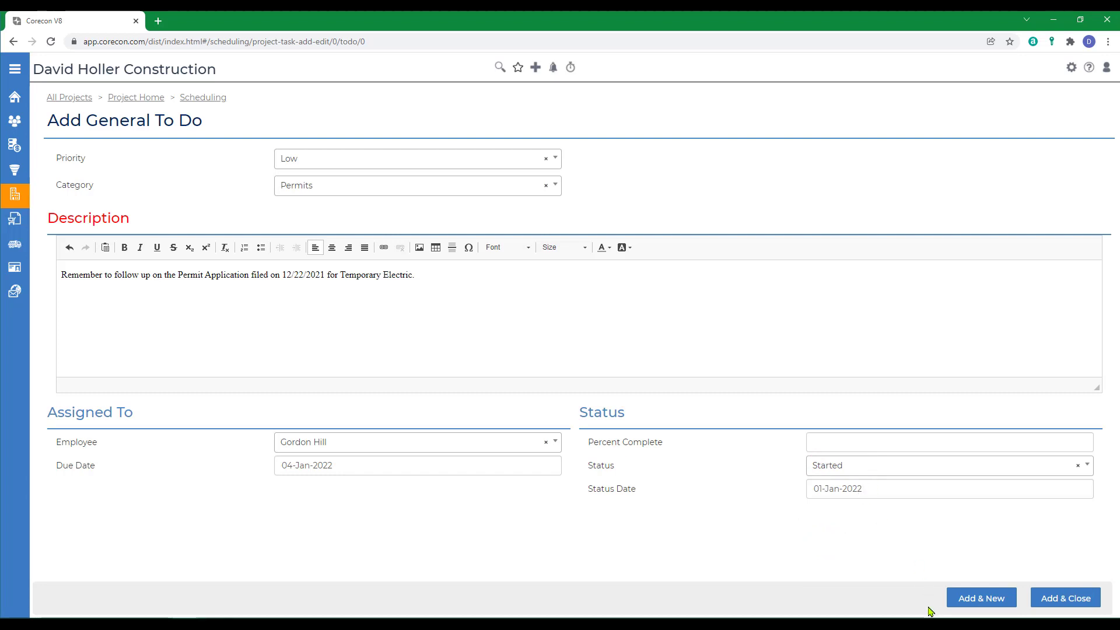
pyautogui.click(1066, 598)
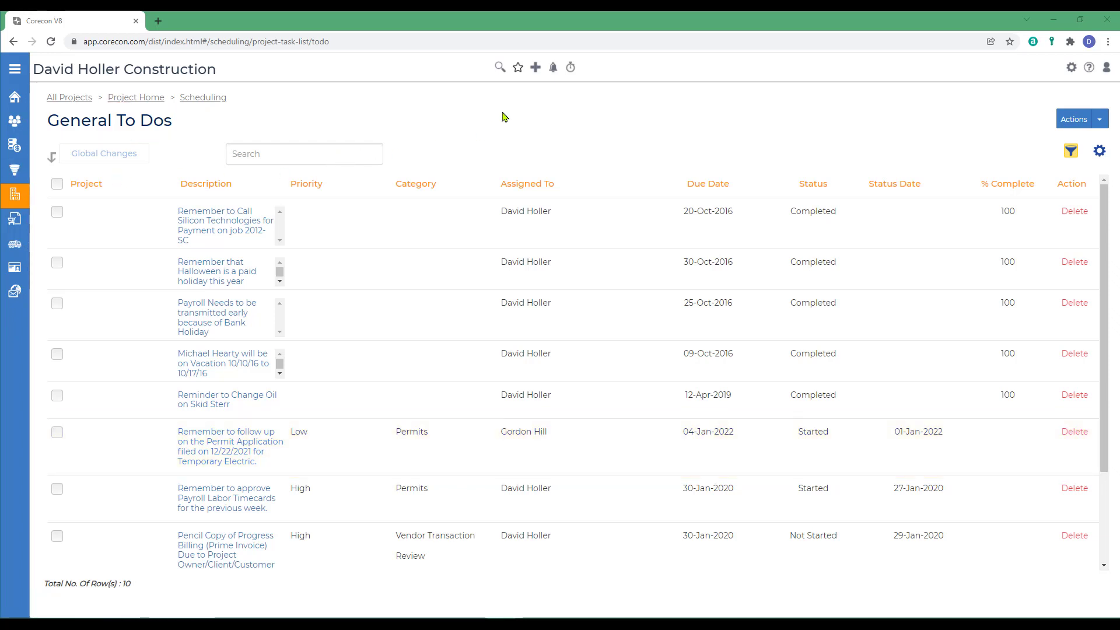
pyautogui.moveTo(553, 67)
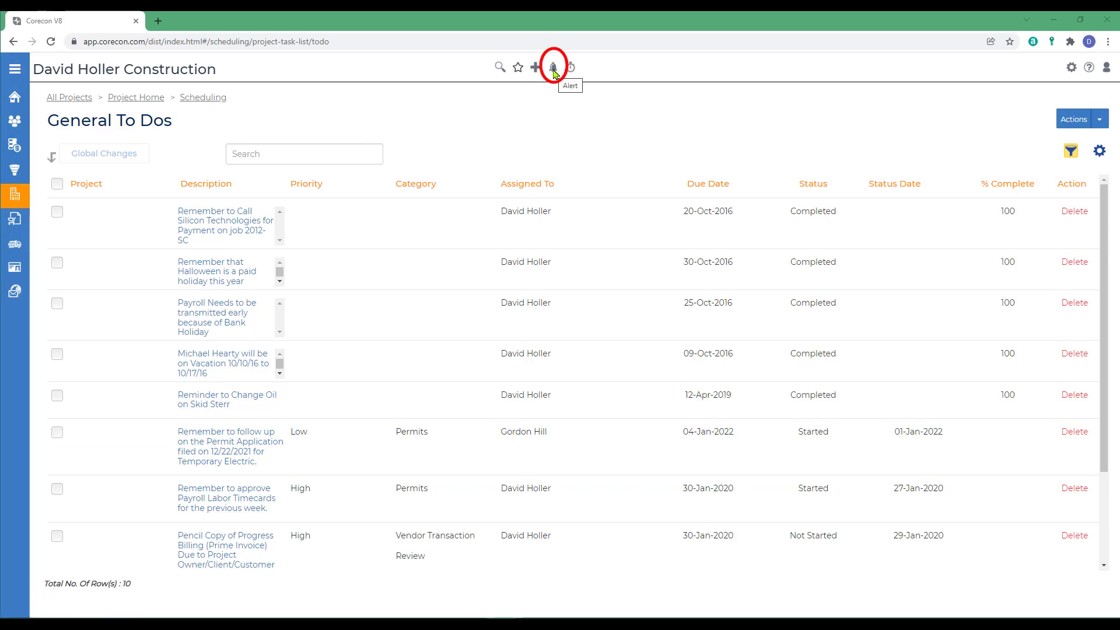
# - Check the Alerts & To Do List popup, then return to the Scheduling overview showing 10 General To Dos
pyautogui.click(552, 67)
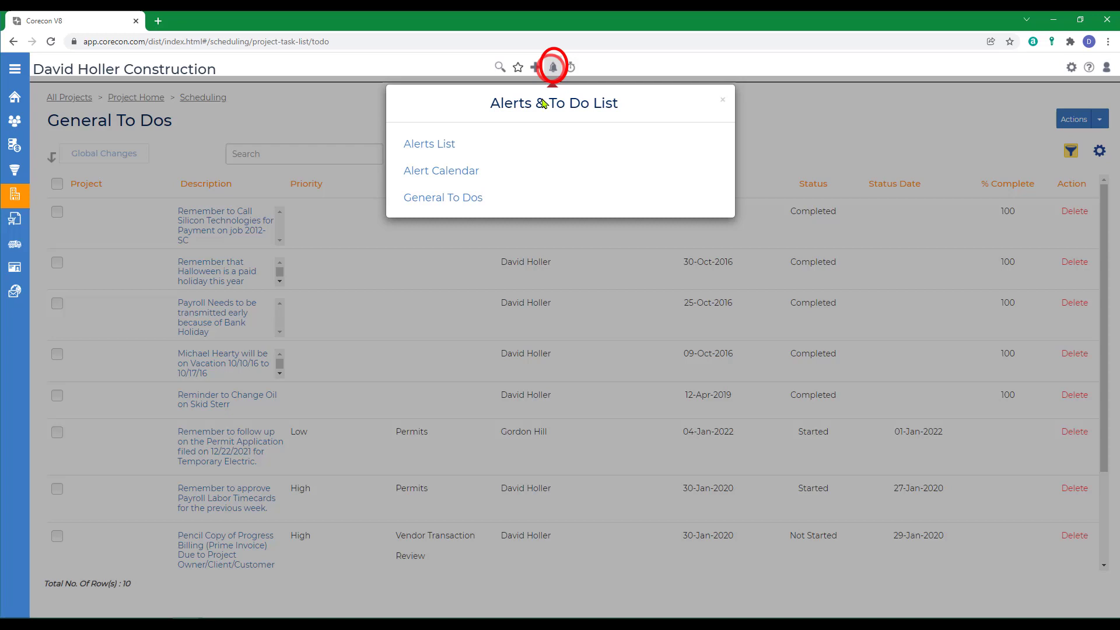
pyautogui.moveTo(702, 123)
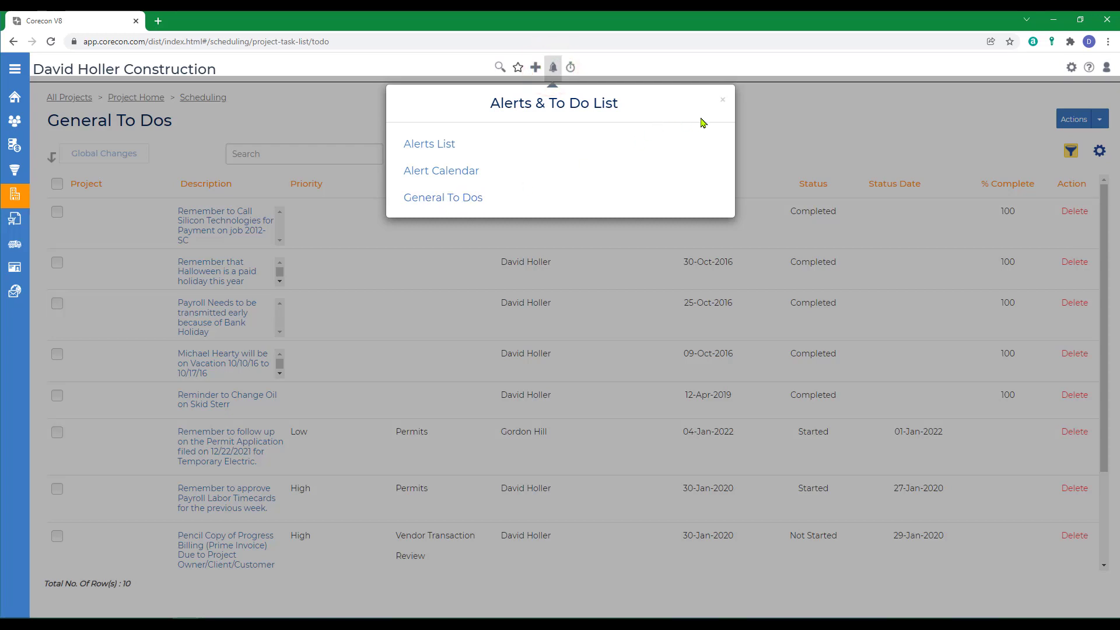
pyautogui.click(721, 99)
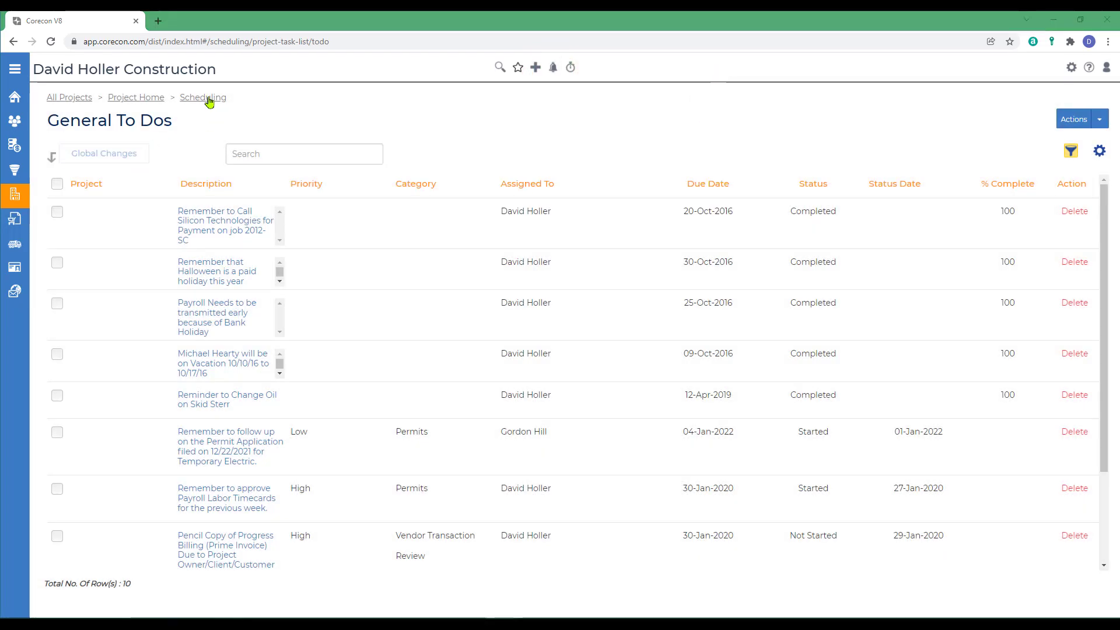
pyautogui.click(202, 97)
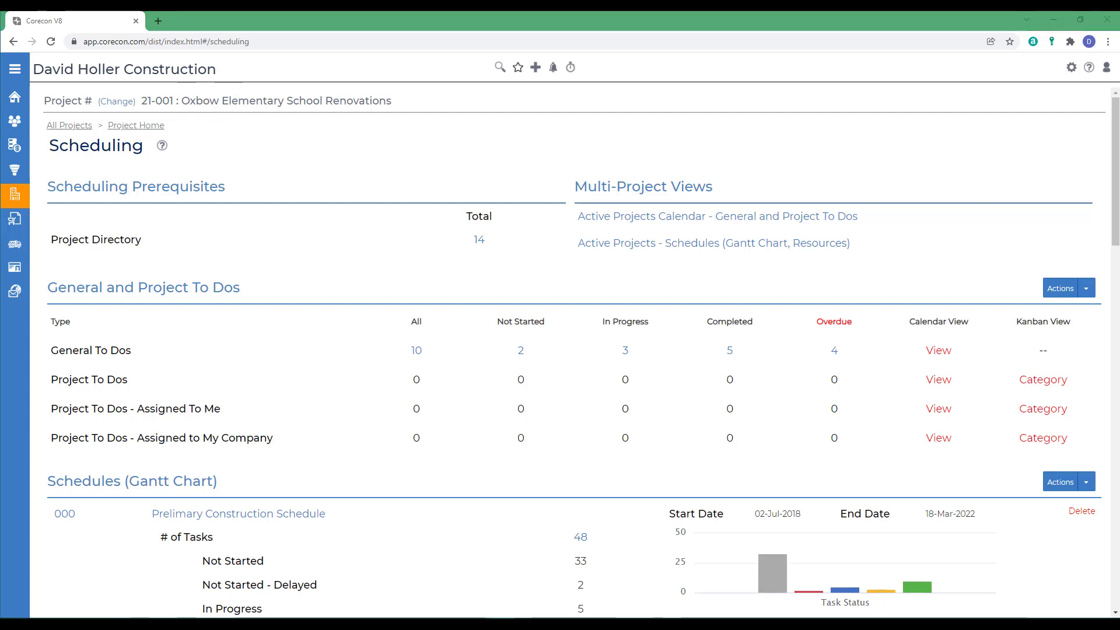
# - Start a new Project To Do for 21-001 with High priority and begin choosing its category
pyautogui.click(1087, 288)
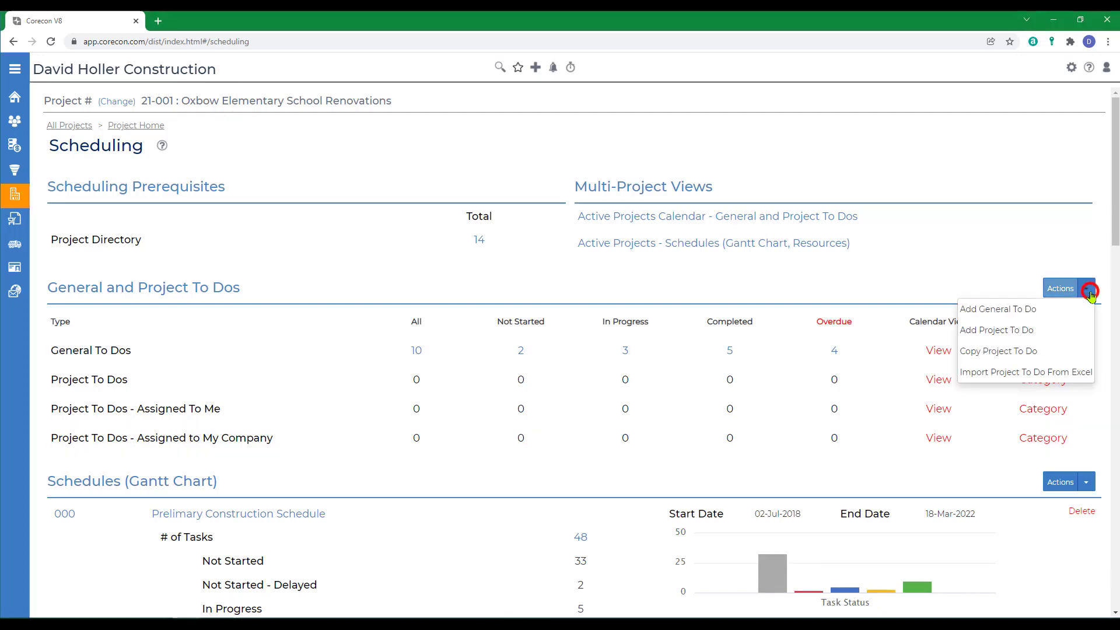
pyautogui.click(995, 330)
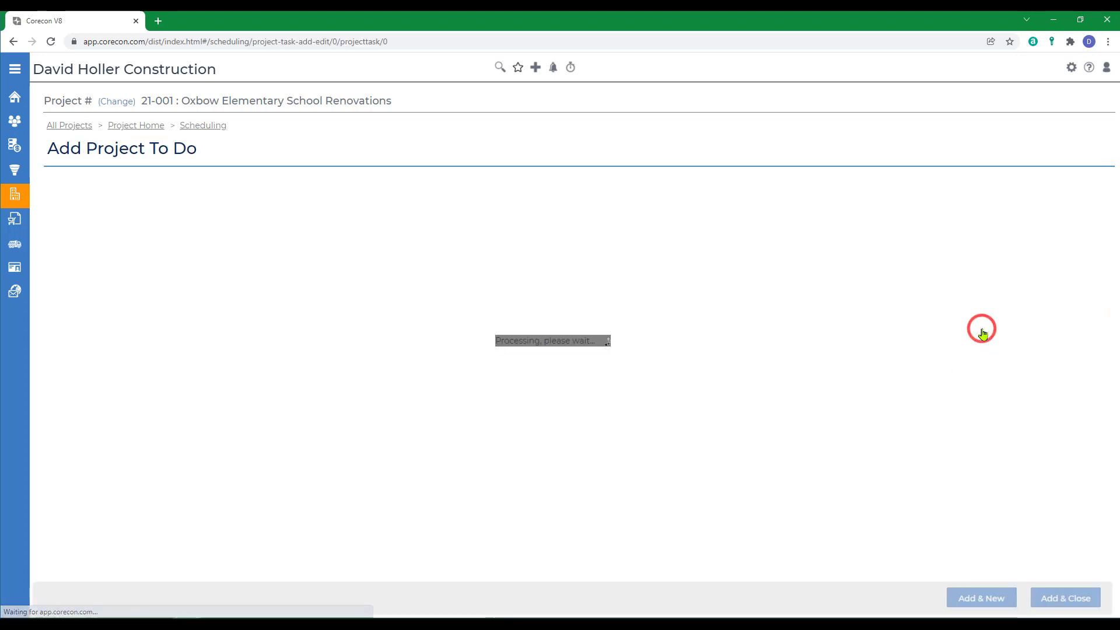
pyautogui.click(413, 209)
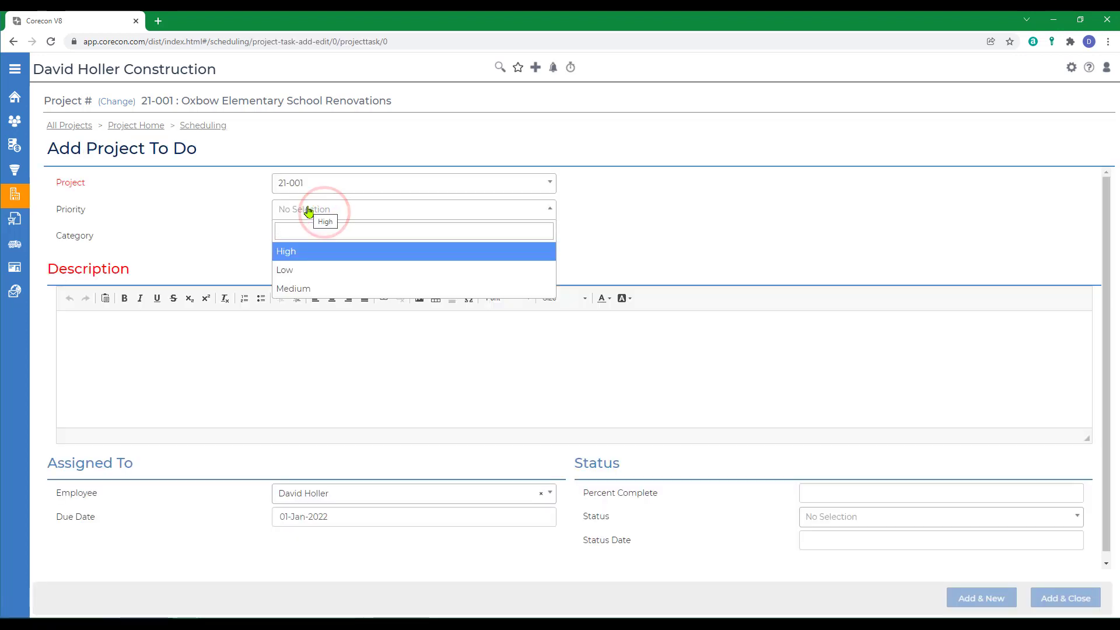
pyautogui.click(286, 252)
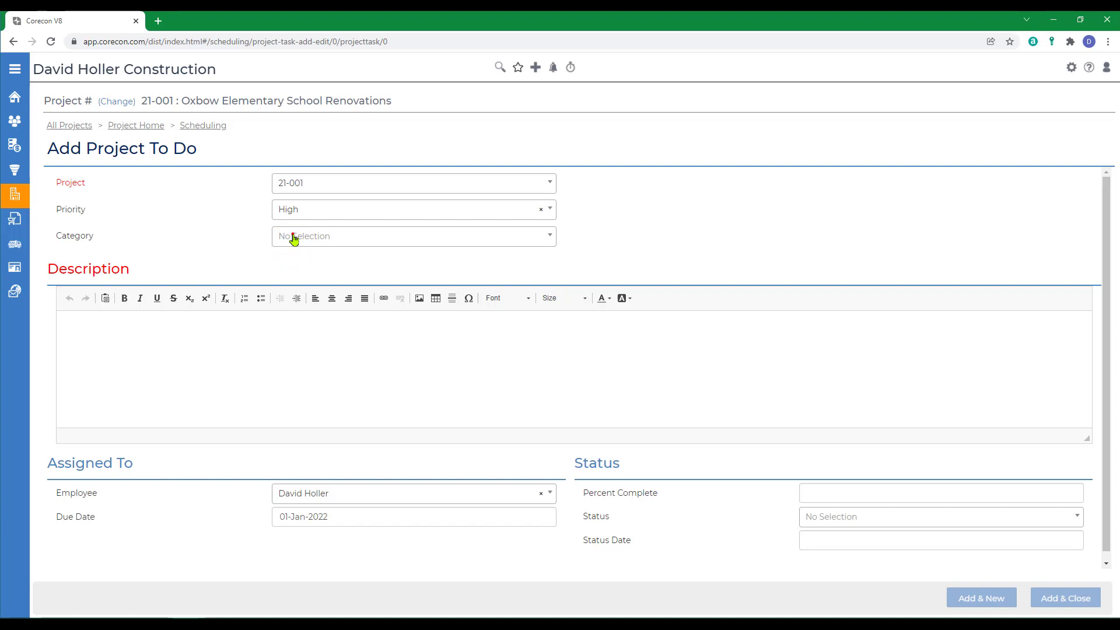
pyautogui.click(413, 236)
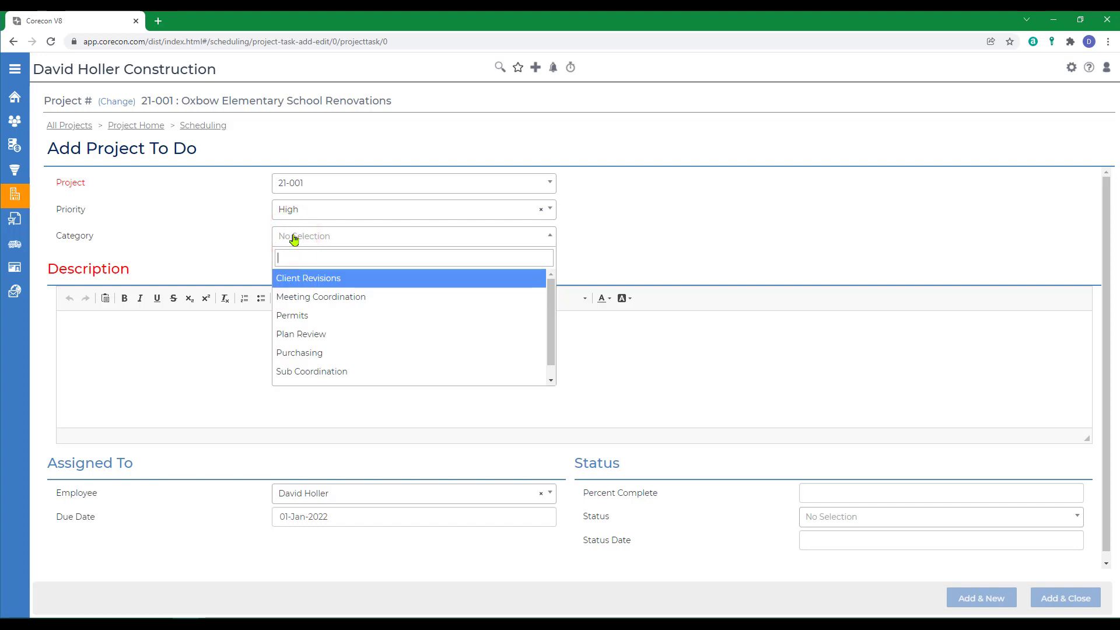
pyautogui.moveTo(338, 297)
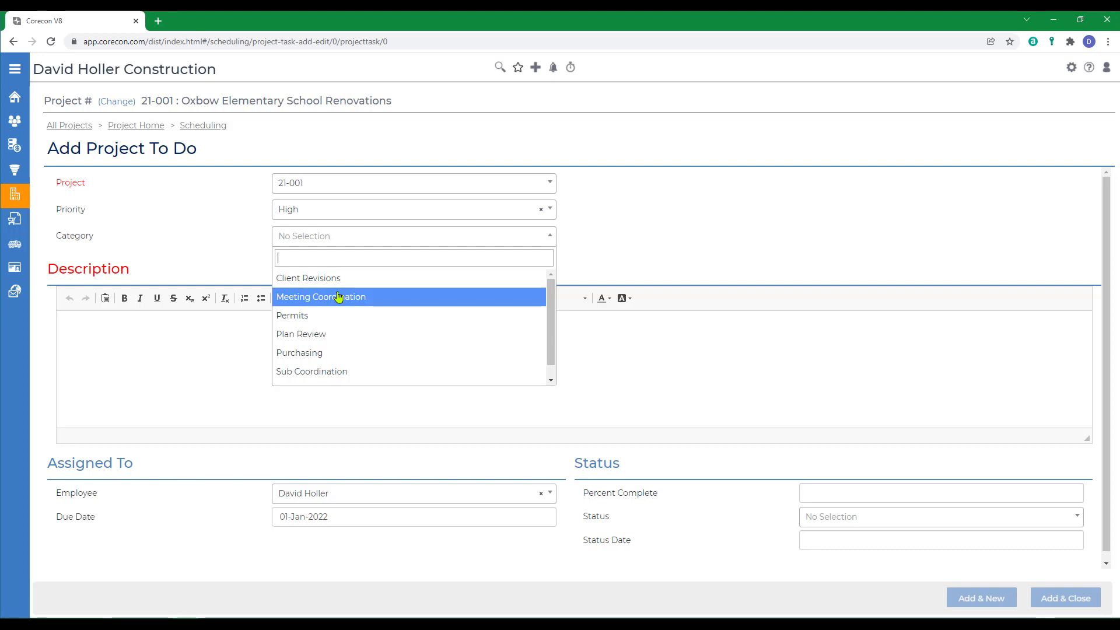
pyautogui.moveTo(299, 352)
pyautogui.write('Remember to Order the Temporary')
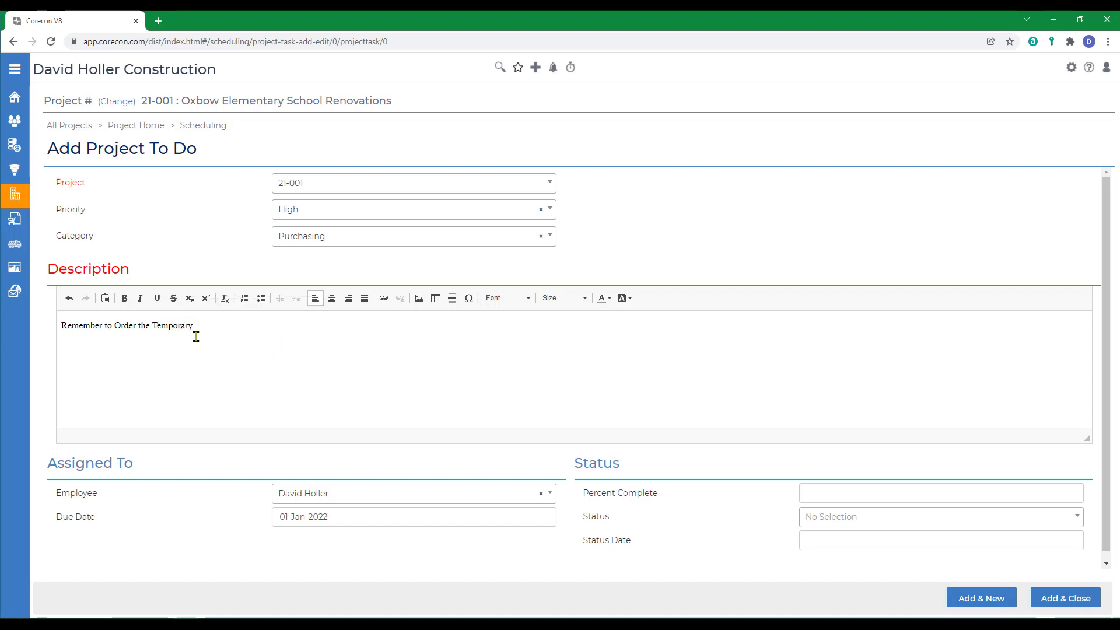
# - Finish the description about ordering temporary fencing and an office trailer for the project site
pyautogui.write('Fencing')
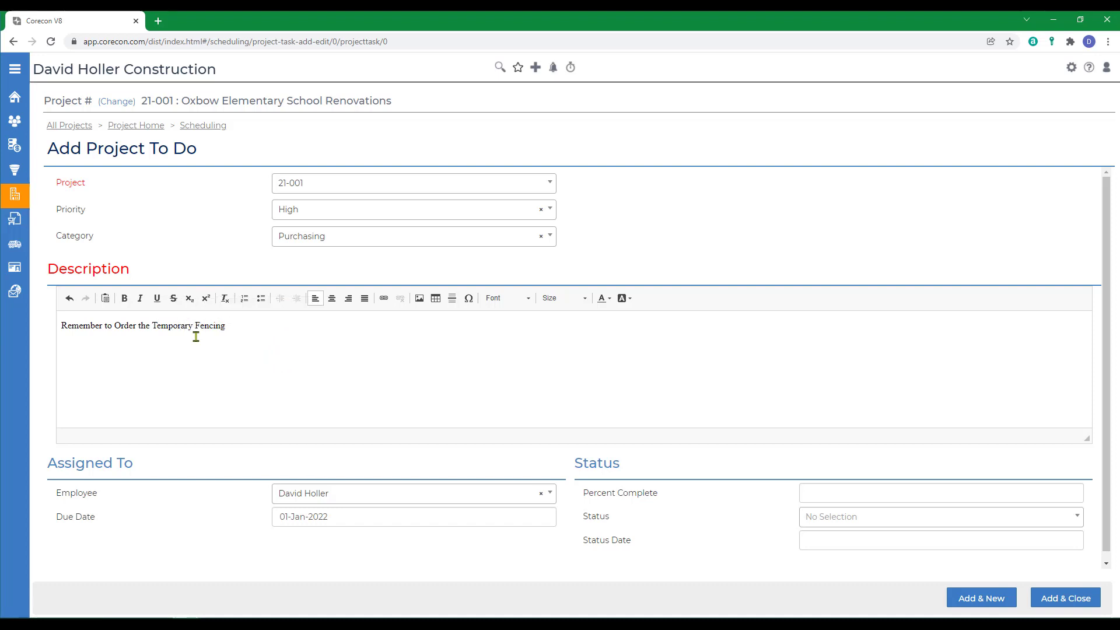
pyautogui.write('and')
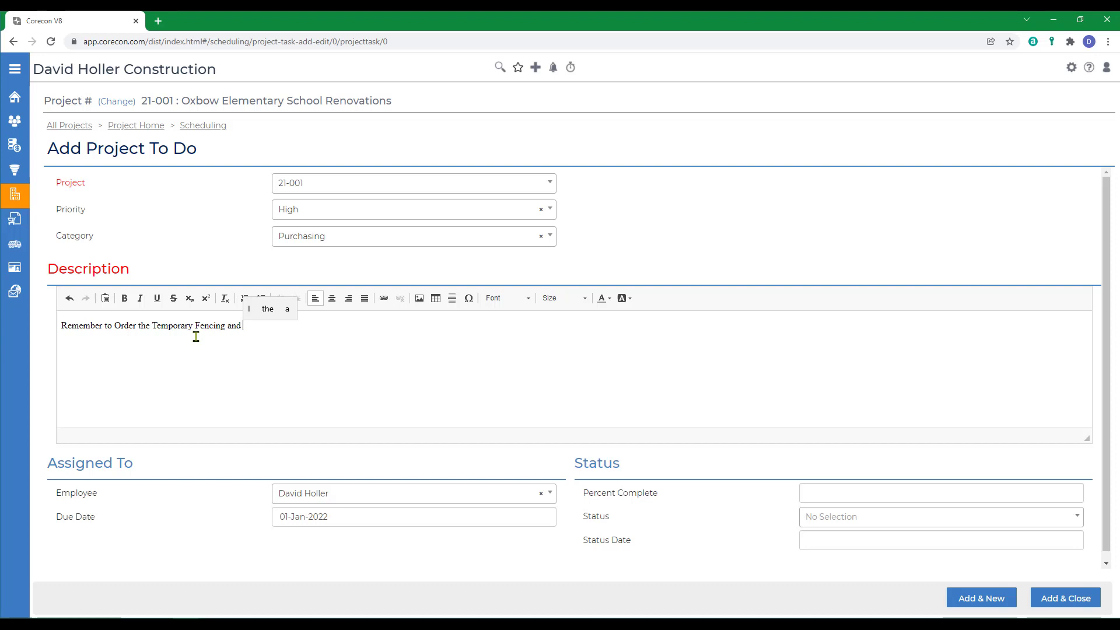
pyautogui.write('Office Trailer')
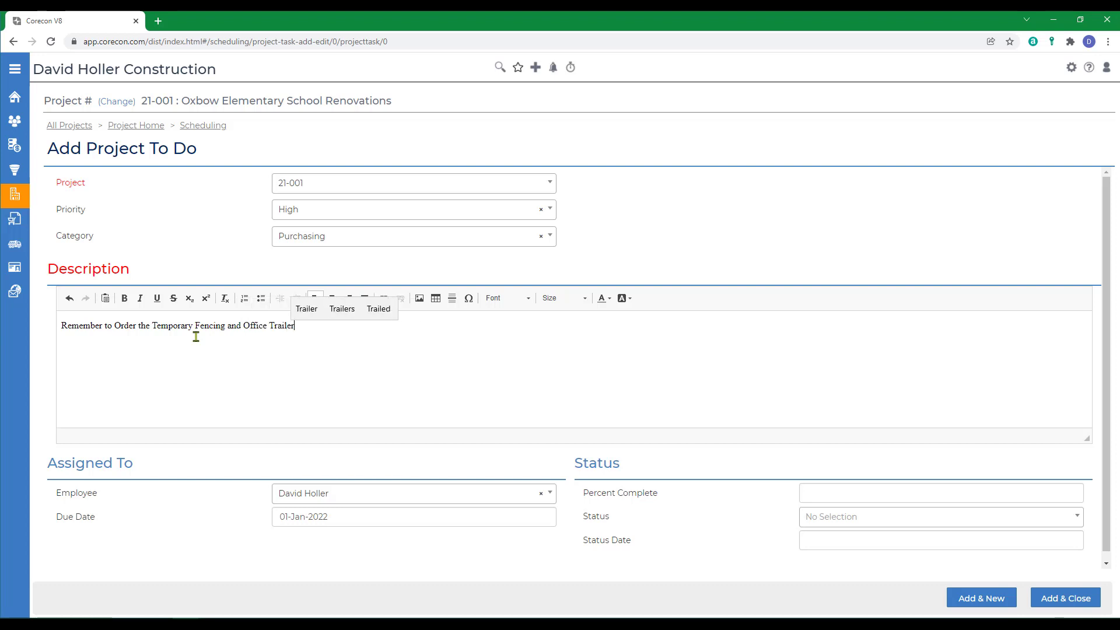
pyautogui.write('for Project Site')
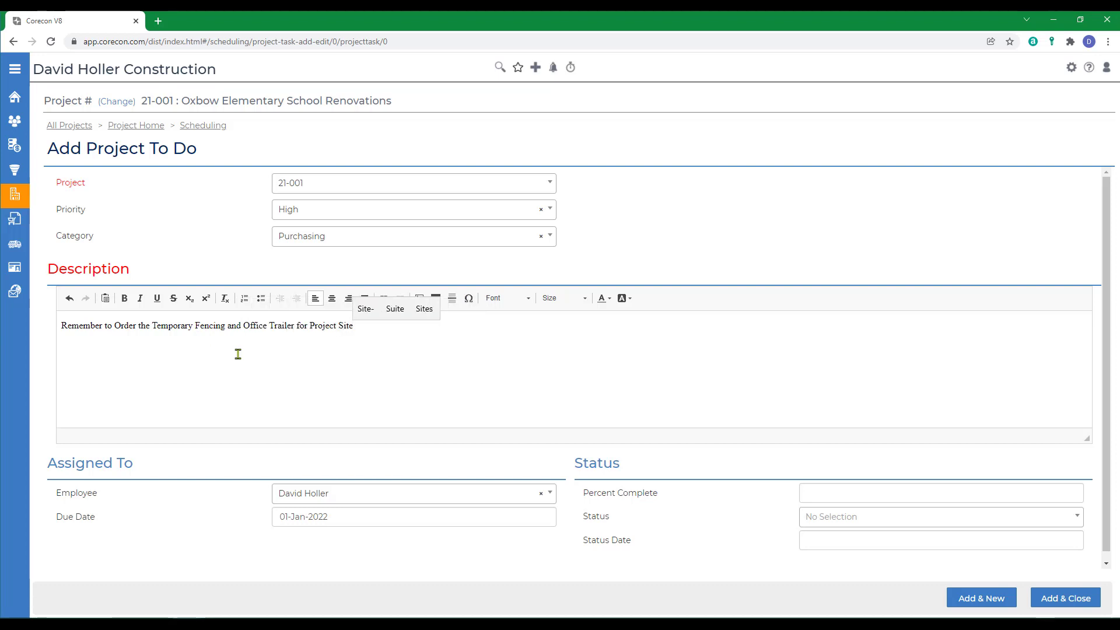
pyautogui.click(413, 493)
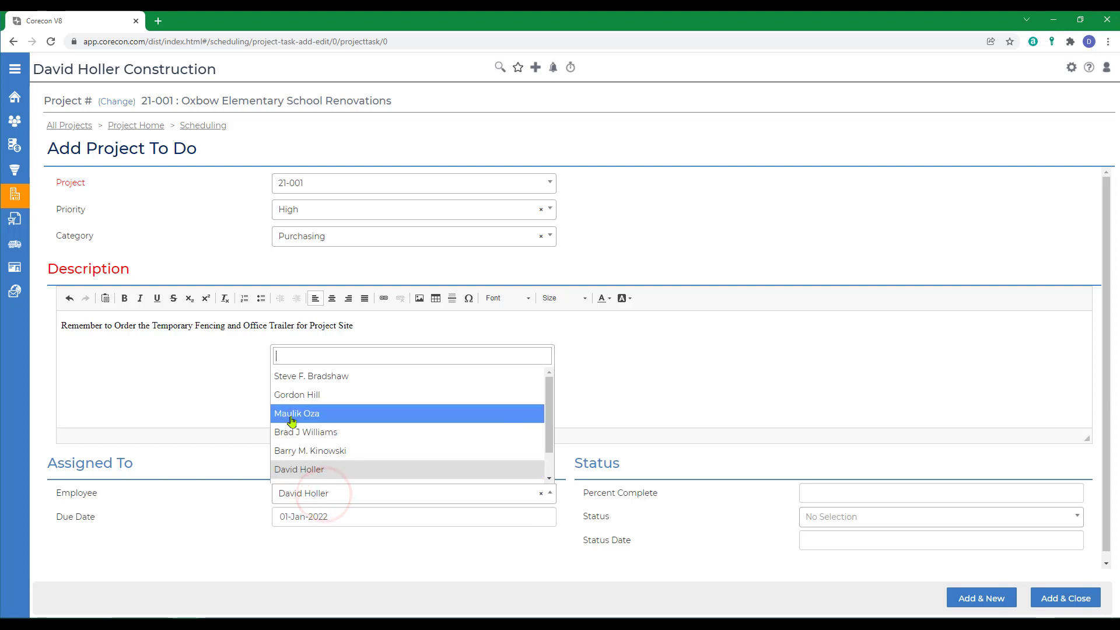
pyautogui.moveTo(292, 396)
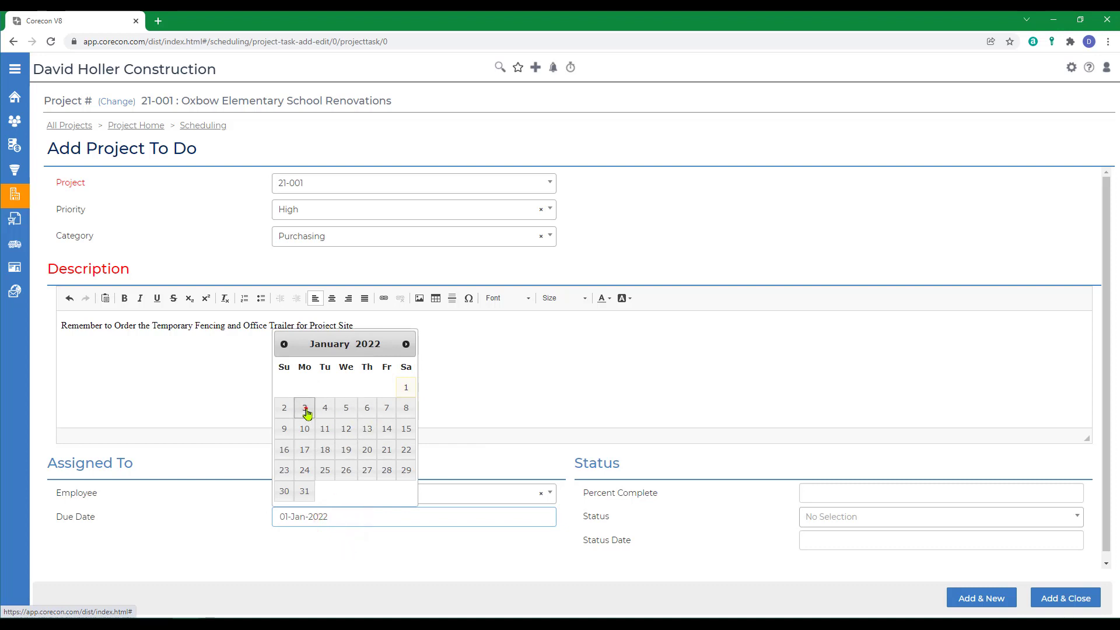
pyautogui.click(305, 408)
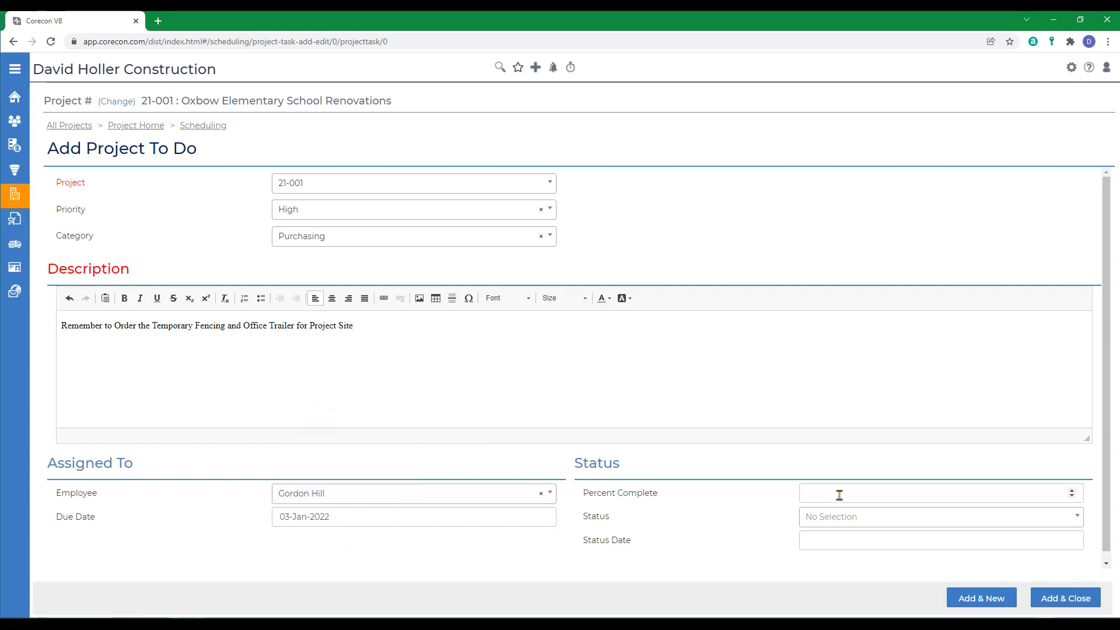
pyautogui.click(939, 517)
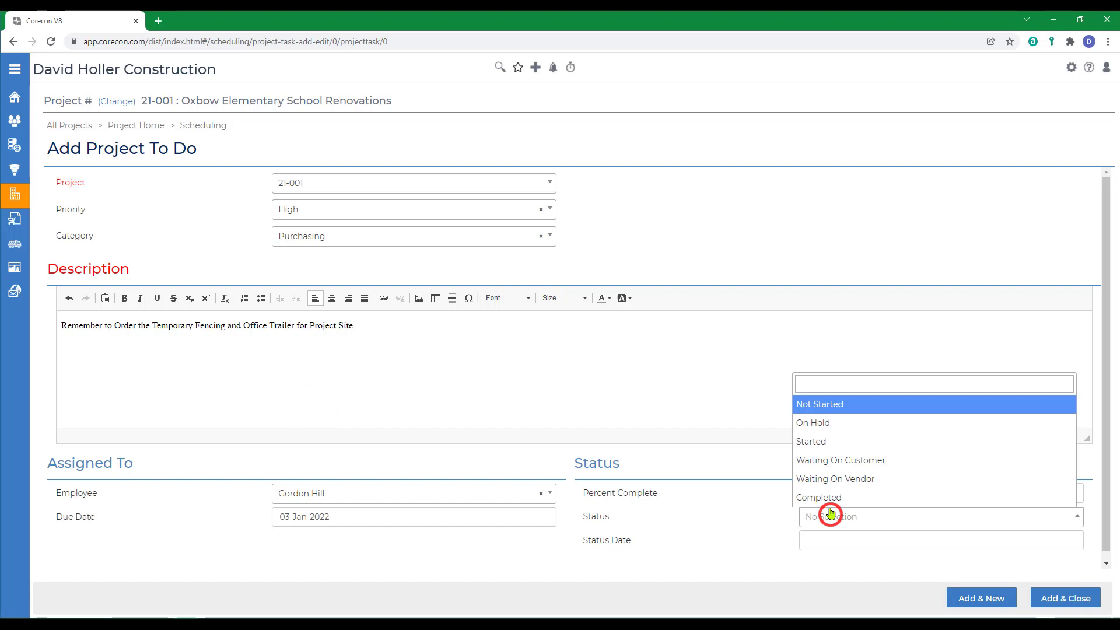
pyautogui.moveTo(813, 422)
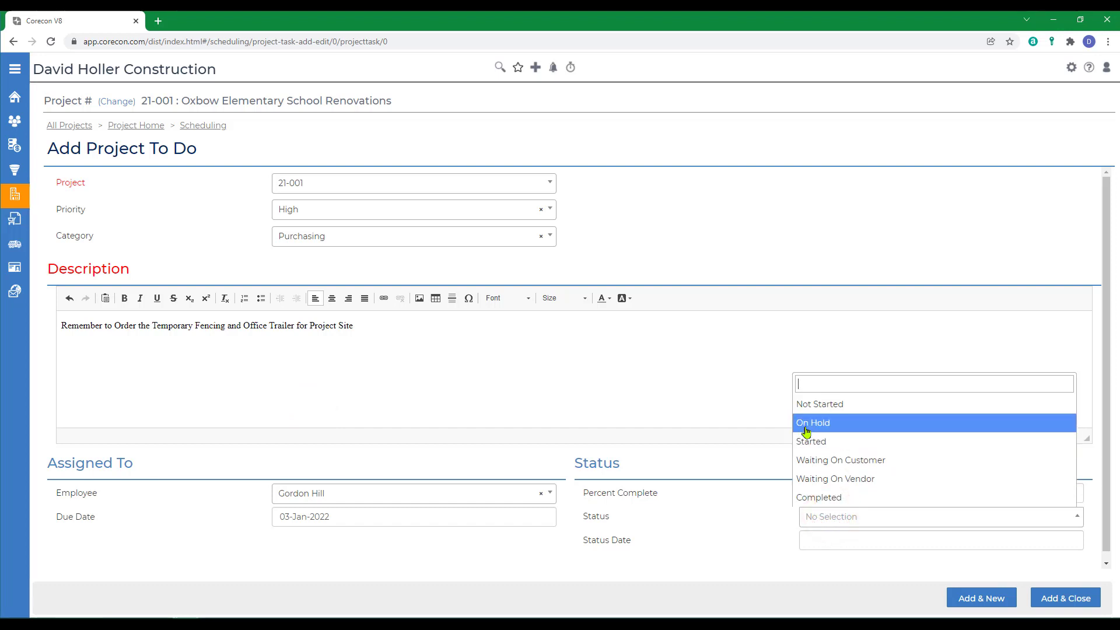
pyautogui.click(819, 404)
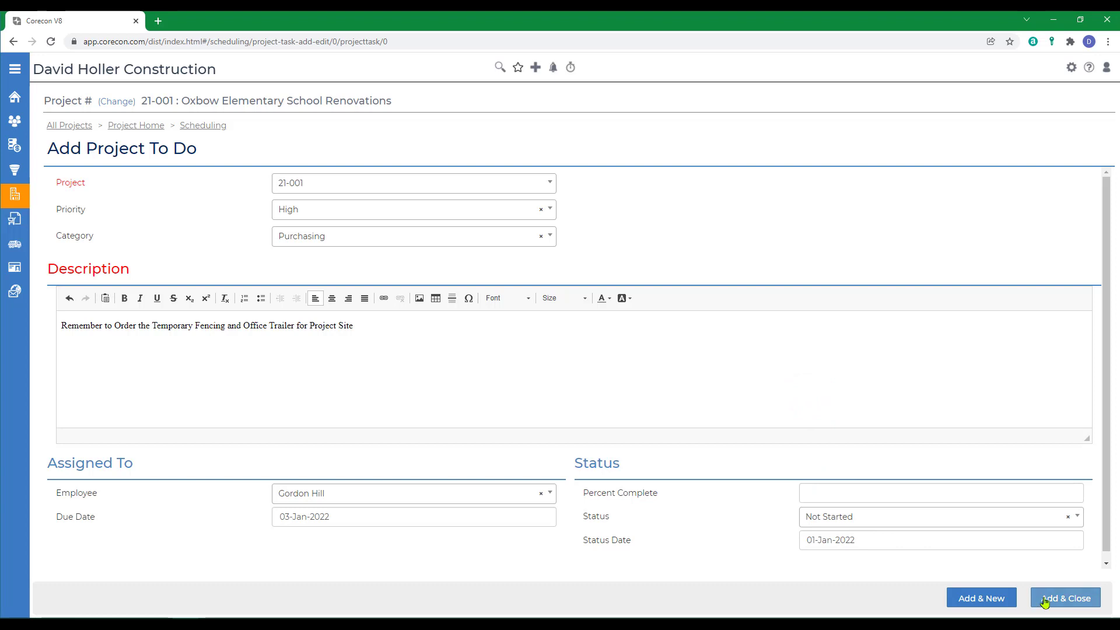
pyautogui.click(1064, 598)
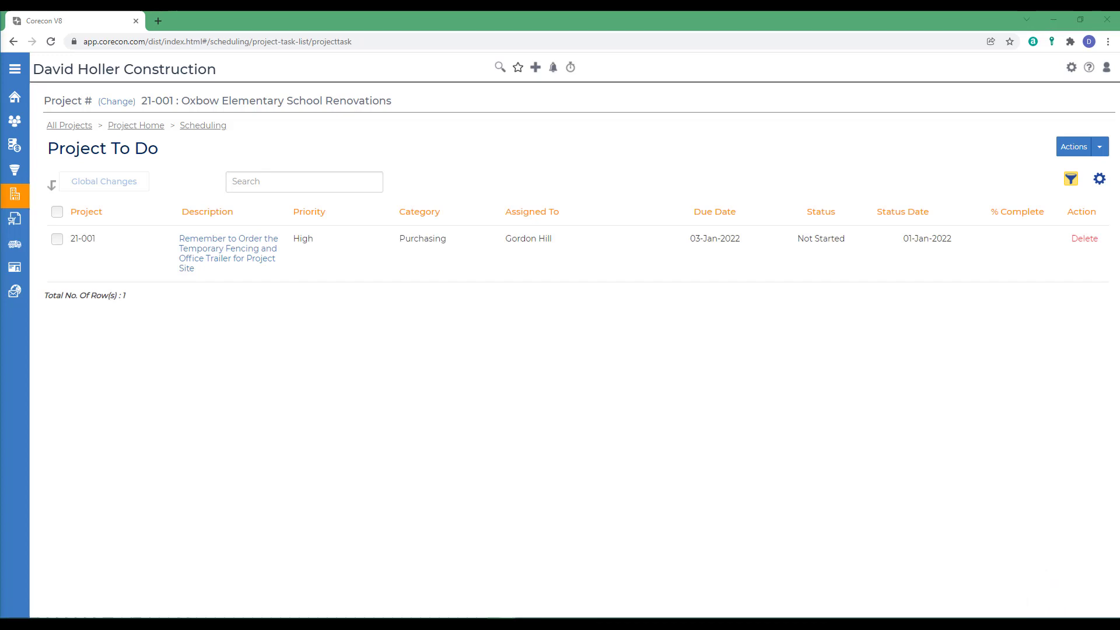
pyautogui.moveTo(1005, 308)
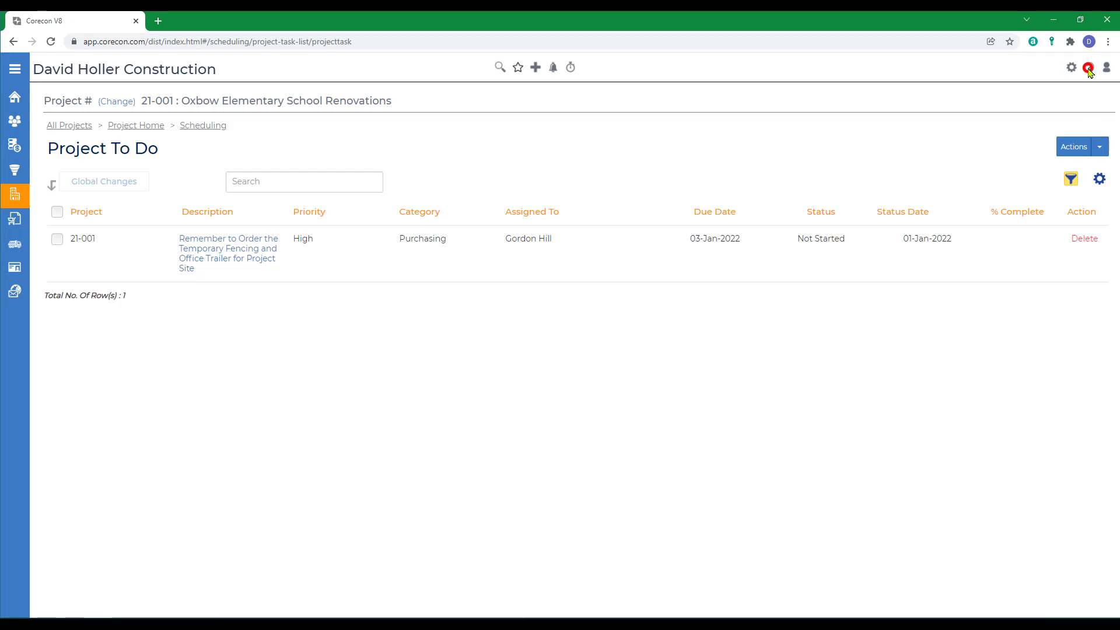
# - In the Knowledge Base, open the Excel import options and the Project To Dos import guide
pyautogui.click(1088, 67)
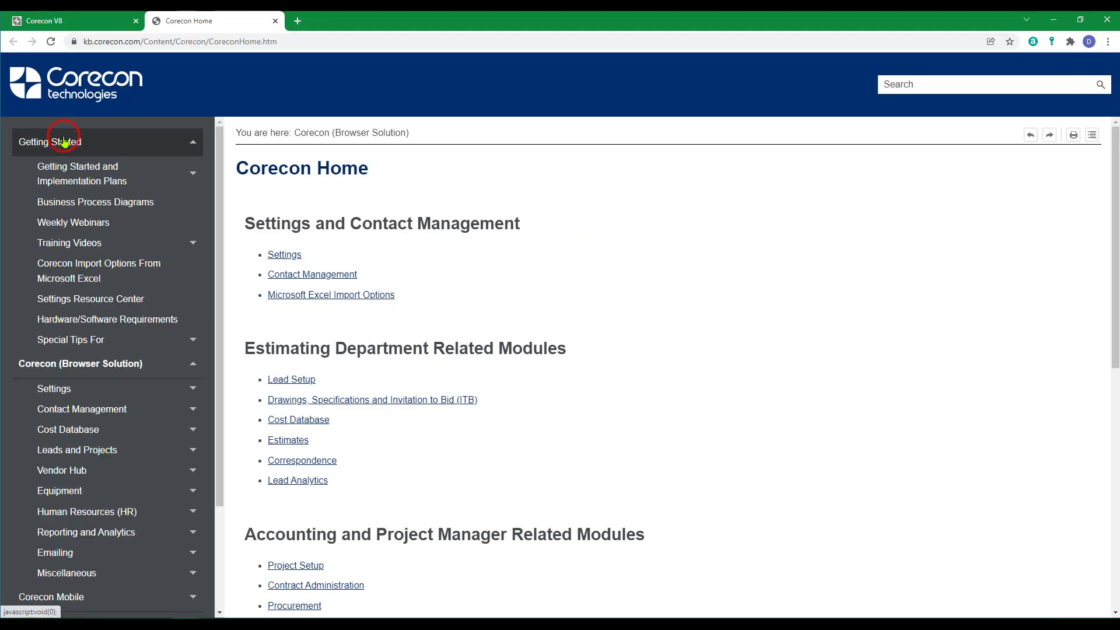
pyautogui.moveTo(98, 270)
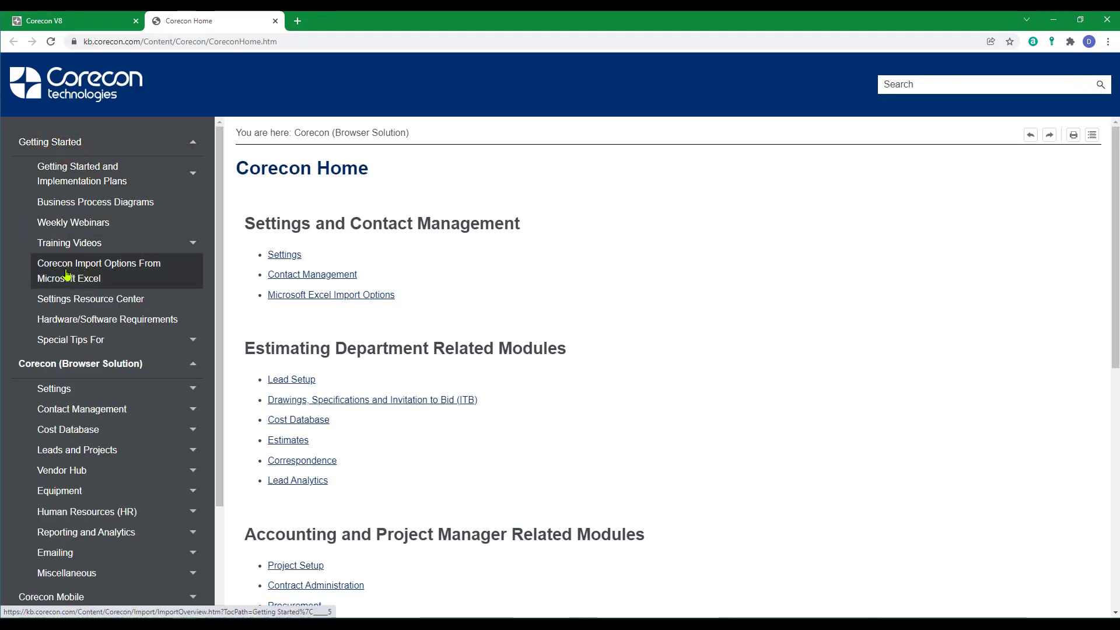
pyautogui.click(98, 269)
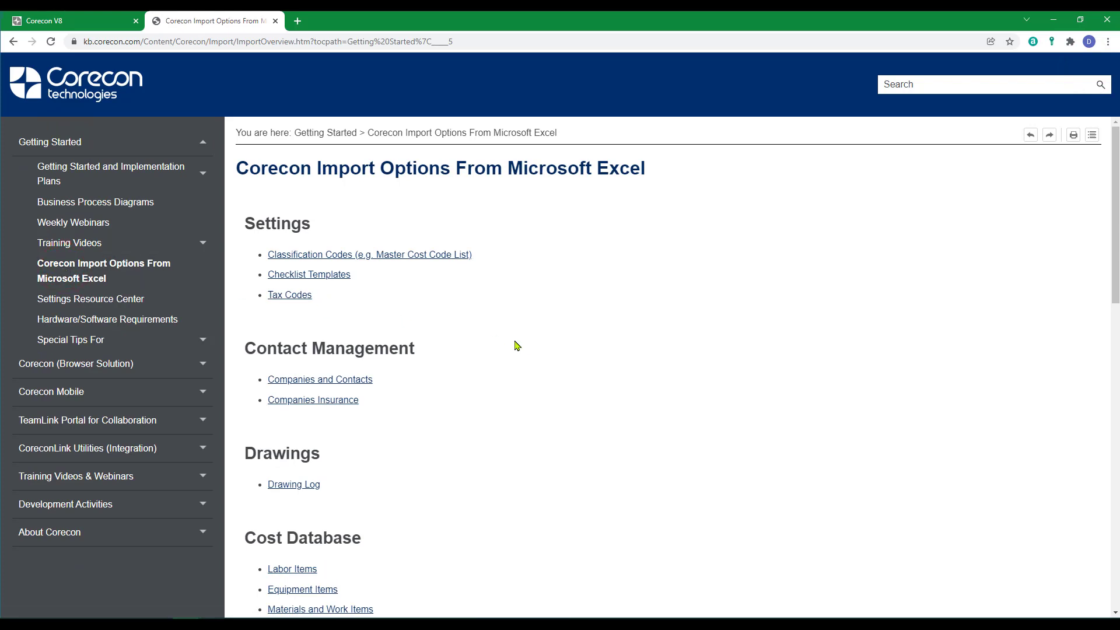
pyautogui.scroll(-3)
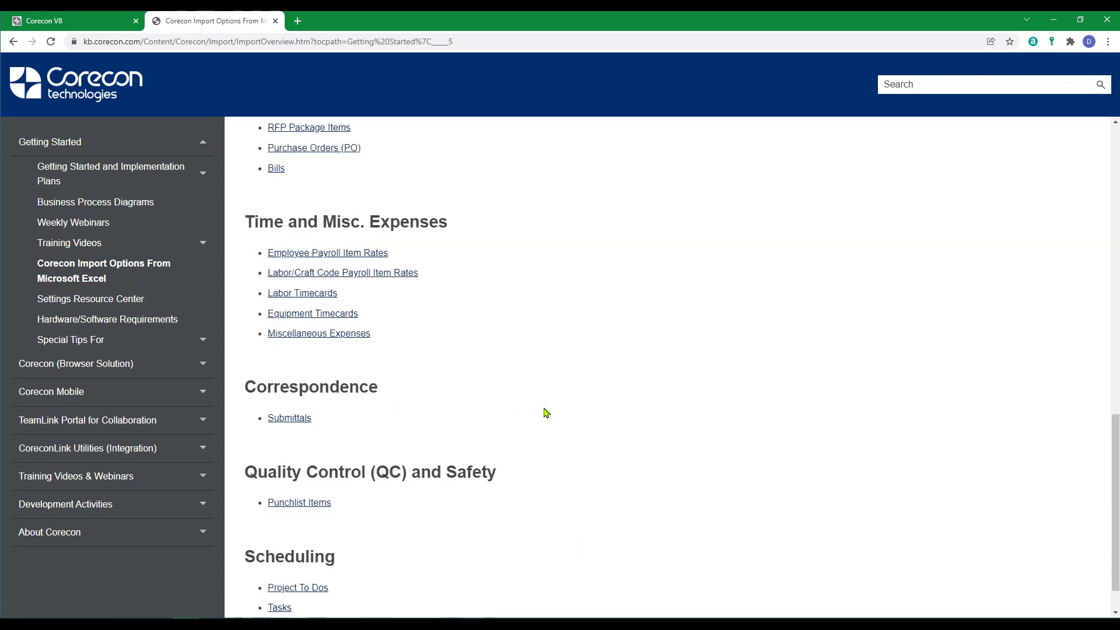
pyautogui.scroll(-3)
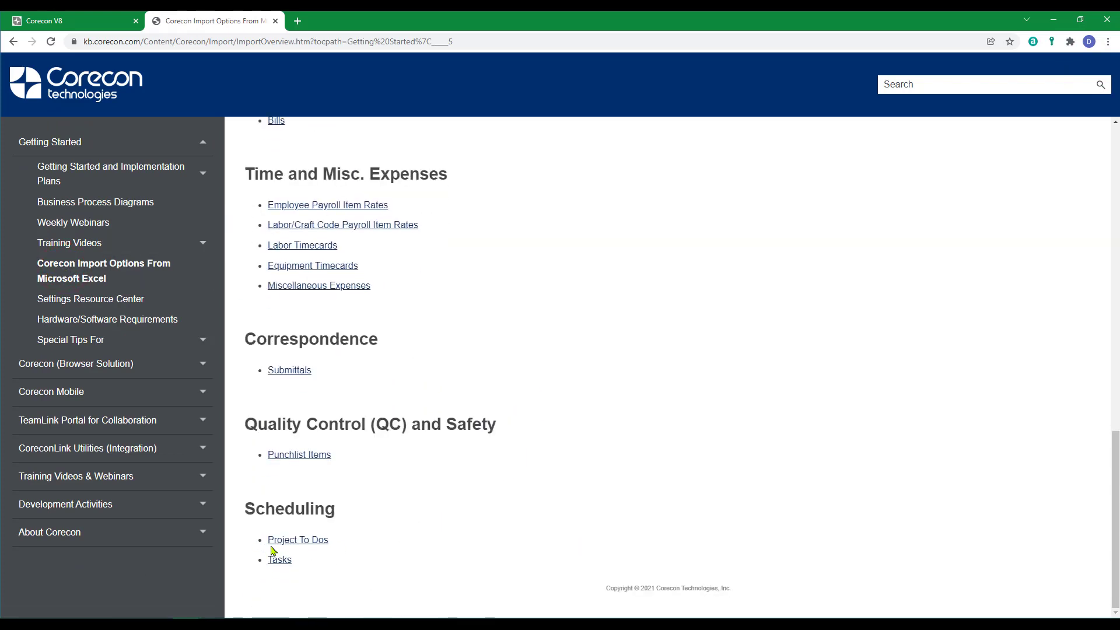
pyautogui.click(298, 539)
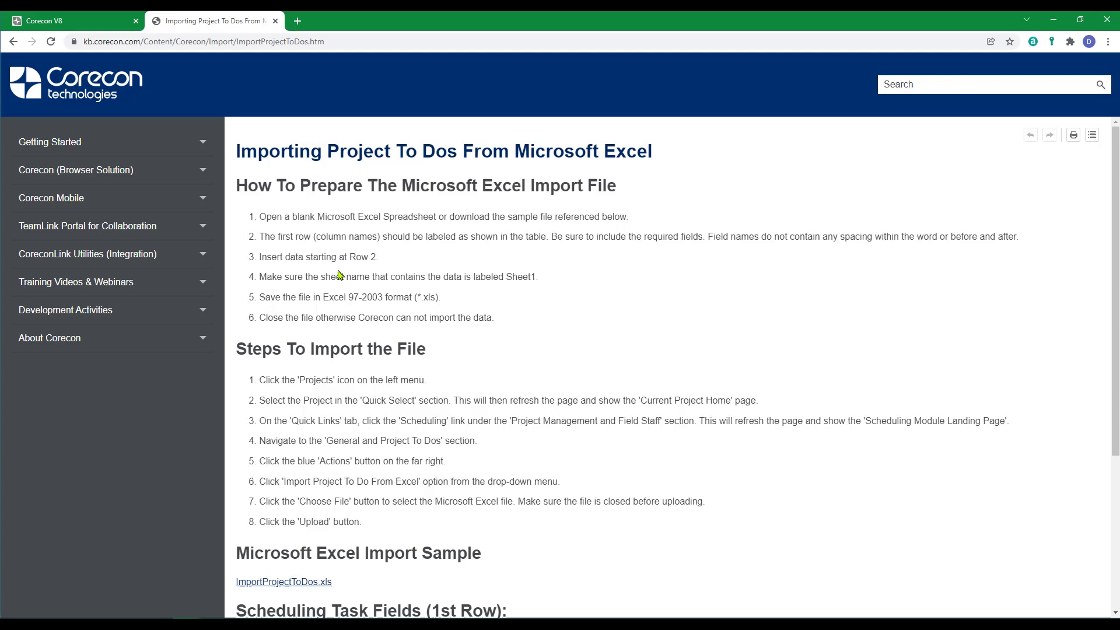
pyautogui.moveTo(359, 506)
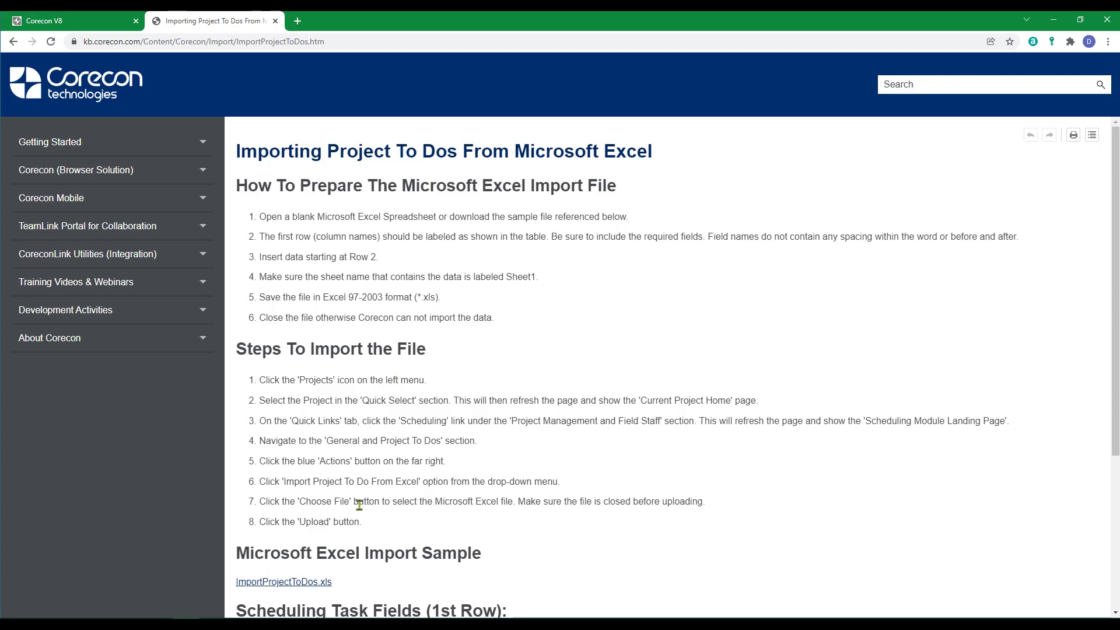
# - Review the required column fields and download the ImportProjectToDos.xls sample file
pyautogui.scroll(-3)
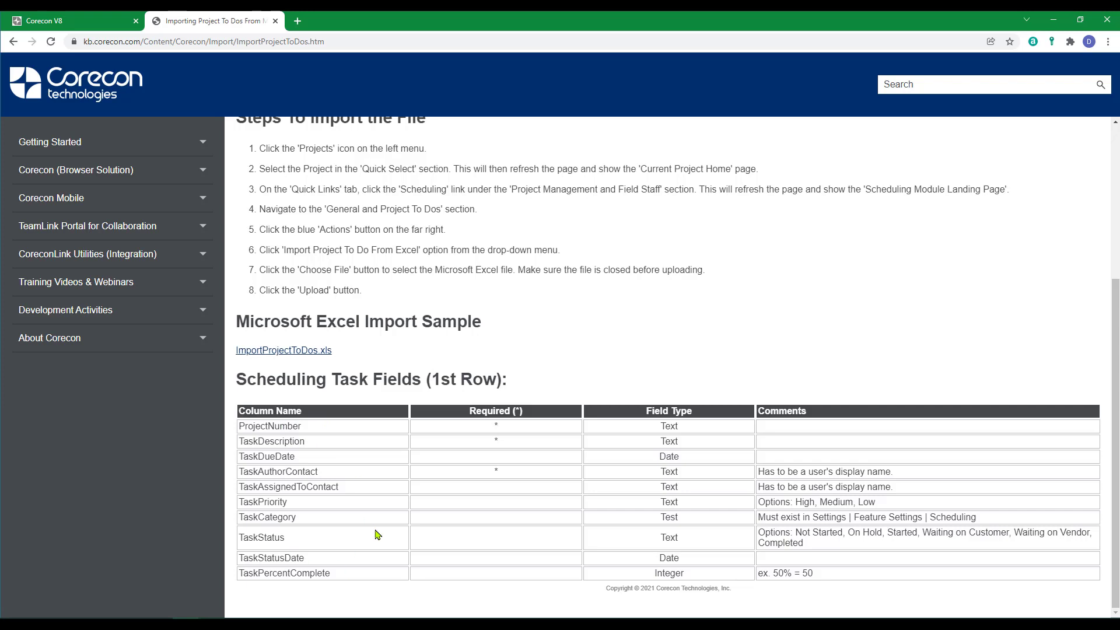
pyautogui.moveTo(275, 345)
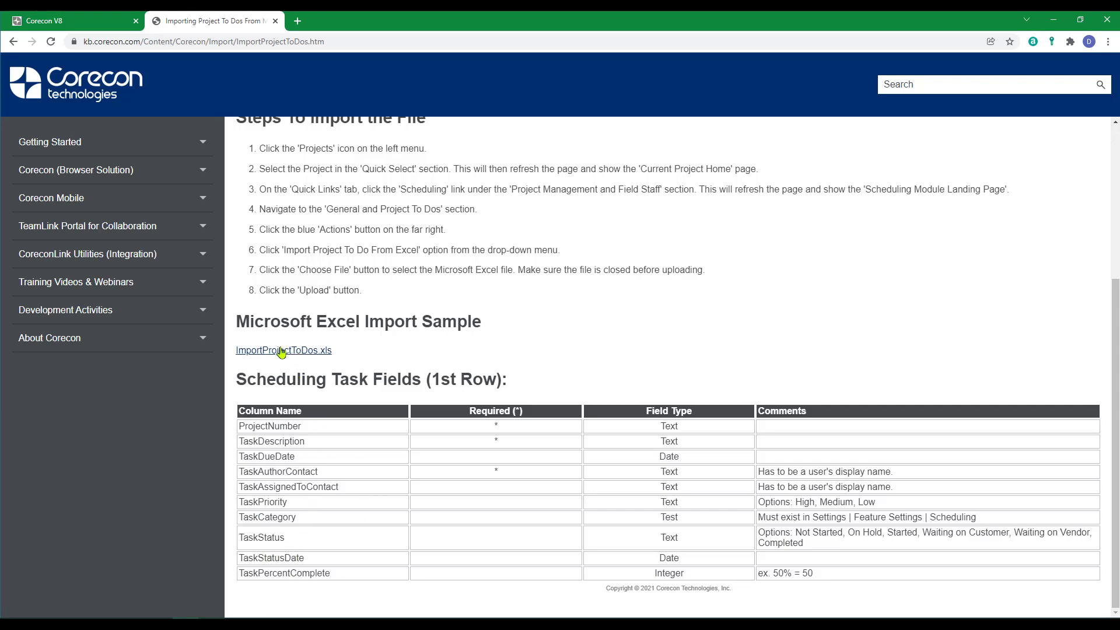
pyautogui.click(282, 350)
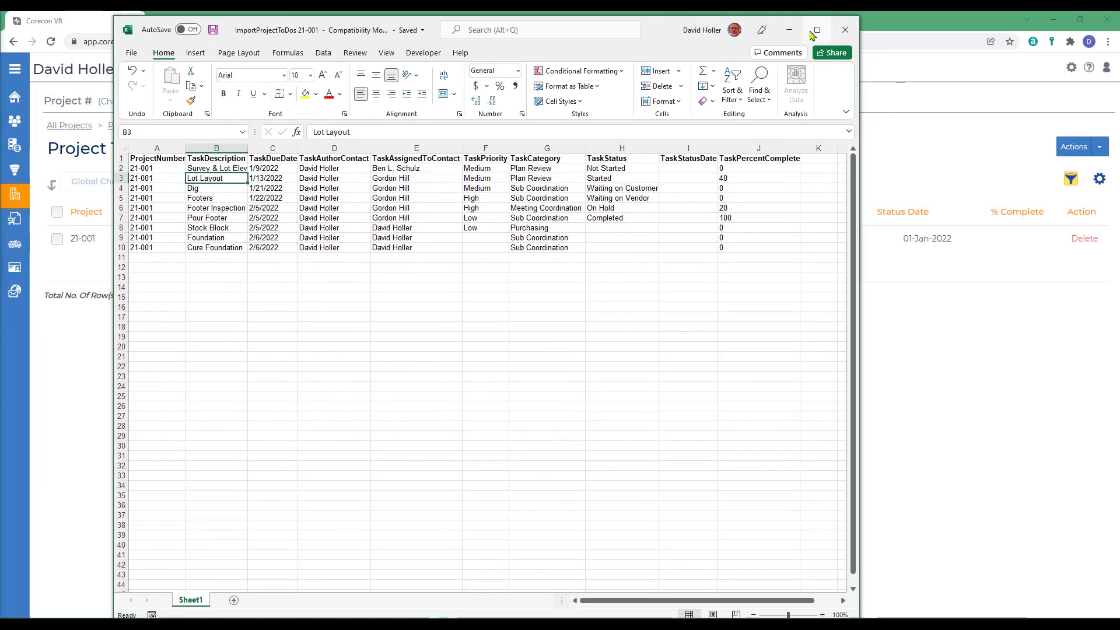
# - Maximise the sample workbook and review the TaskCategory and TaskStatus columns for the nine to-dos
pyautogui.click(815, 30)
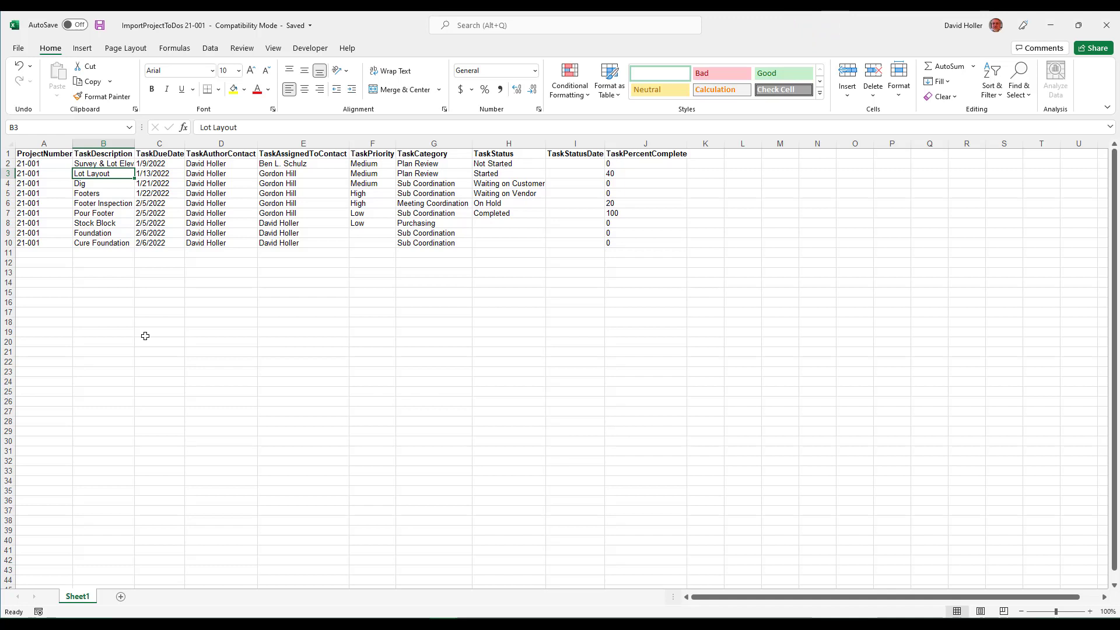
pyautogui.moveTo(171, 351)
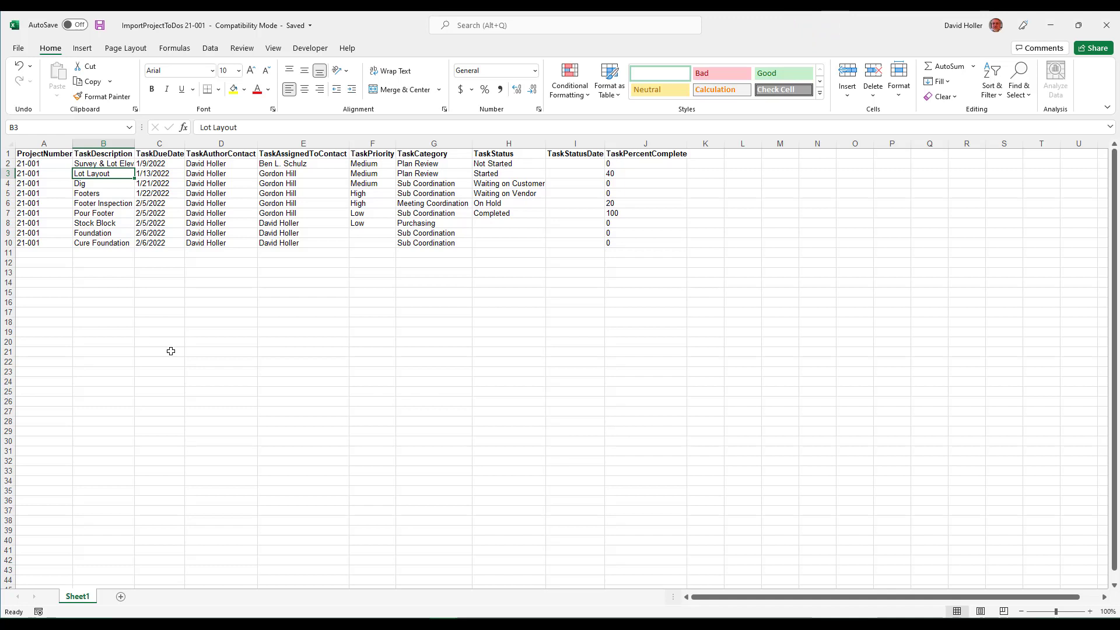
pyautogui.moveTo(59, 260)
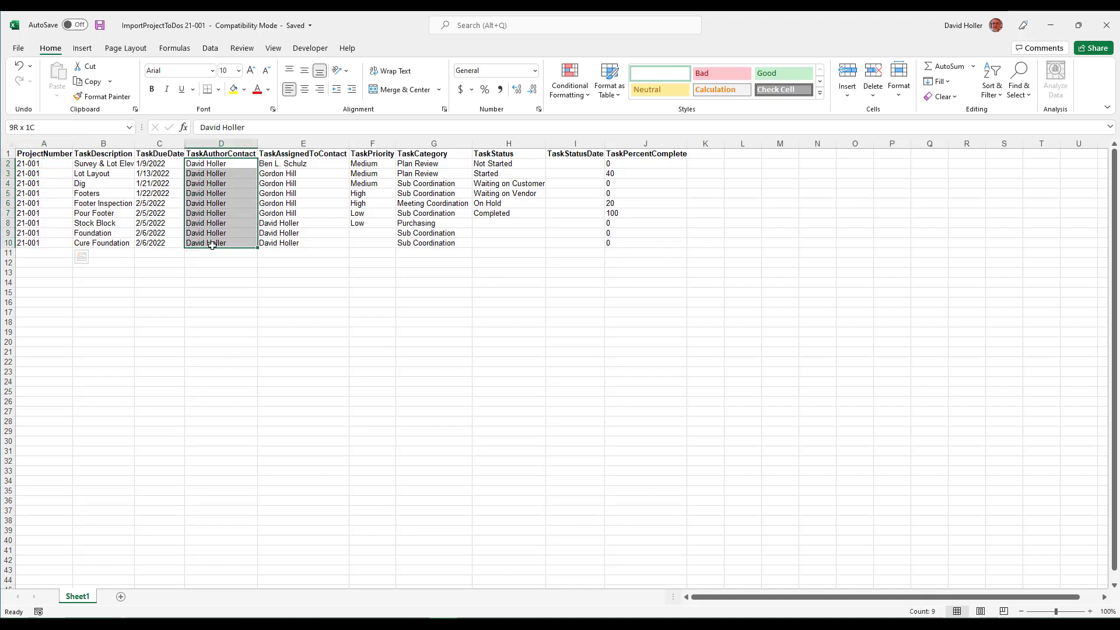
pyautogui.click(303, 164)
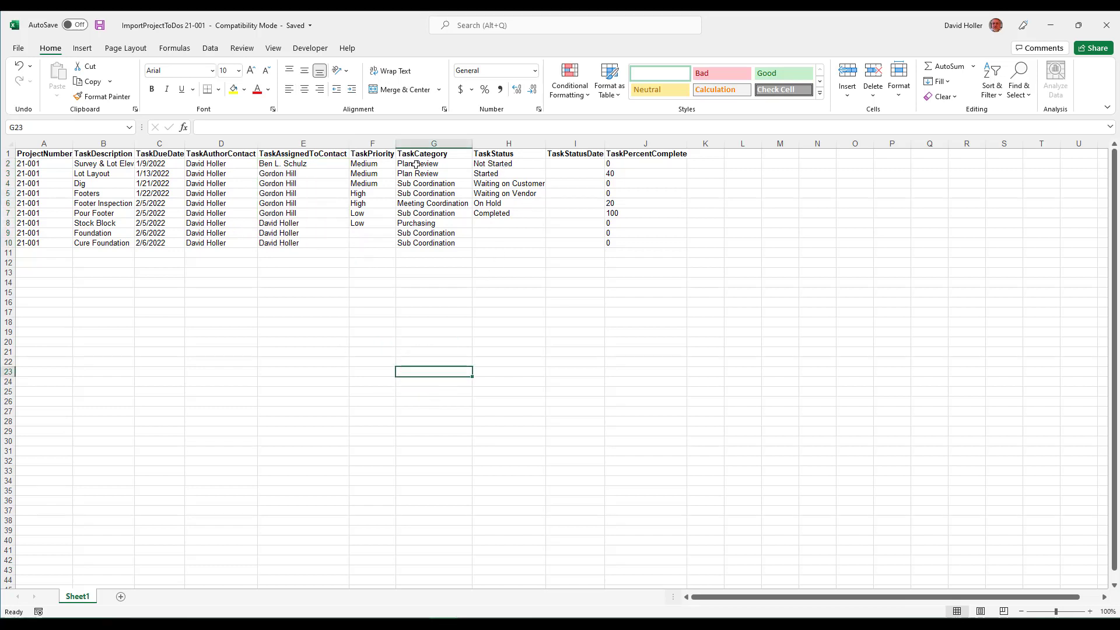
pyautogui.moveTo(435, 163); pyautogui.dragTo(434, 243)
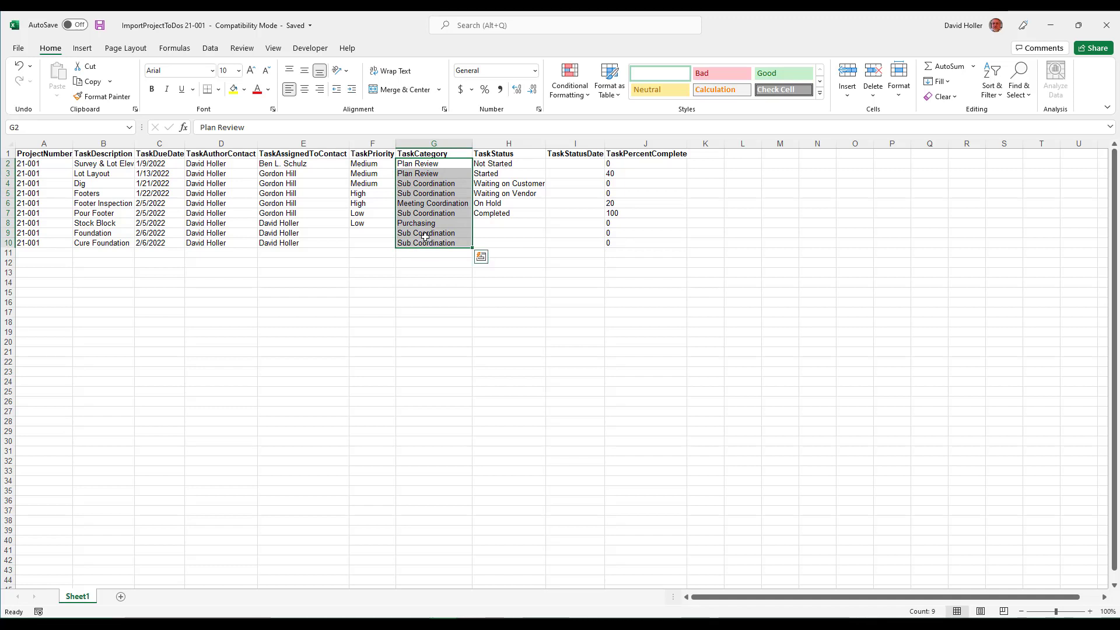
pyautogui.click(491, 168)
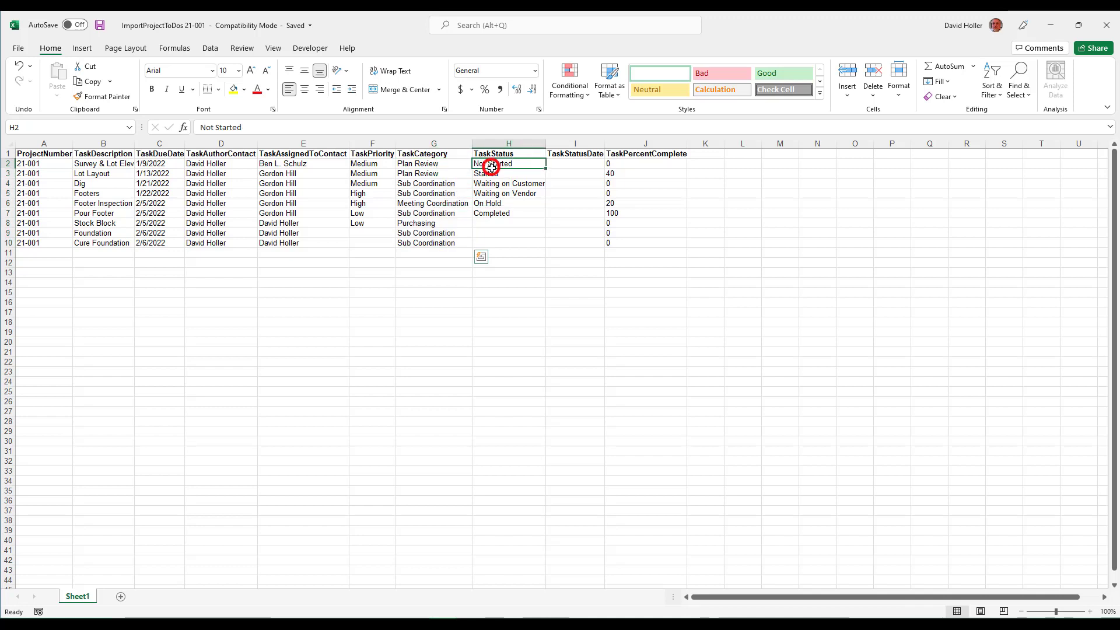
pyautogui.moveTo(491, 167); pyautogui.dragTo(508, 213)
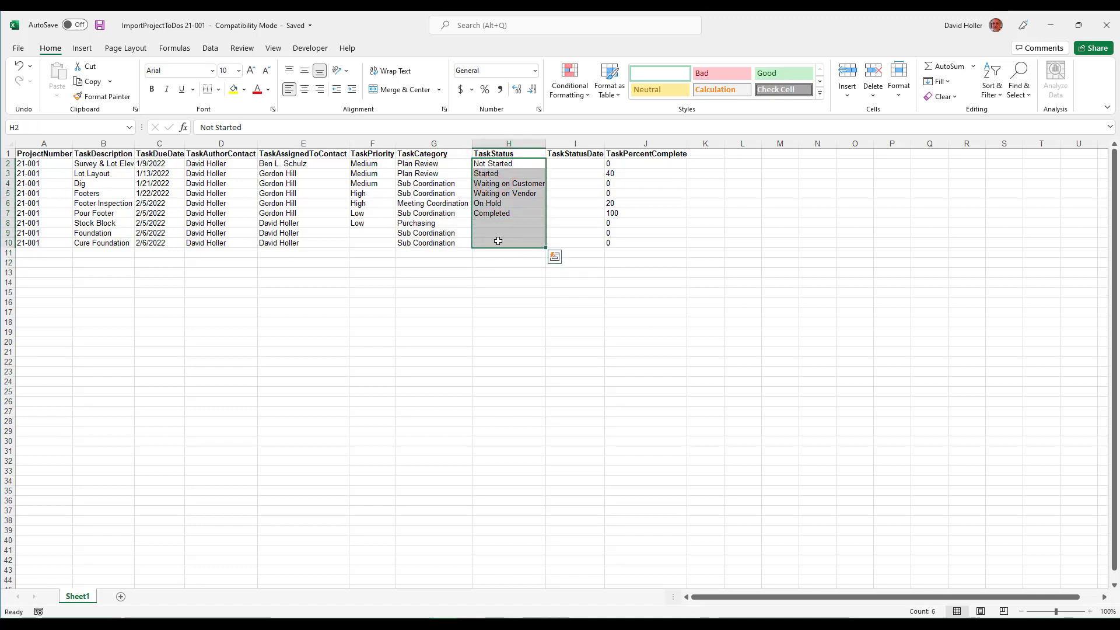
pyautogui.click(508, 322)
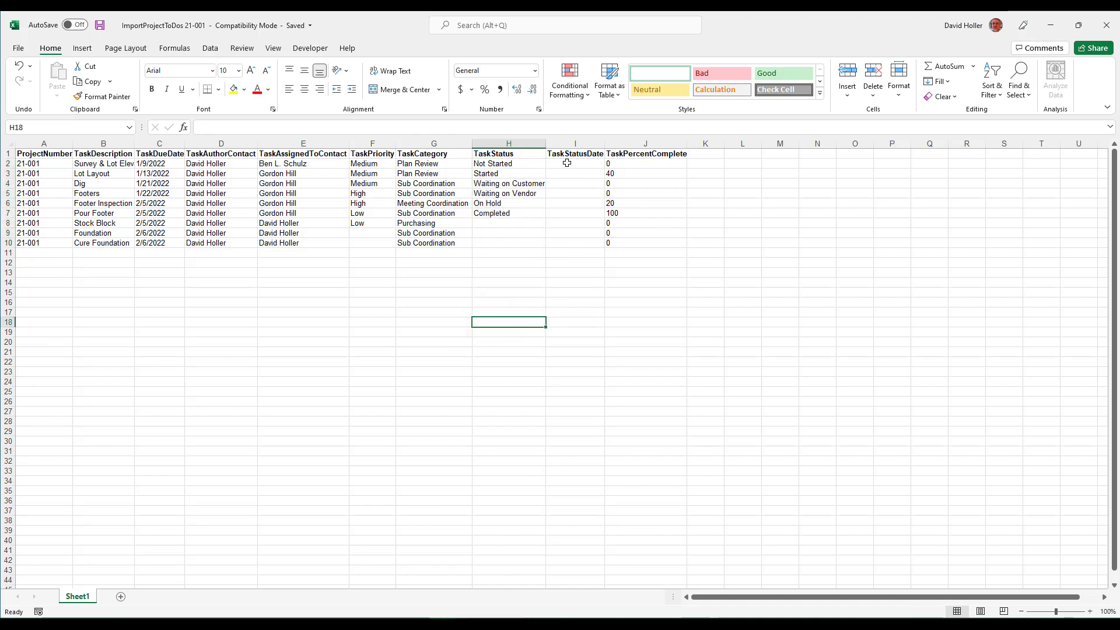
# - Fill the TaskStatusDate cells with 1/1 and format them as Short Date
pyautogui.write('1/1/2021')
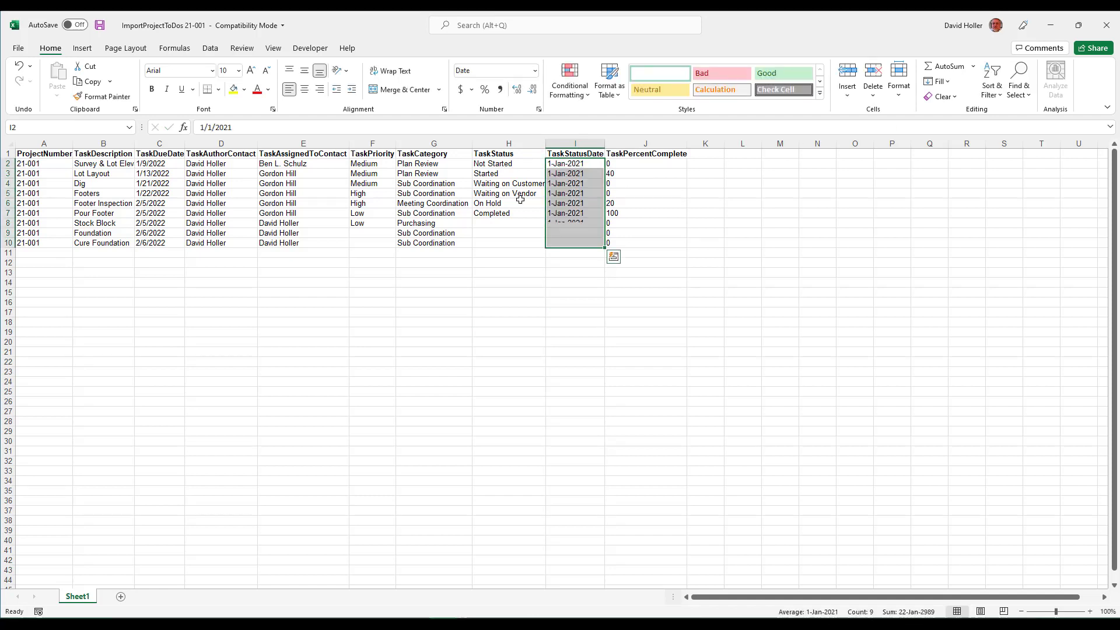
pyautogui.click(532, 70)
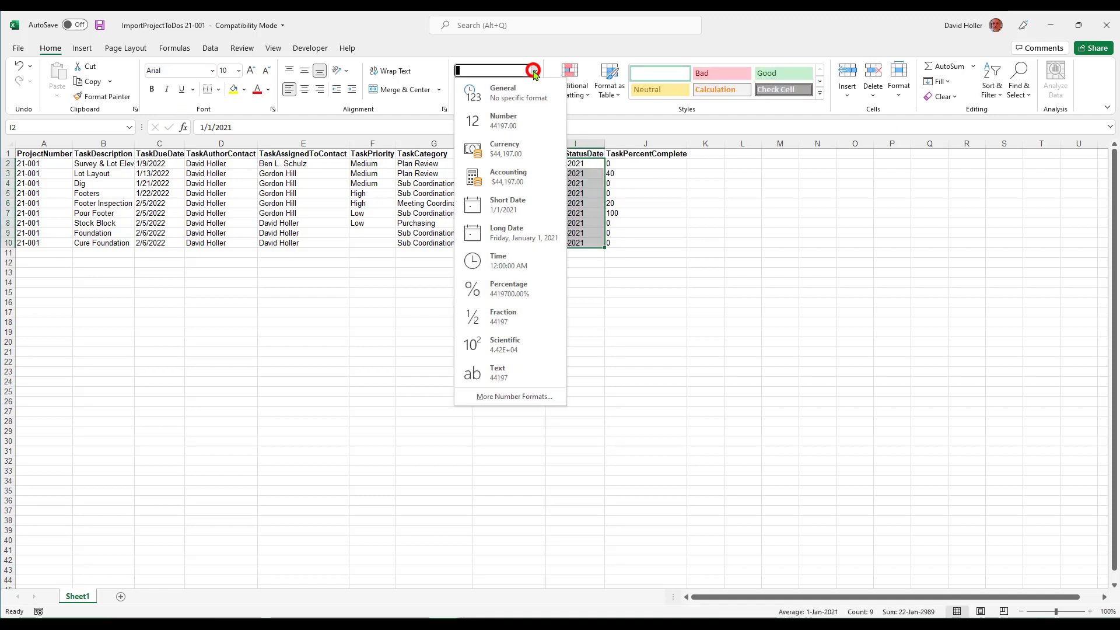
pyautogui.click(508, 203)
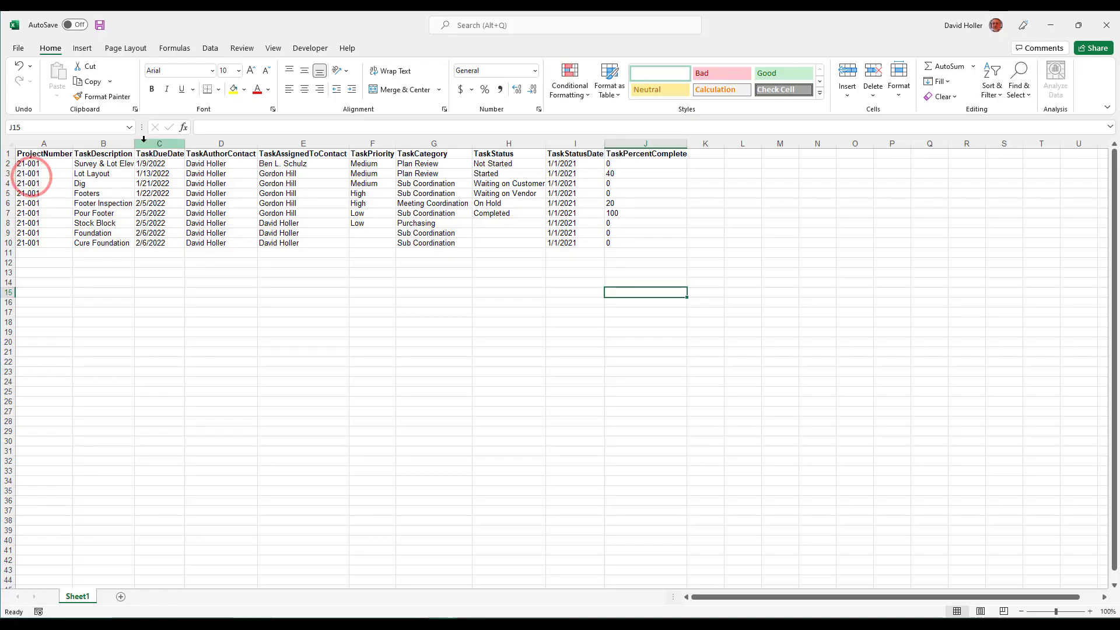
pyautogui.click(18, 47)
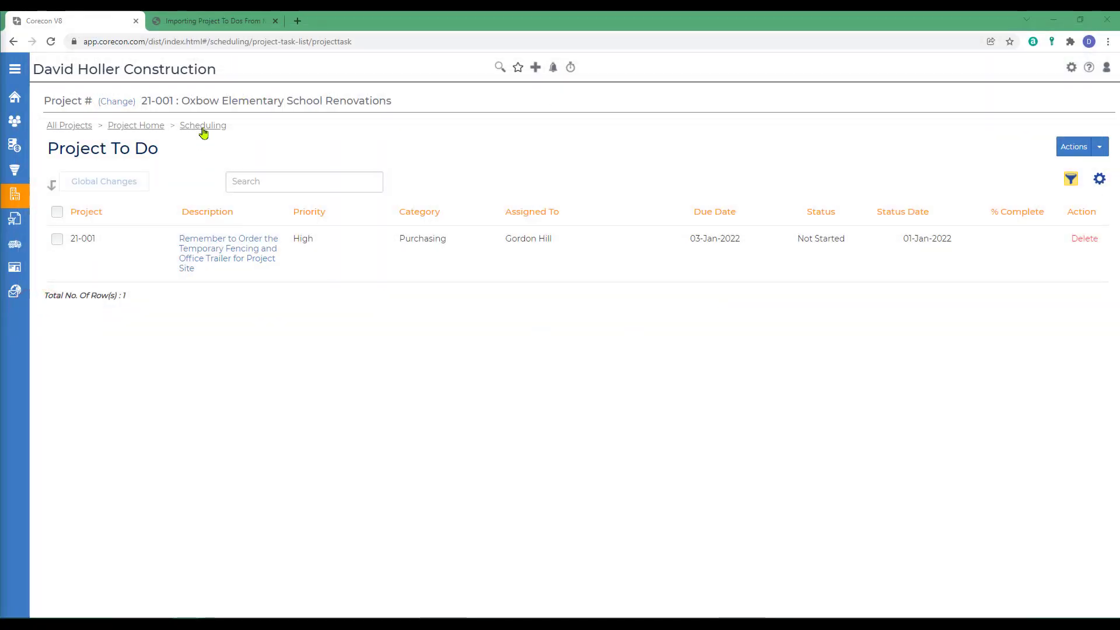
# - Import the ImportProjectToDos 21-001 workbook into project 21-001, then return to Scheduling with 10 Project To Dos
pyautogui.click(202, 125)
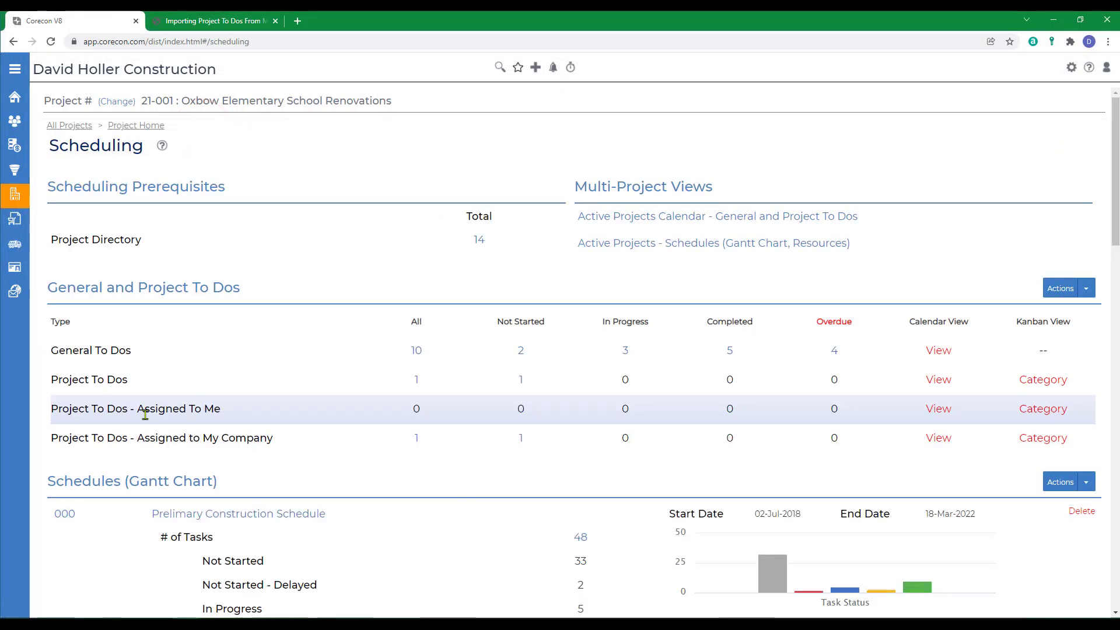
pyautogui.click(1085, 289)
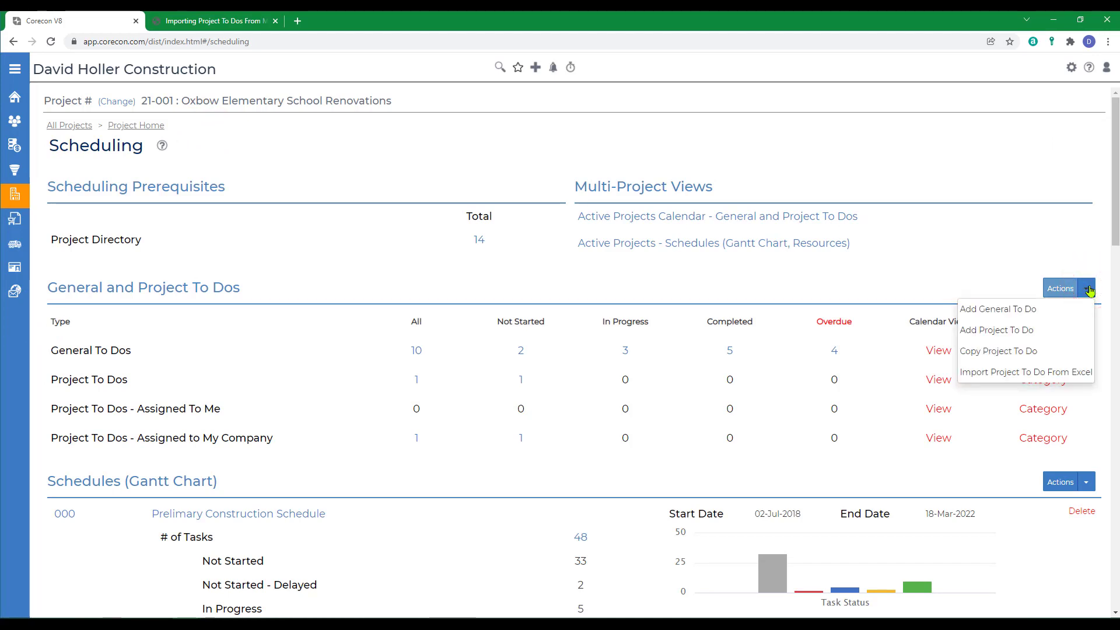
pyautogui.moveTo(1026, 371)
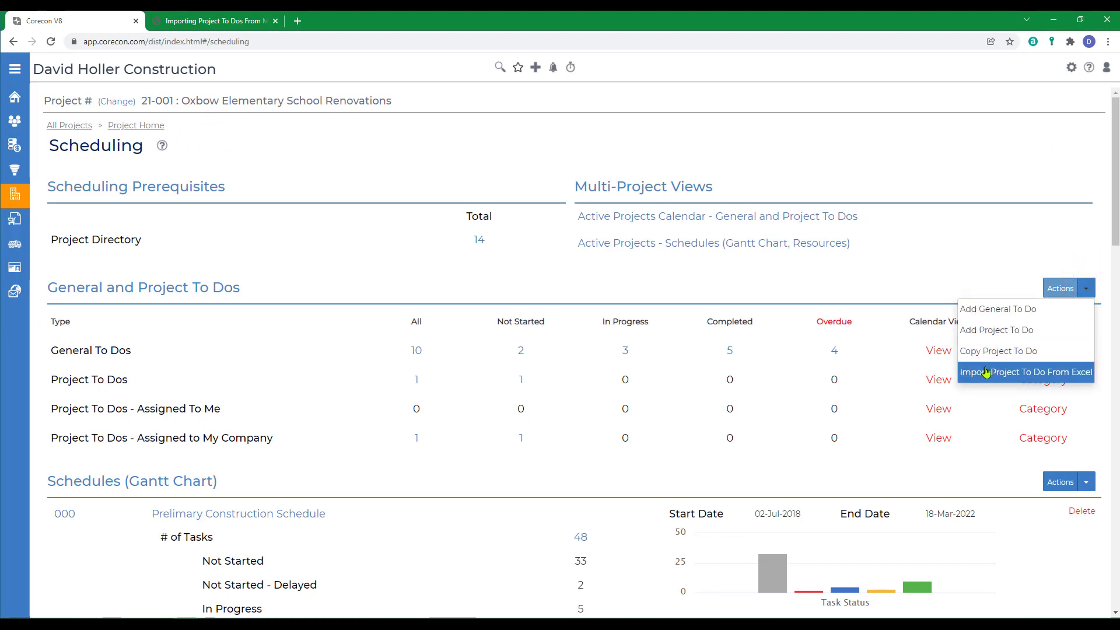
pyautogui.click(1026, 371)
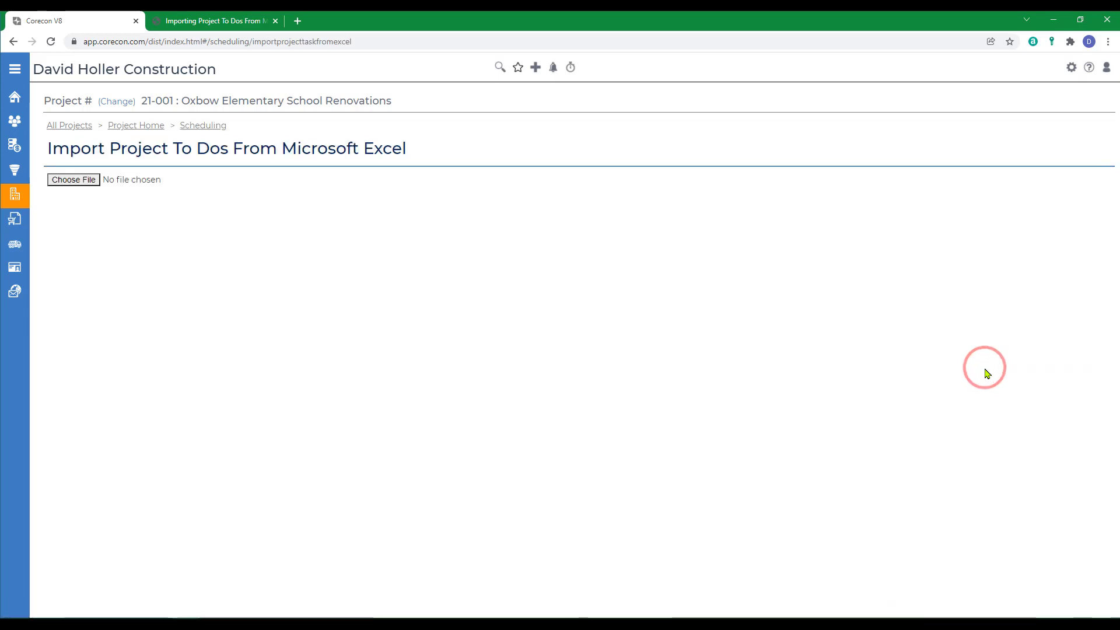
pyautogui.moveTo(63, 180)
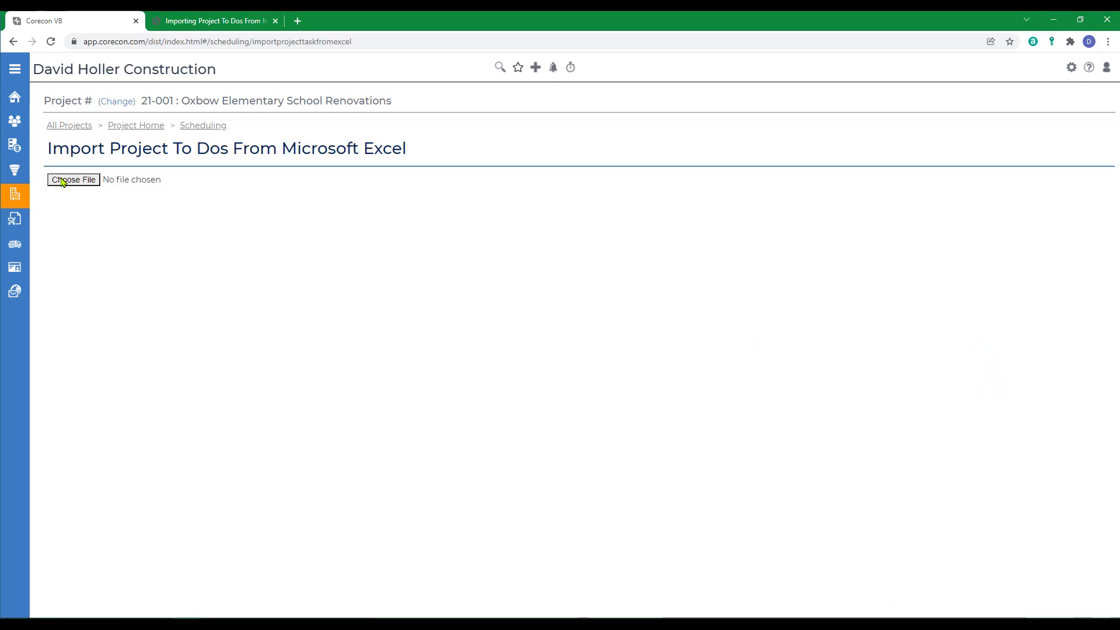
pyautogui.click(72, 179)
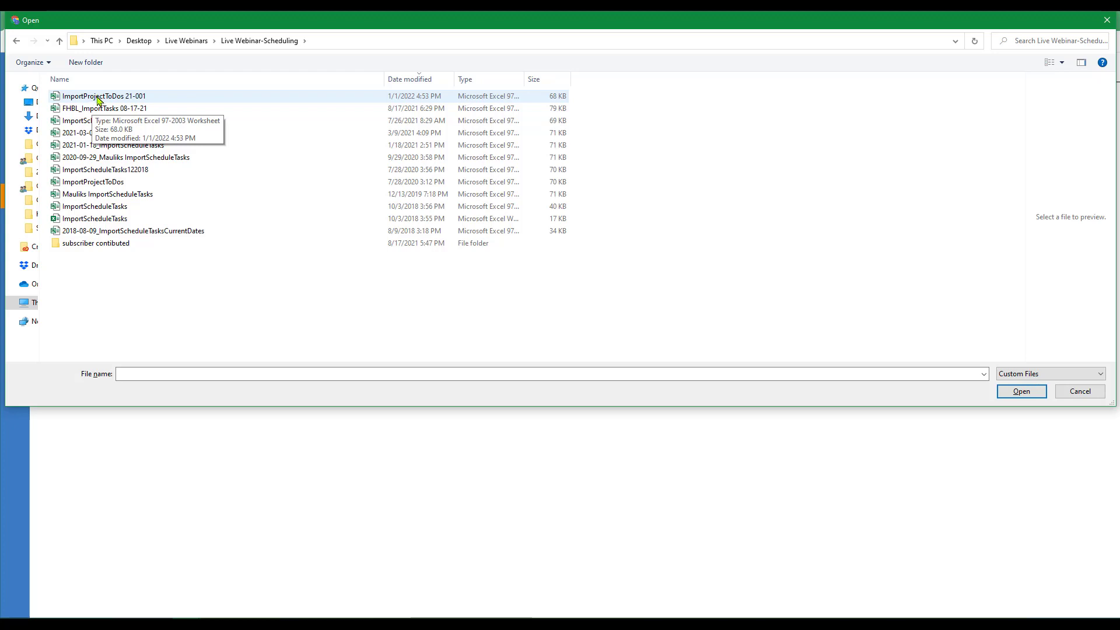
pyautogui.click(104, 95)
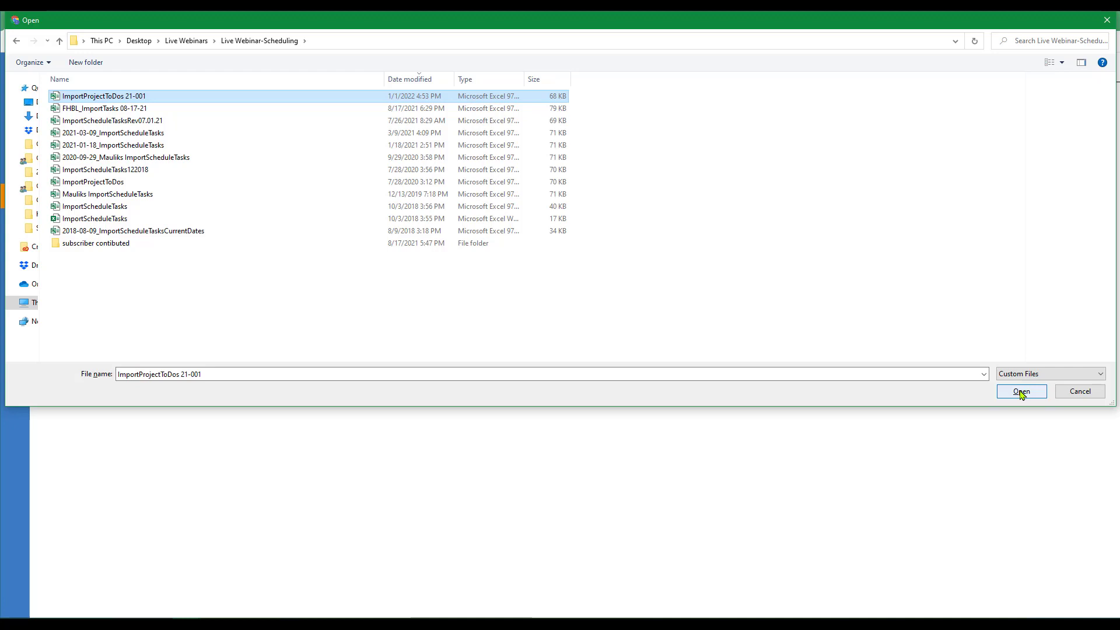
pyautogui.click(1021, 392)
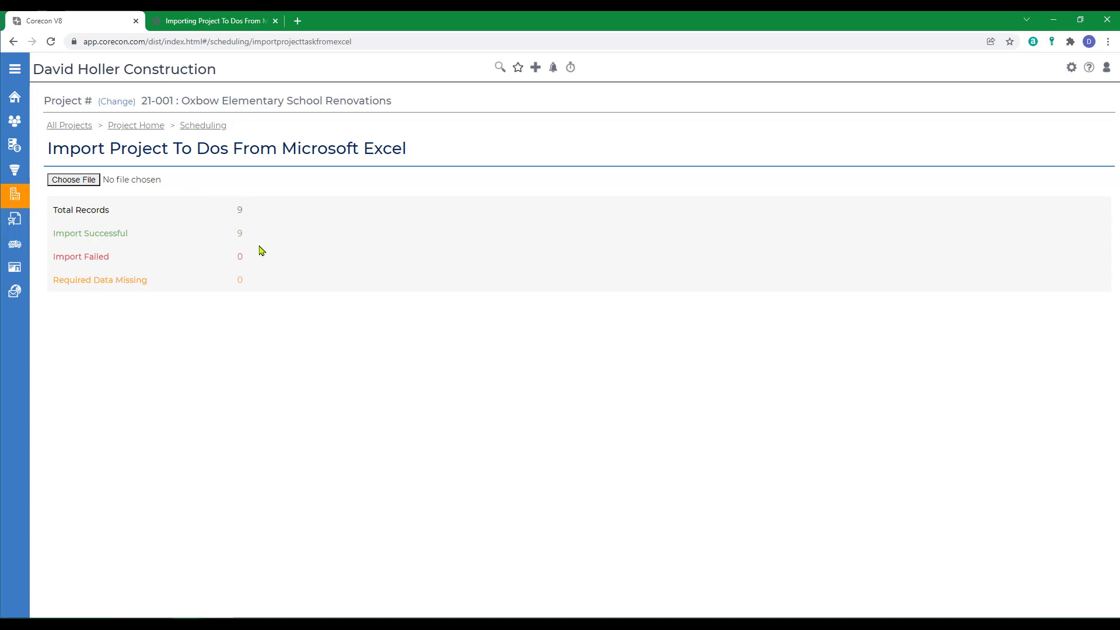
pyautogui.click(202, 125)
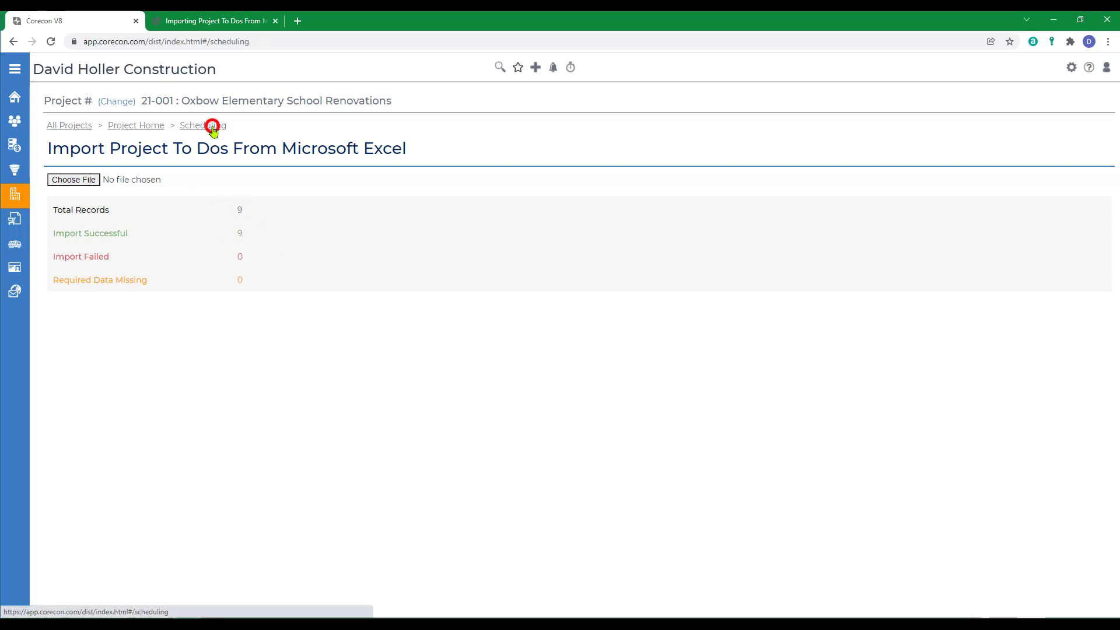
pyautogui.click(198, 125)
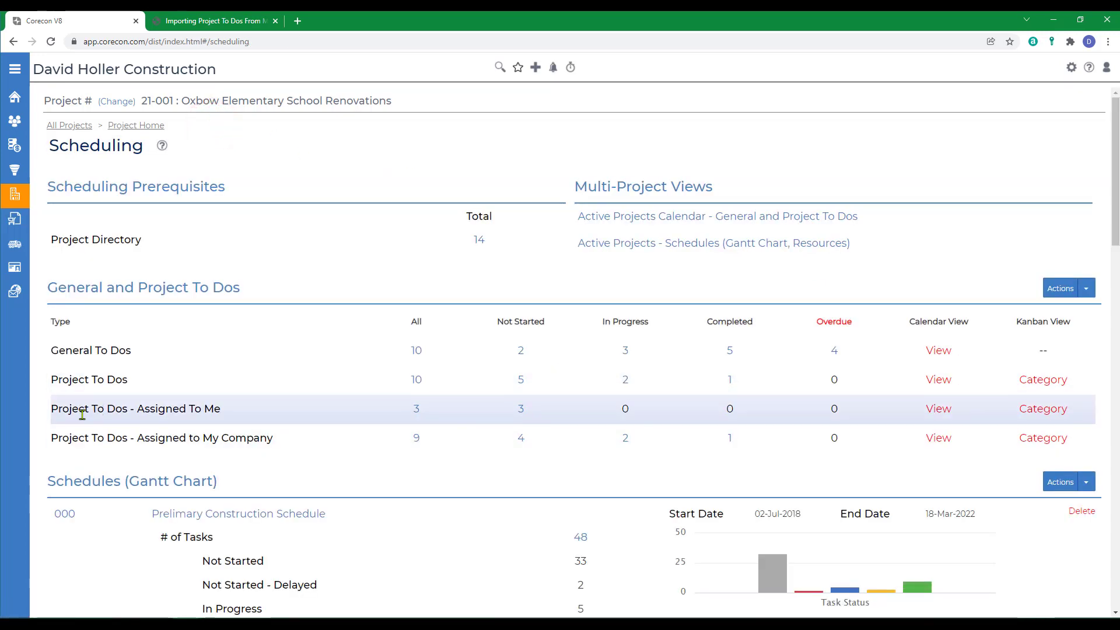
pyautogui.moveTo(416, 380)
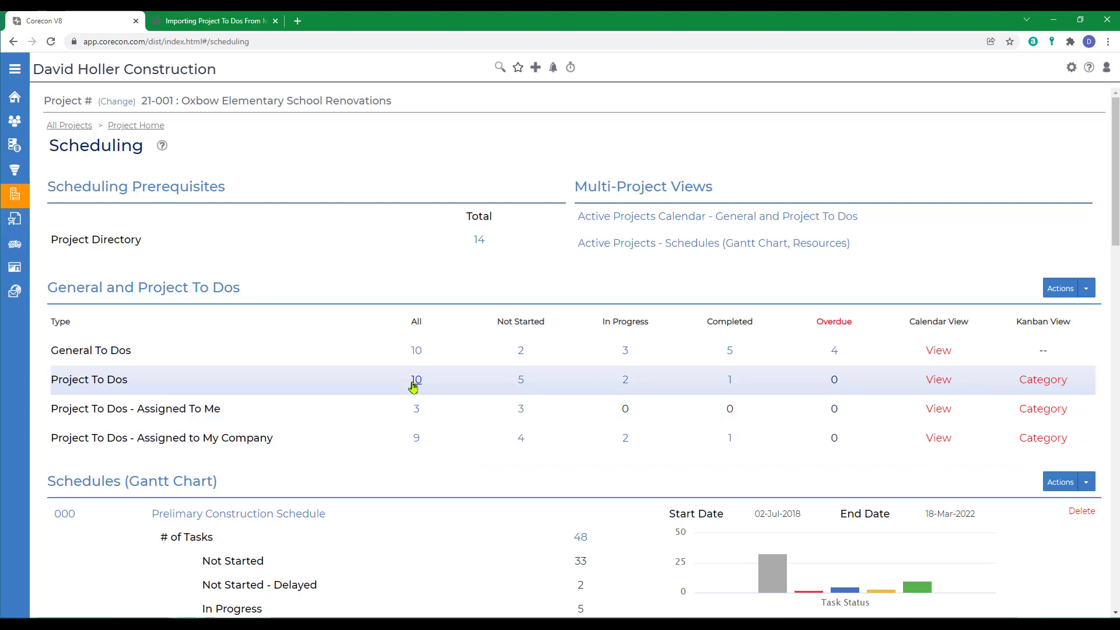
pyautogui.moveTo(414, 421)
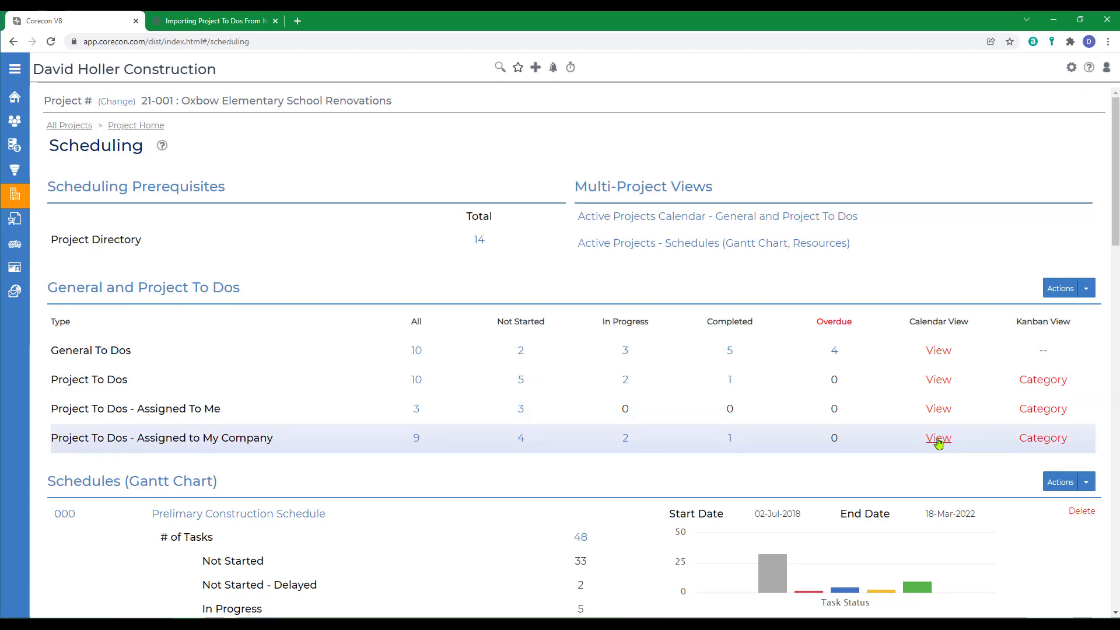
pyautogui.click(939, 438)
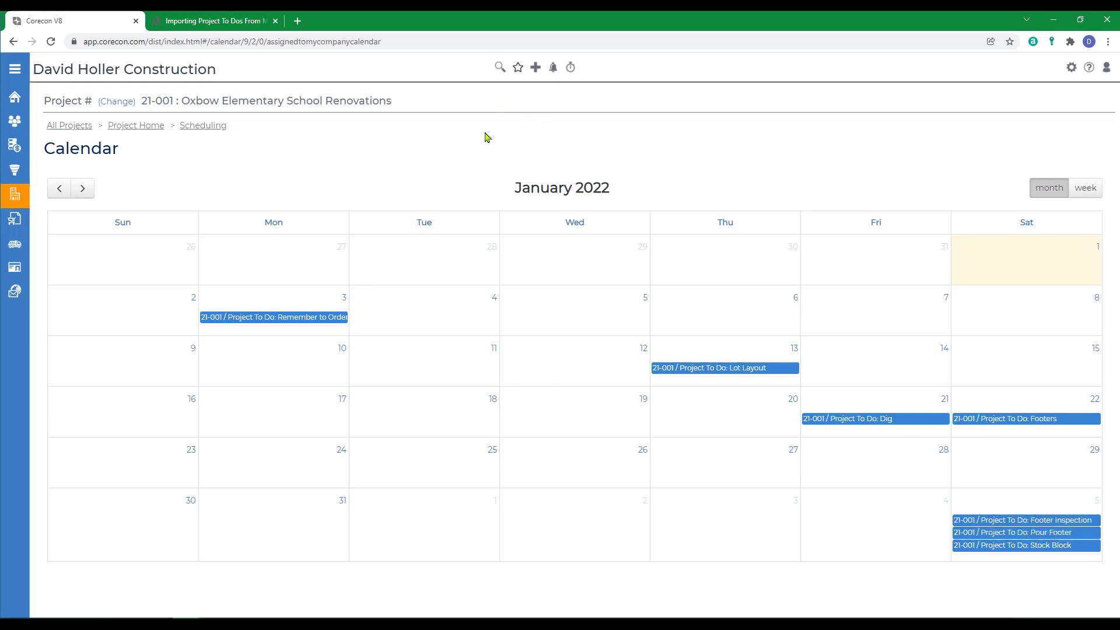
pyautogui.moveTo(428, 483)
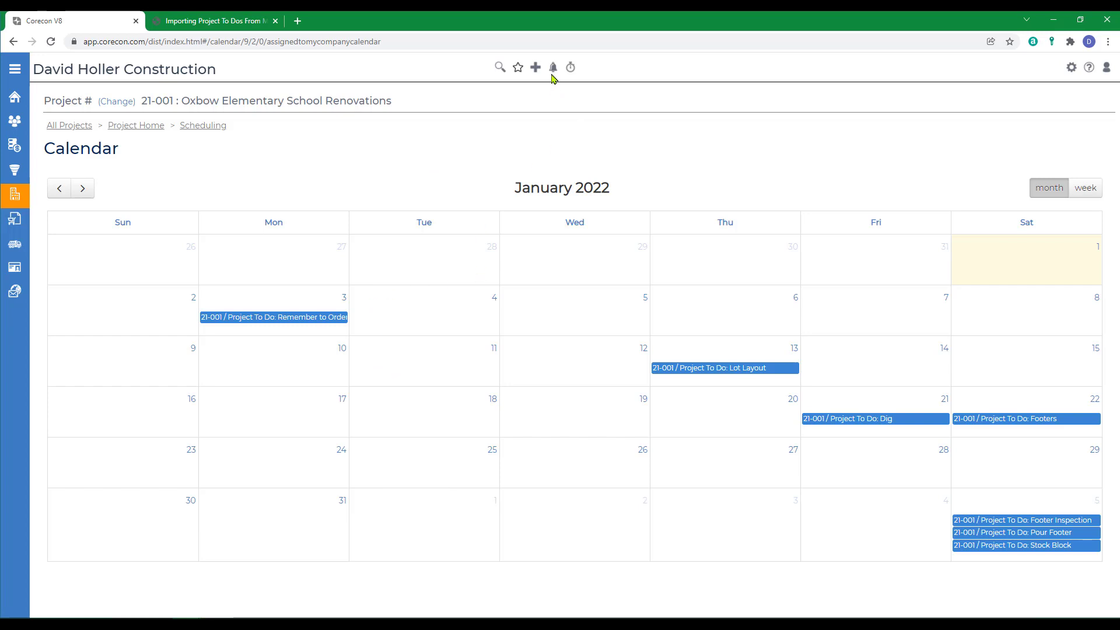
pyautogui.moveTo(553, 68)
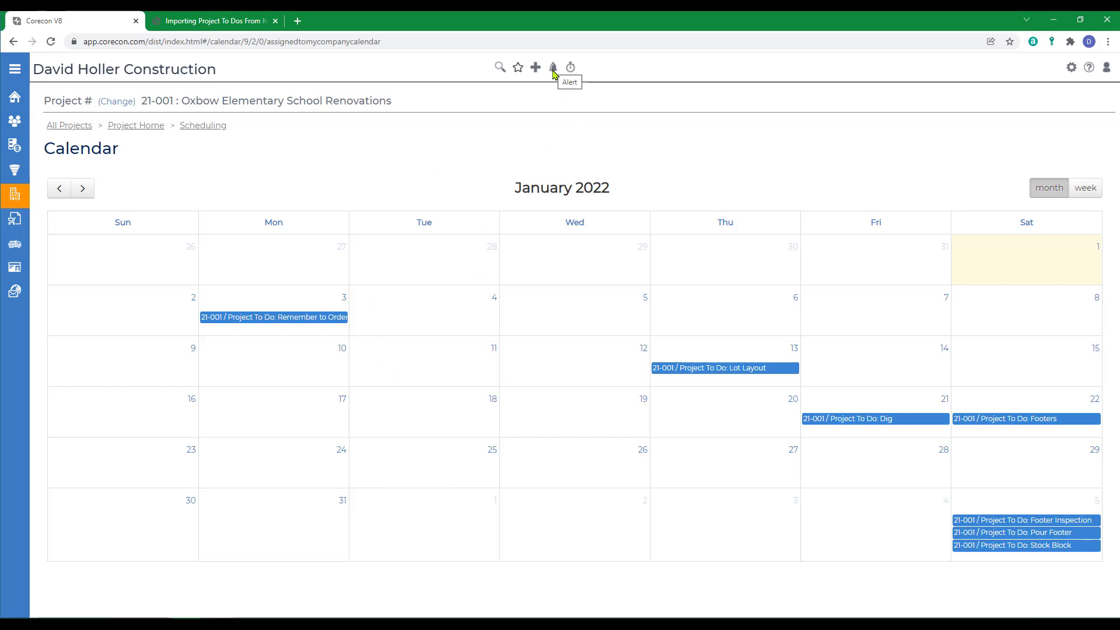
pyautogui.moveTo(553, 71)
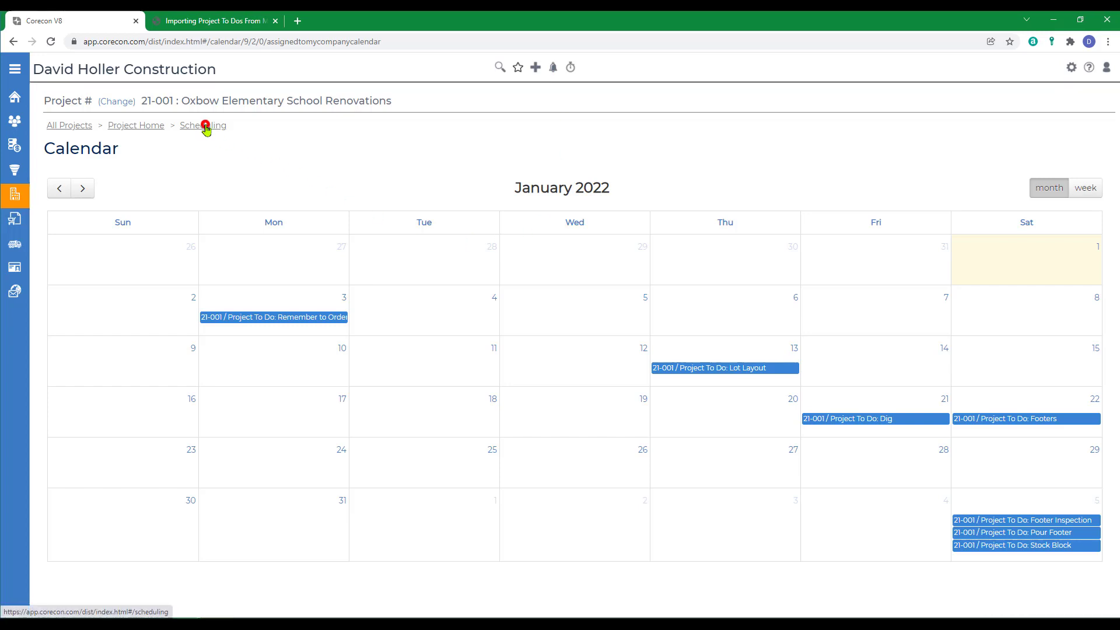
pyautogui.click(202, 125)
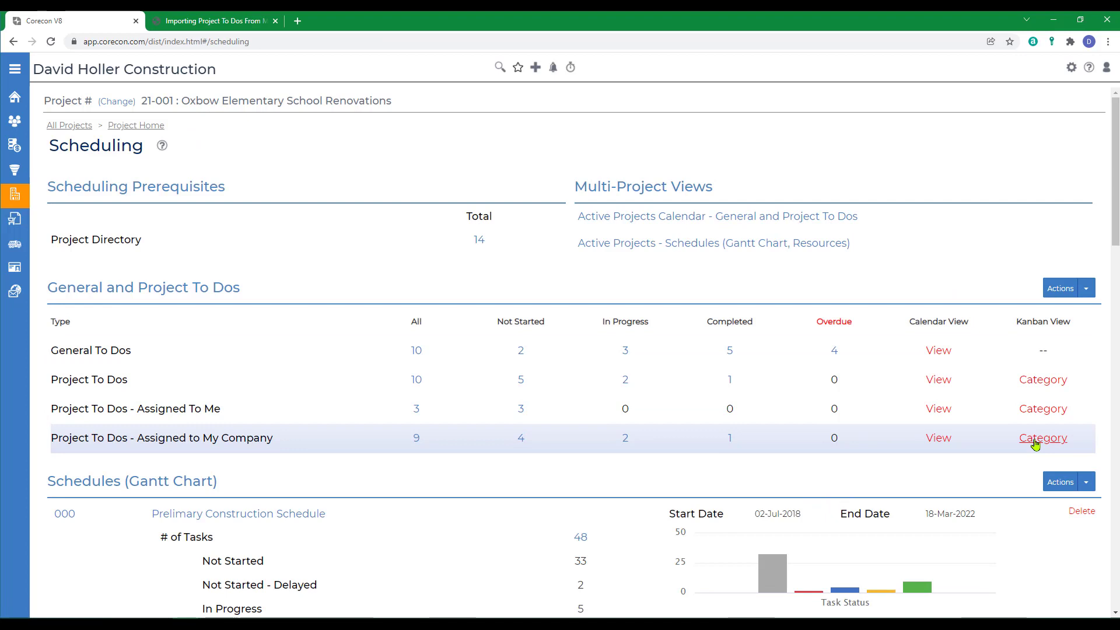
# - View the Project To Dos as a Kanban board by category, then return to the Scheduling overview
pyautogui.click(1042, 438)
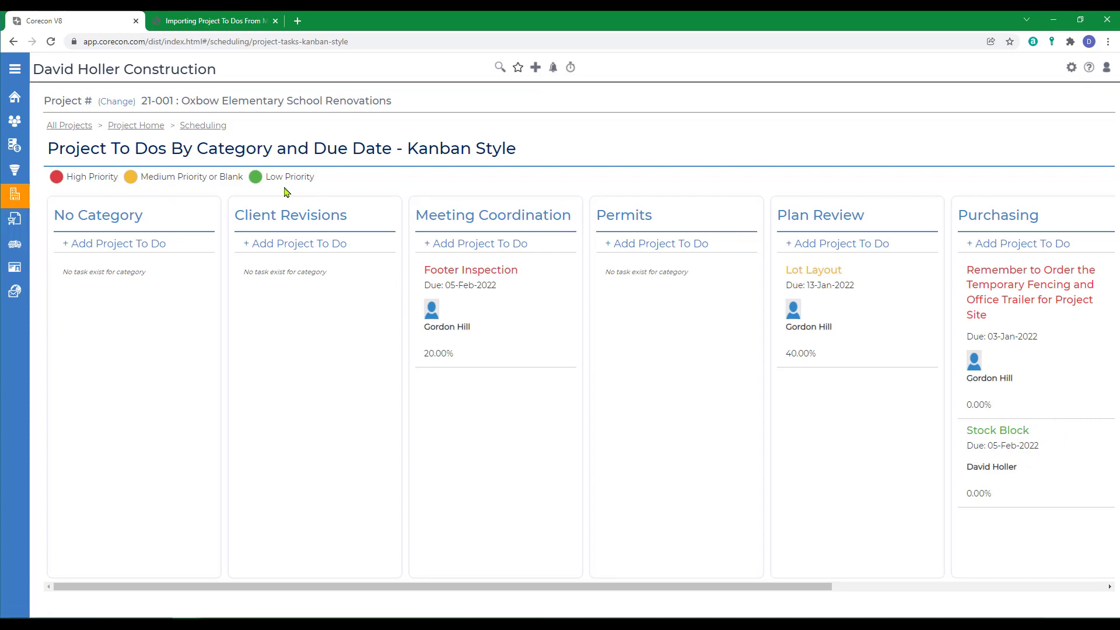
pyautogui.moveTo(295, 243)
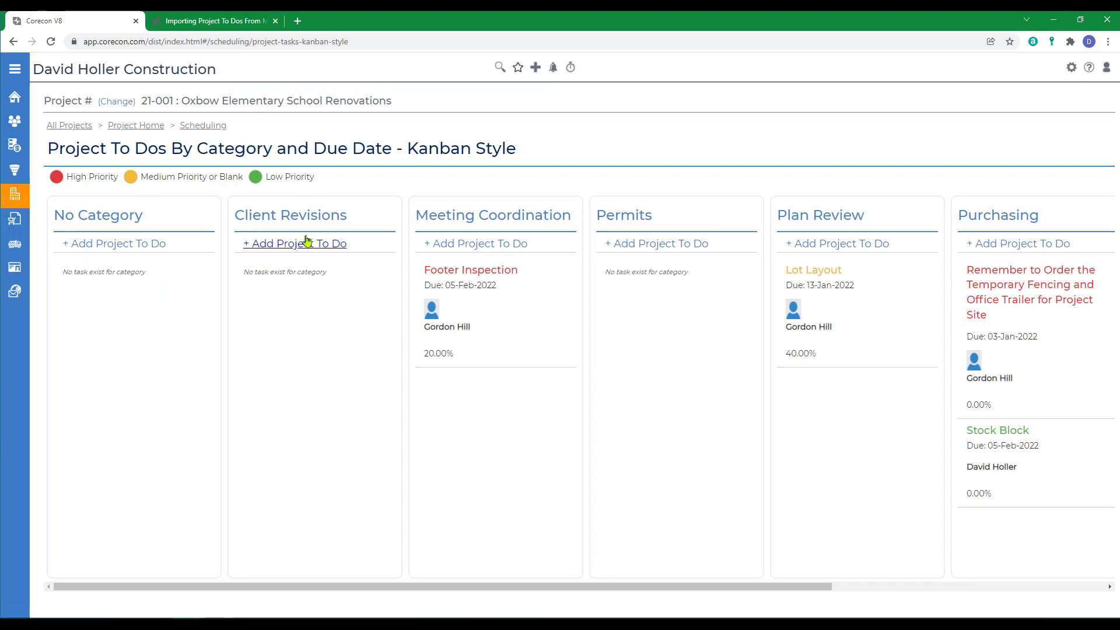
pyautogui.moveTo(549, 375)
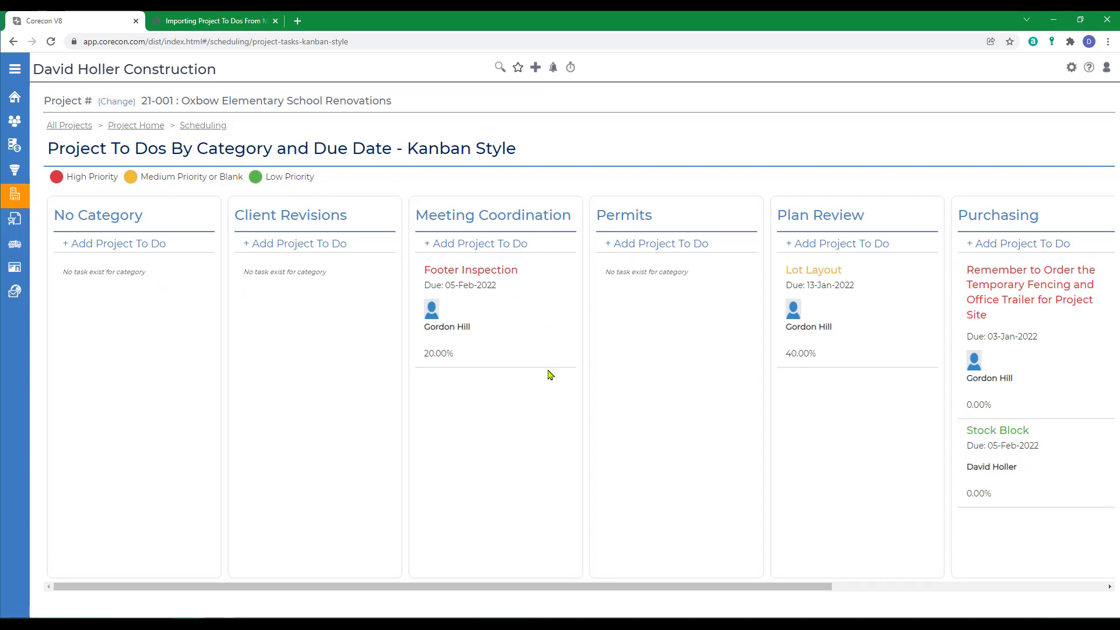
pyautogui.moveTo(788, 578)
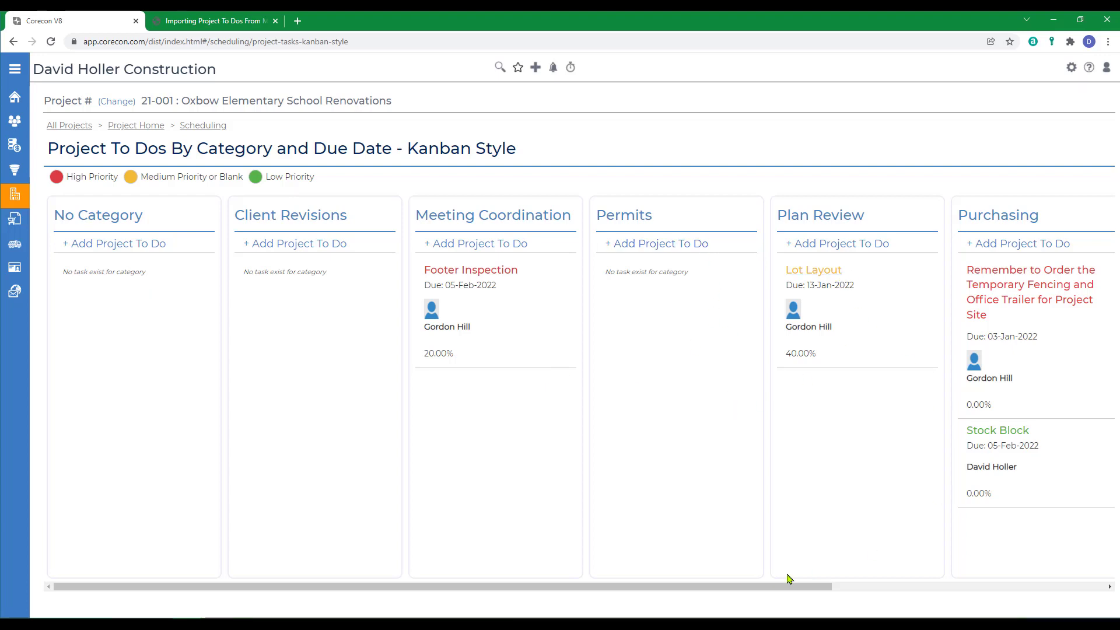
pyautogui.hscroll(3)
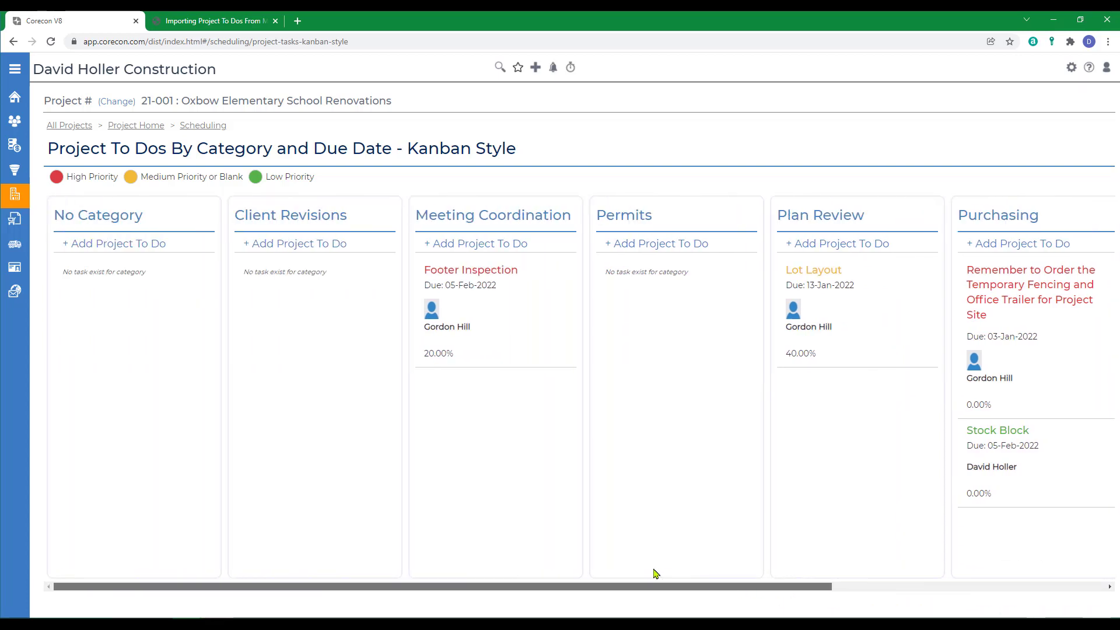
pyautogui.moveTo(475, 244)
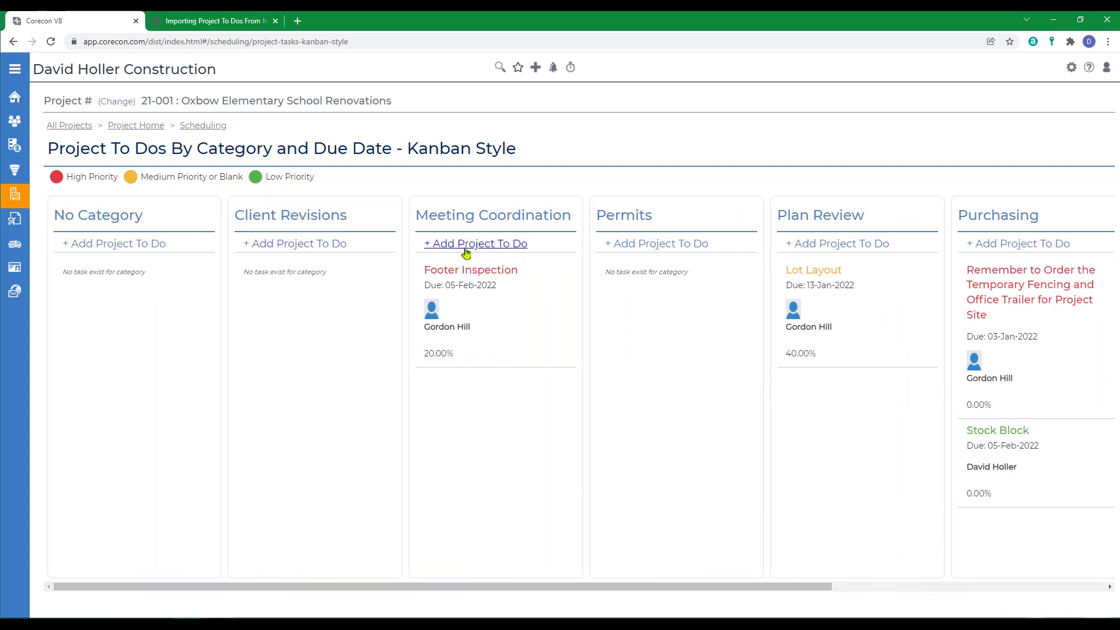
pyautogui.moveTo(654, 243)
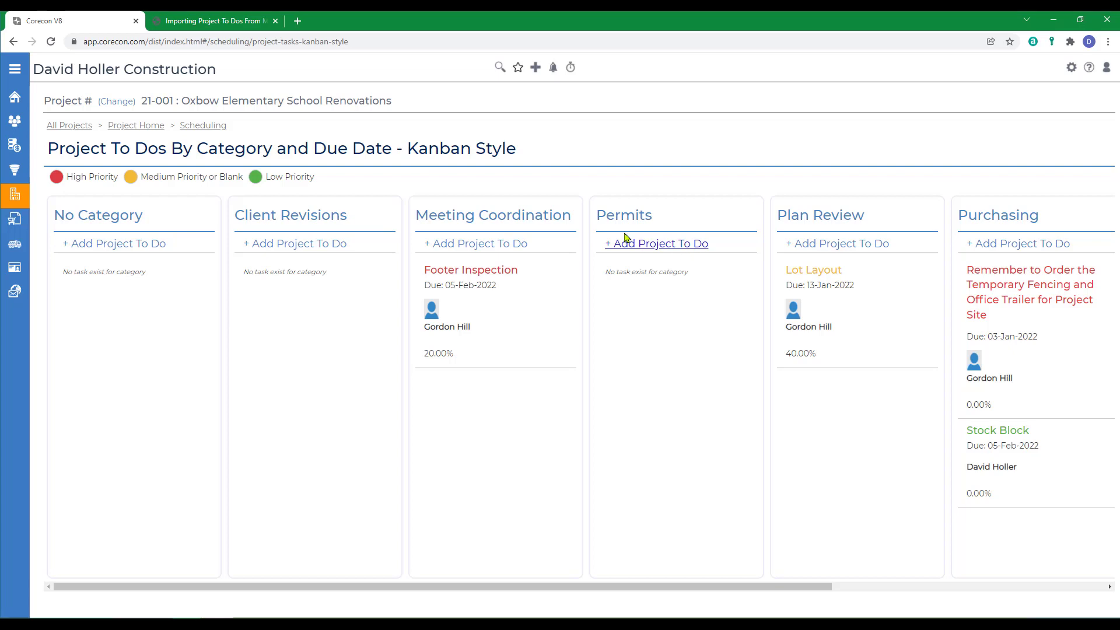
pyautogui.click(204, 124)
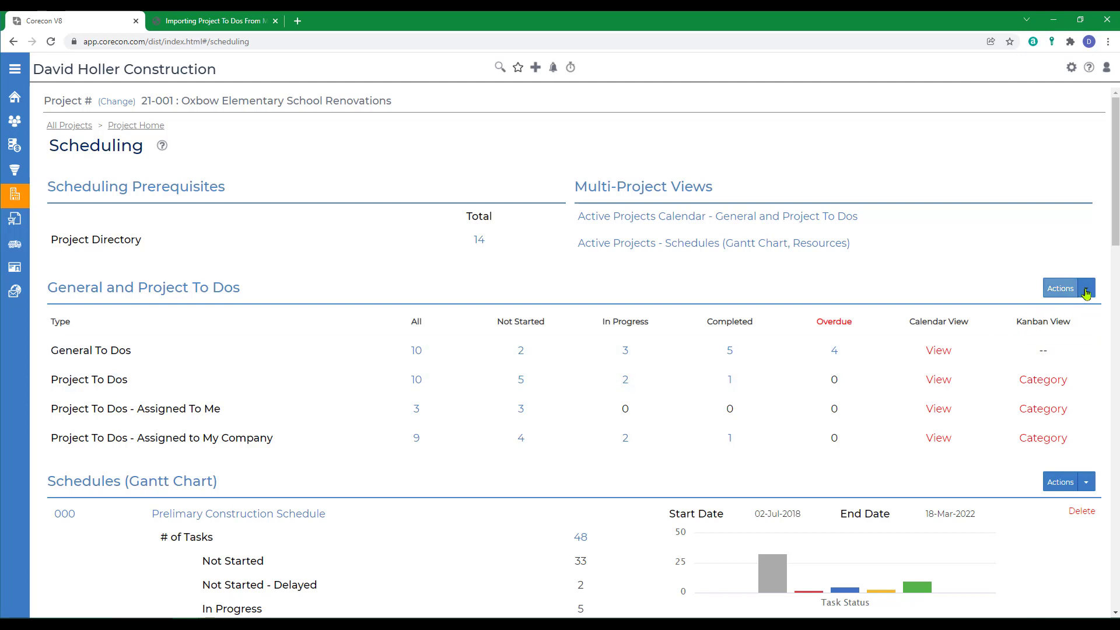
# - Start Copy Project To Do and choose project 17-000 as the source
pyautogui.click(1086, 288)
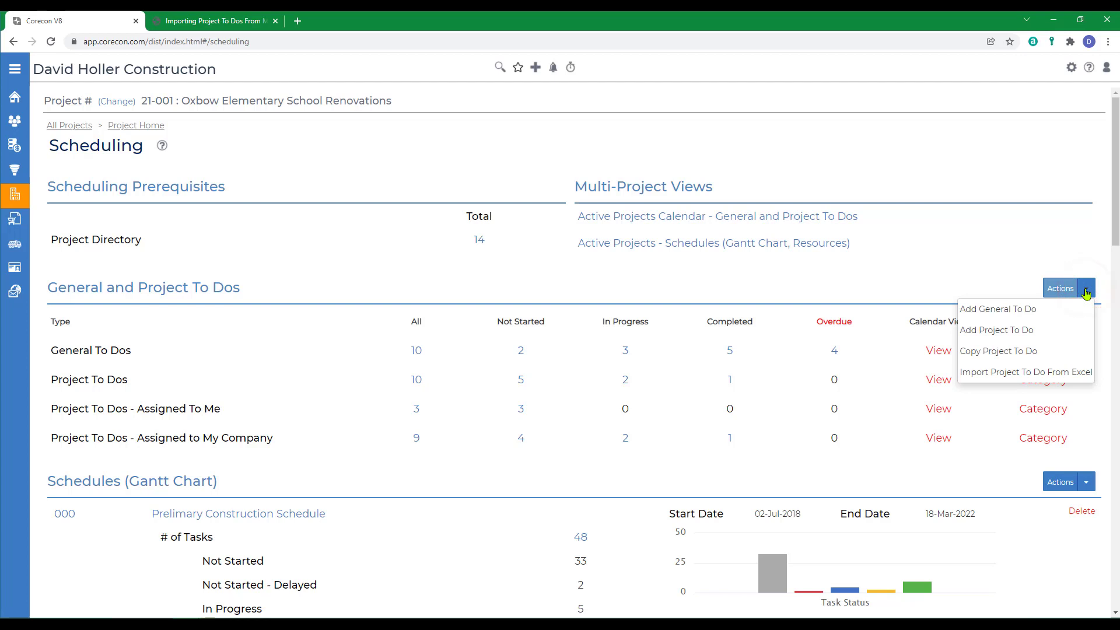
pyautogui.moveTo(997, 352)
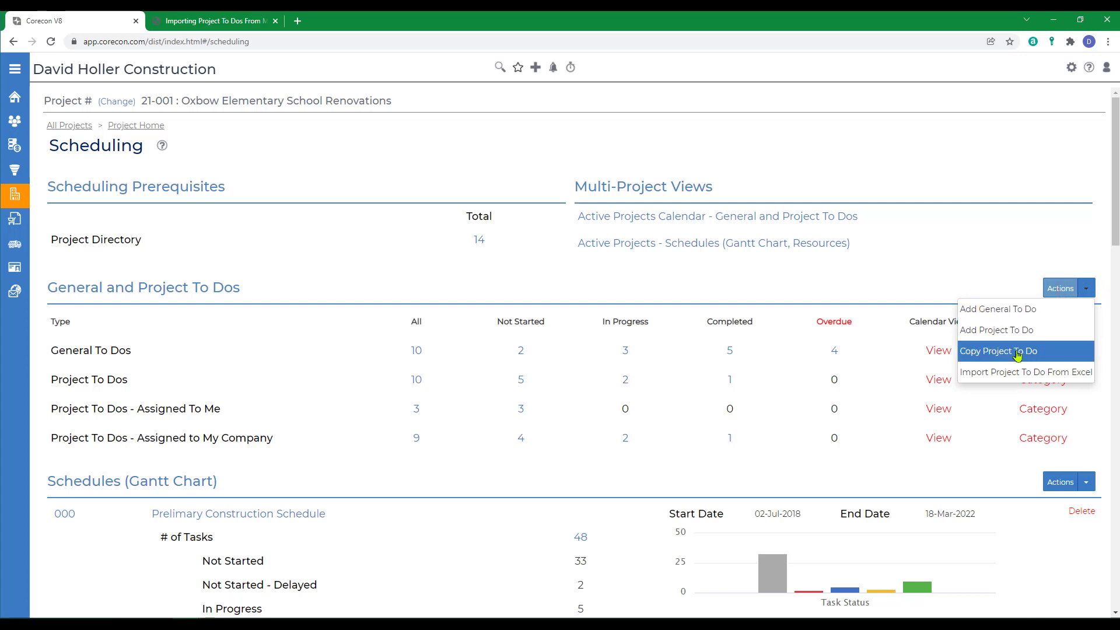
pyautogui.click(1000, 352)
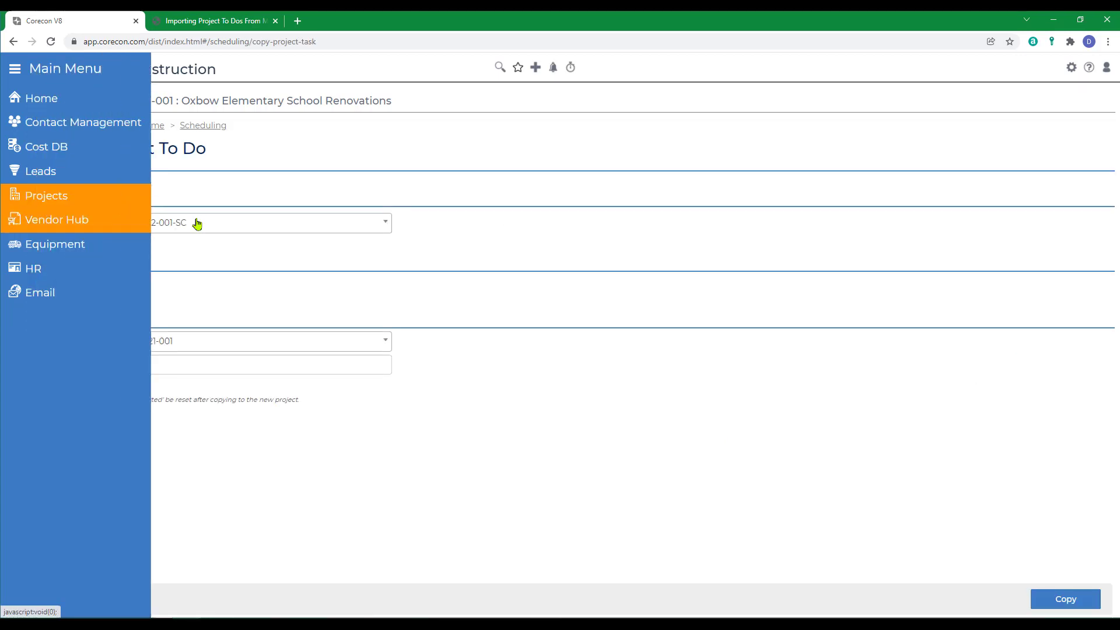
pyautogui.click(266, 222)
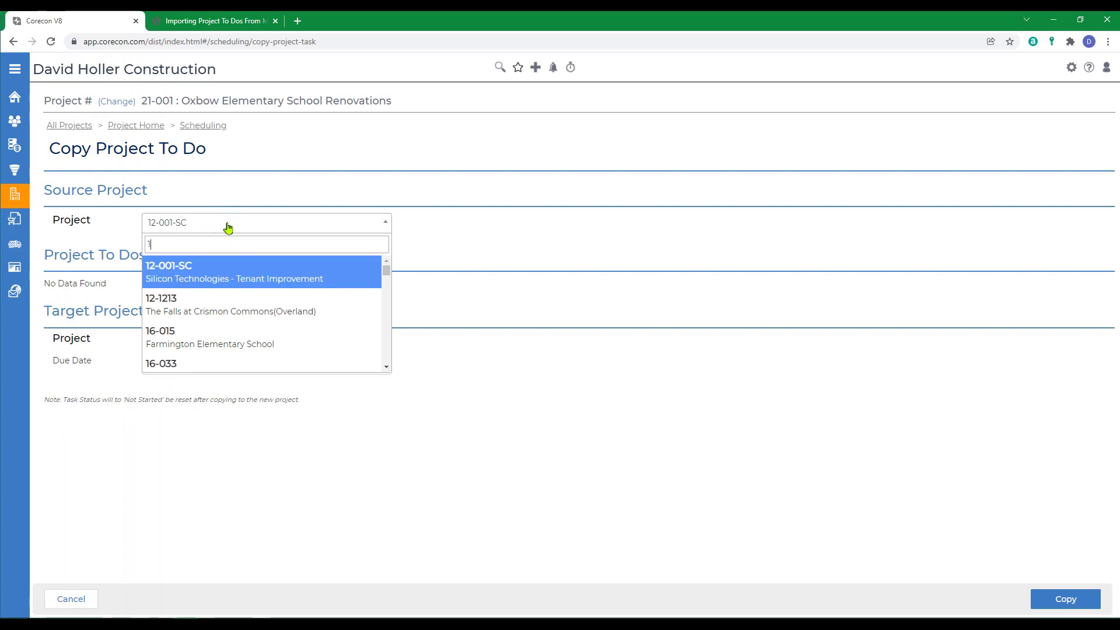
pyautogui.write('7')
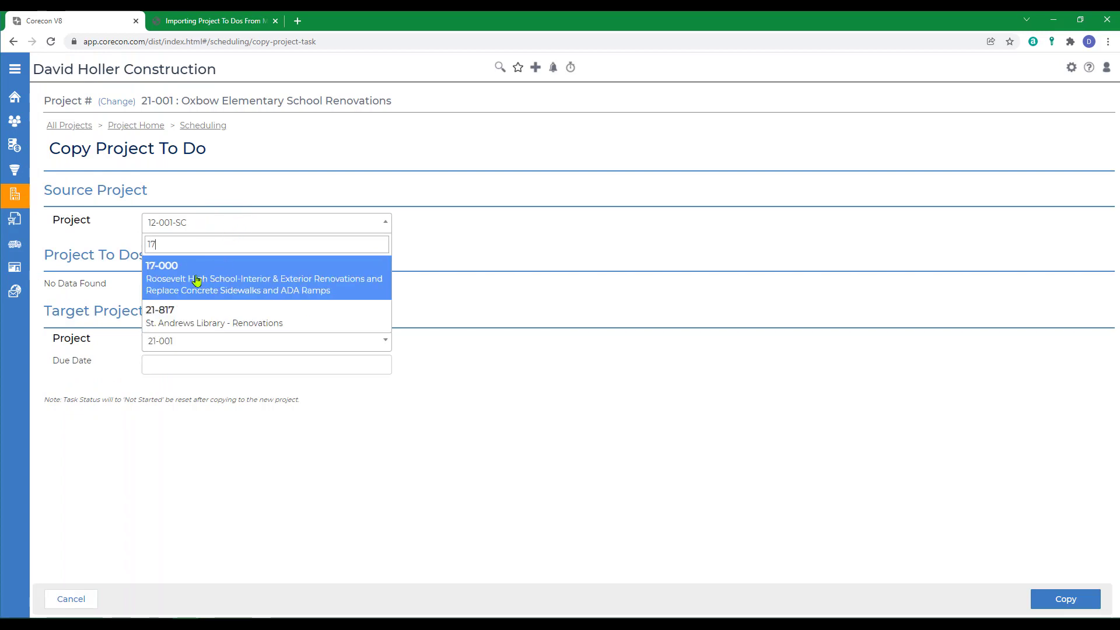
pyautogui.click(162, 265)
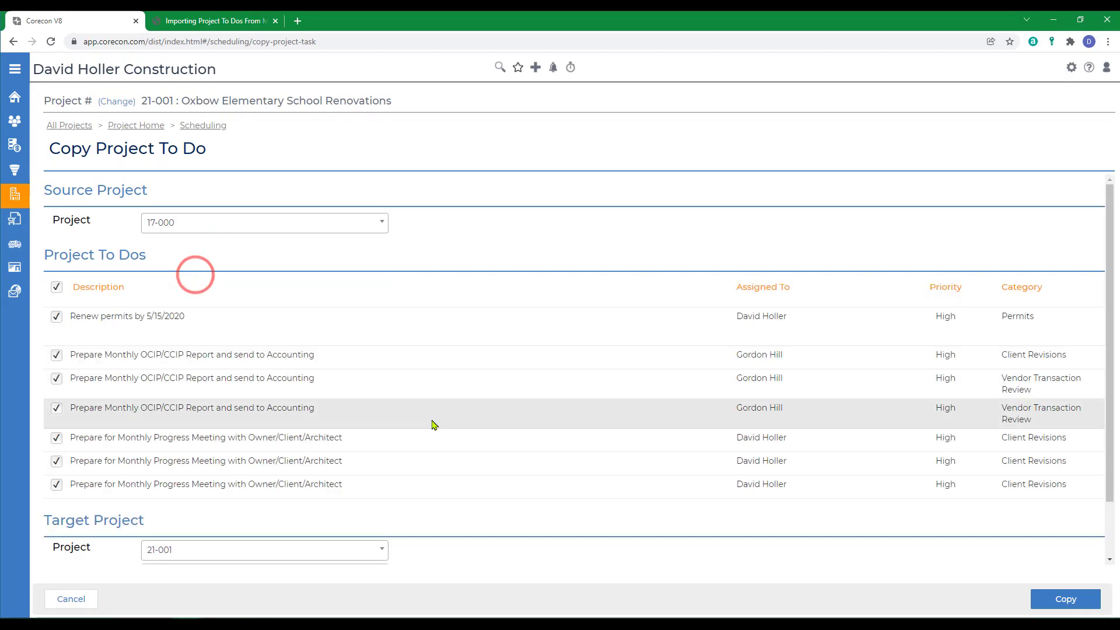
# - Select only the monthly OCIP/CCIP report to-do, due 14-Jan-2022, and copy it into 21-001
pyautogui.click(56, 287)
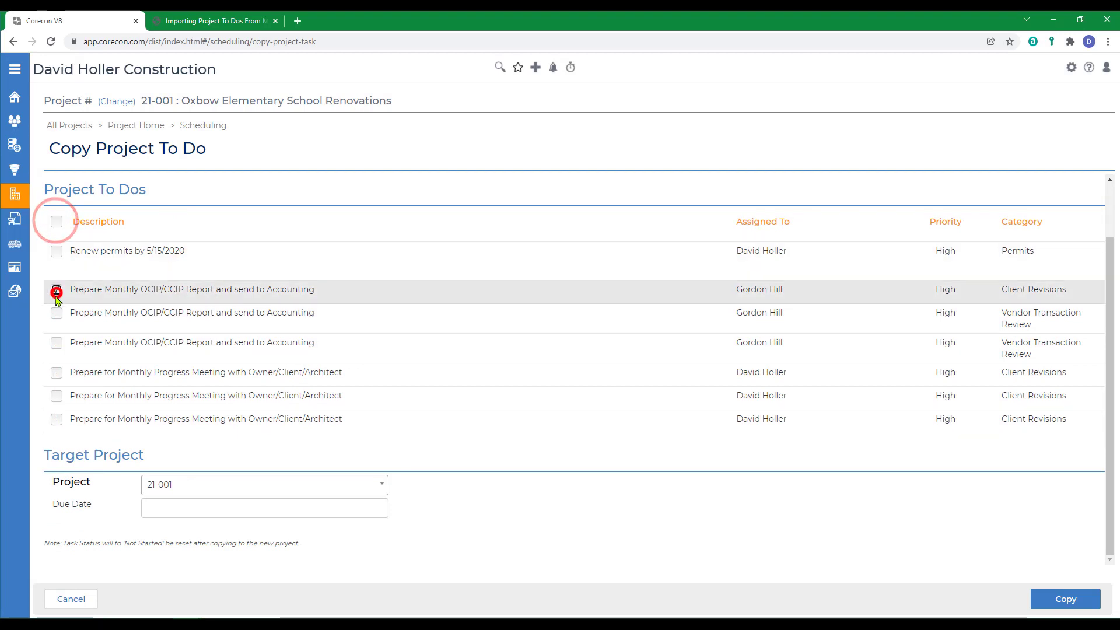
pyautogui.click(56, 289)
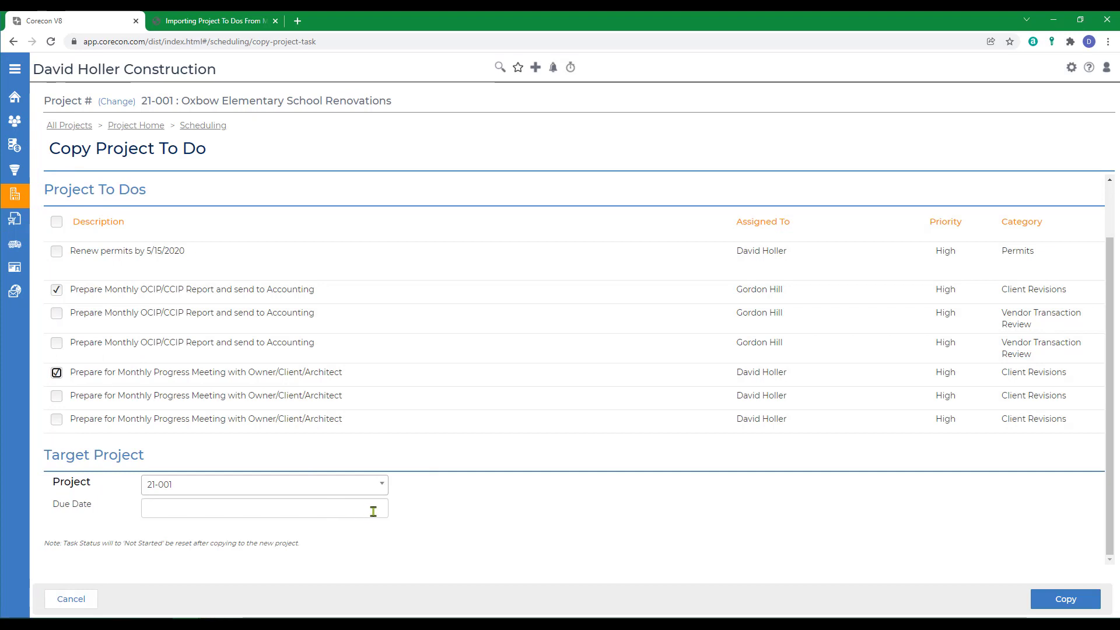
pyautogui.click(264, 509)
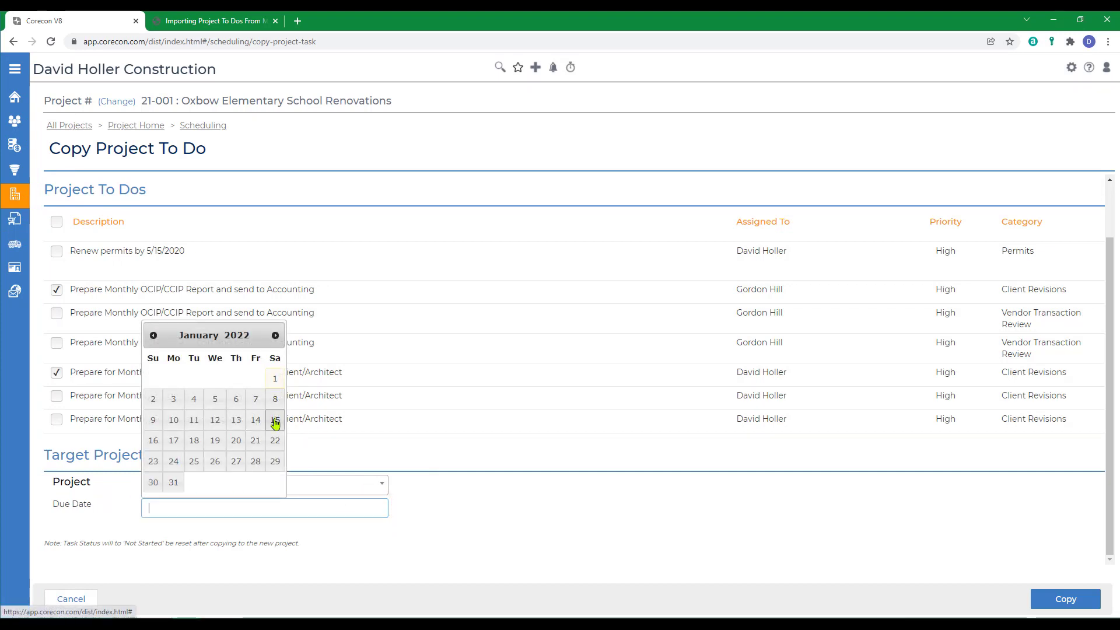
pyautogui.click(256, 419)
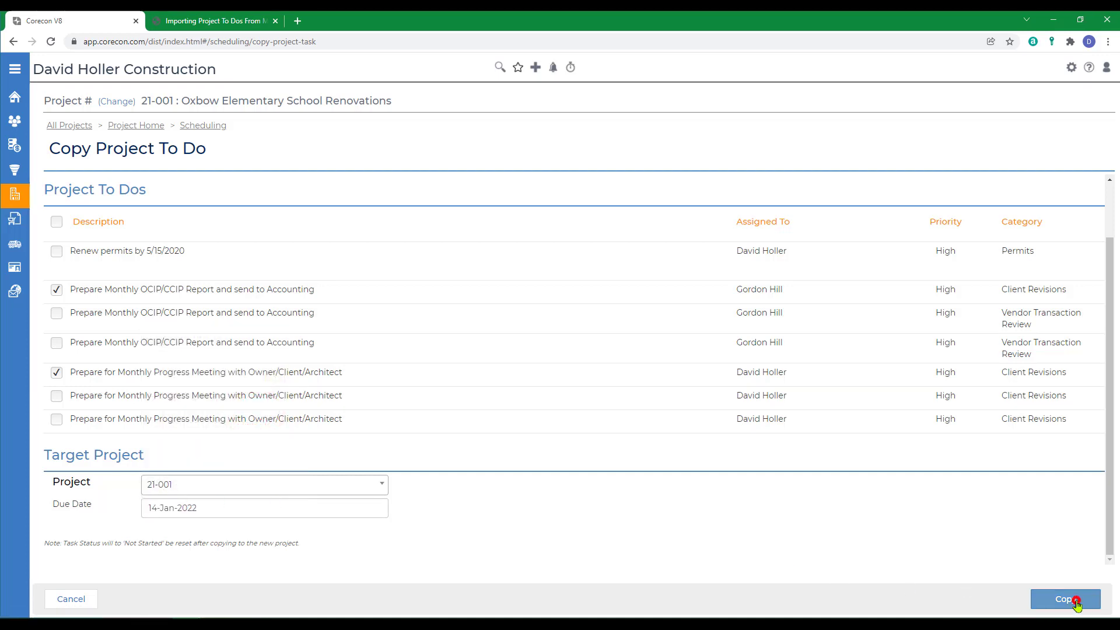
pyautogui.click(1066, 598)
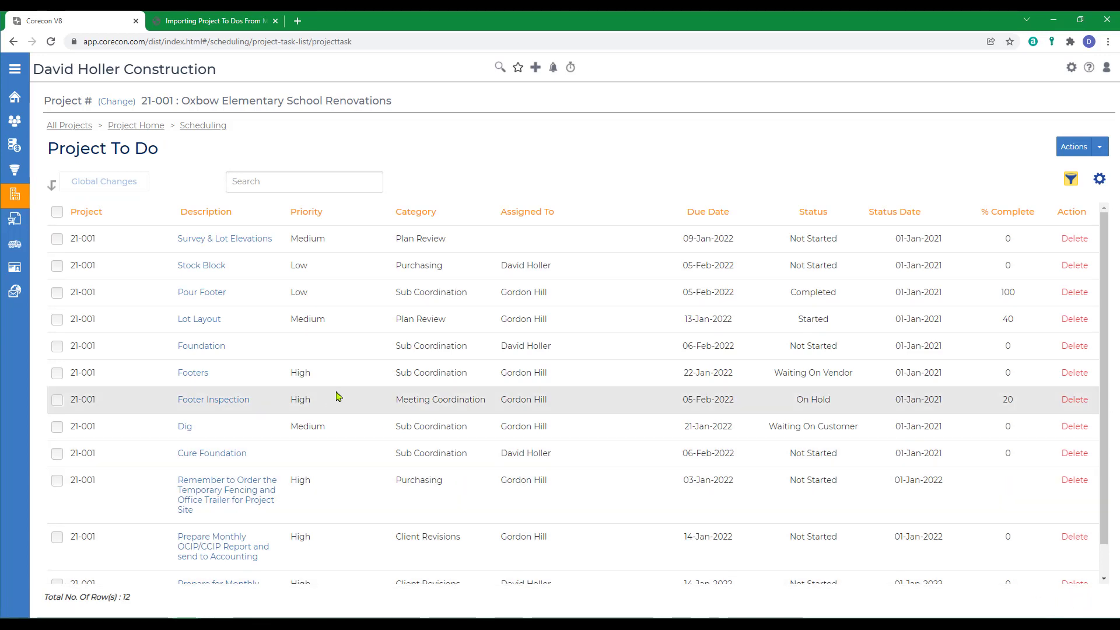
pyautogui.moveTo(329, 393)
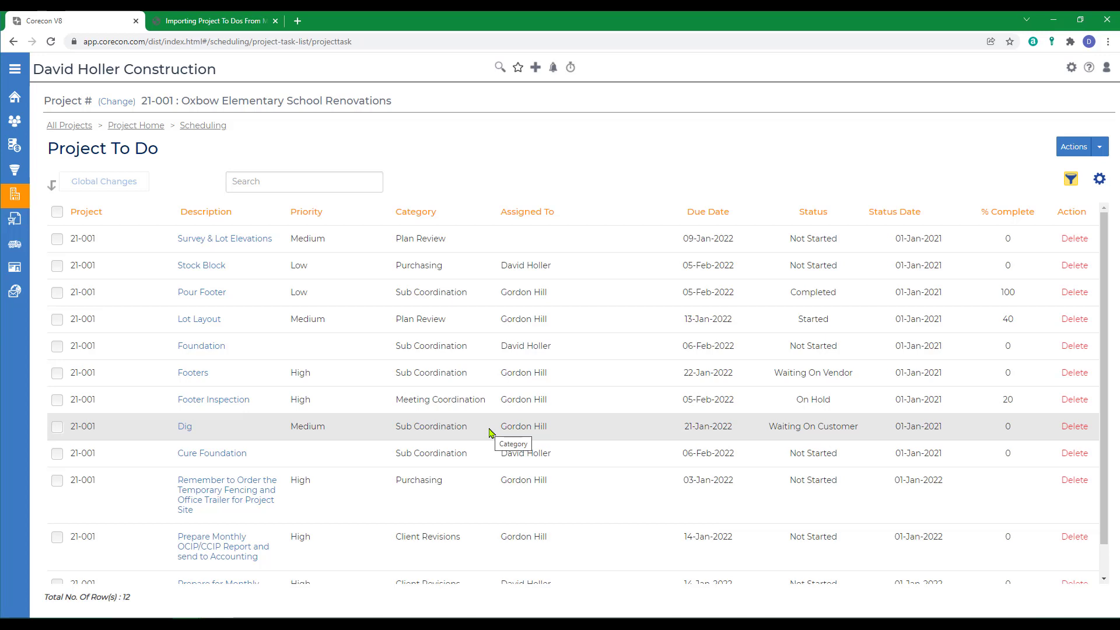
# - View the Kanban board by category, then return to the Scheduling overview showing 12 Project To Dos
pyautogui.scroll(-3)
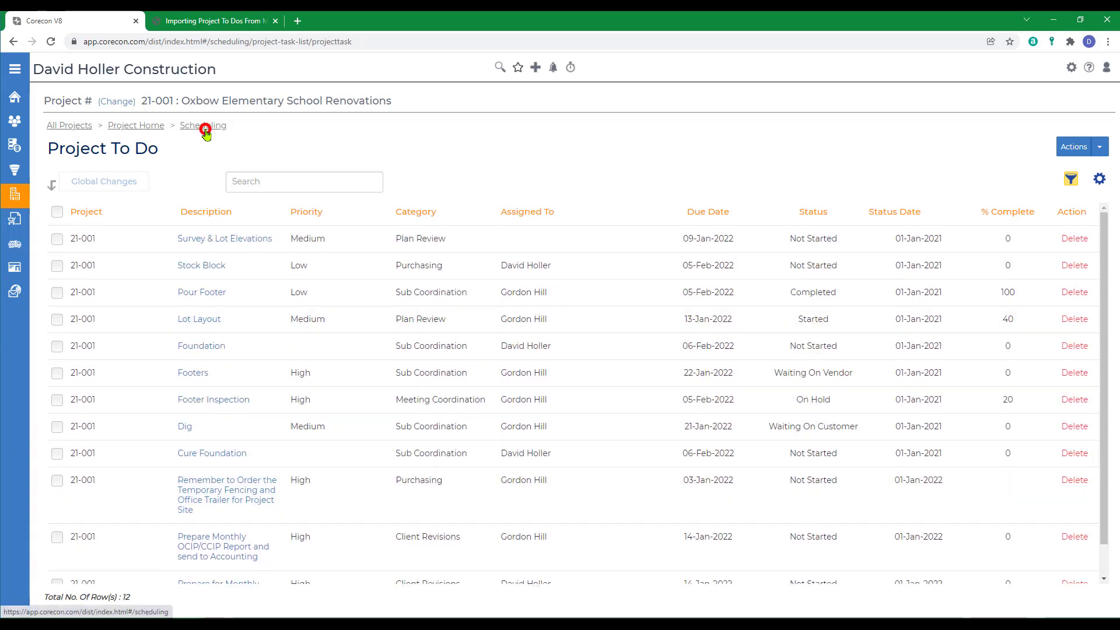
pyautogui.click(203, 125)
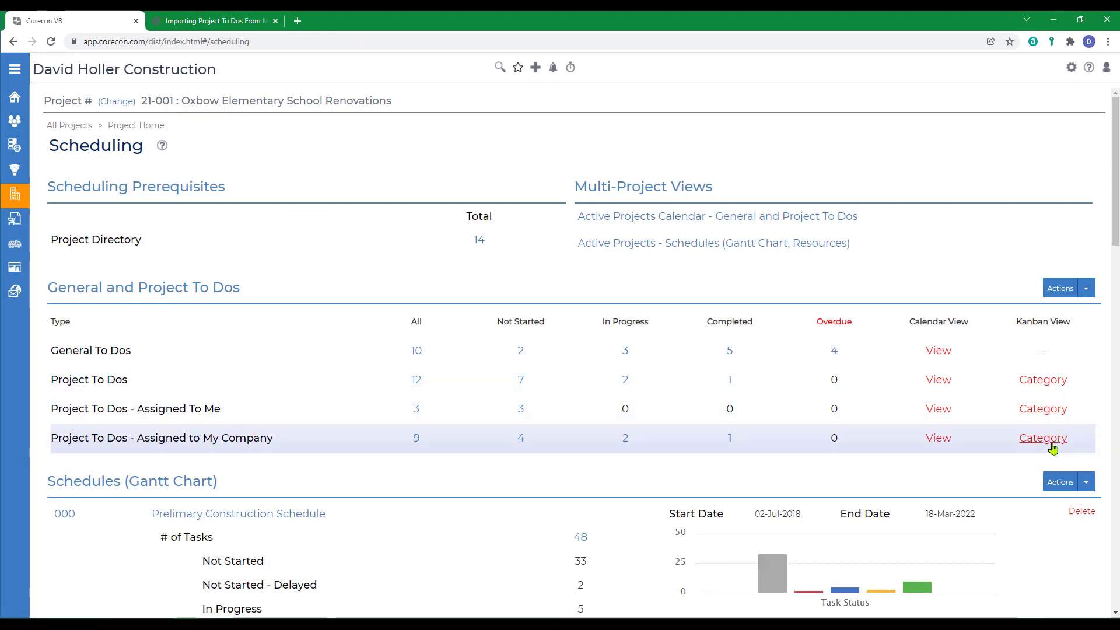
pyautogui.click(1043, 437)
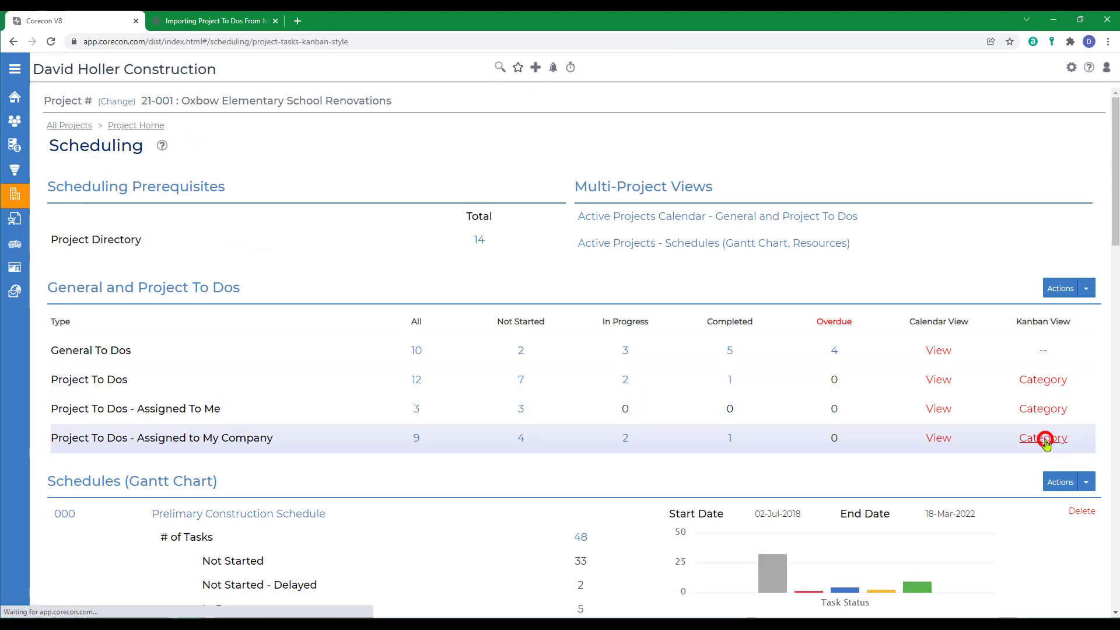
pyautogui.click(1043, 437)
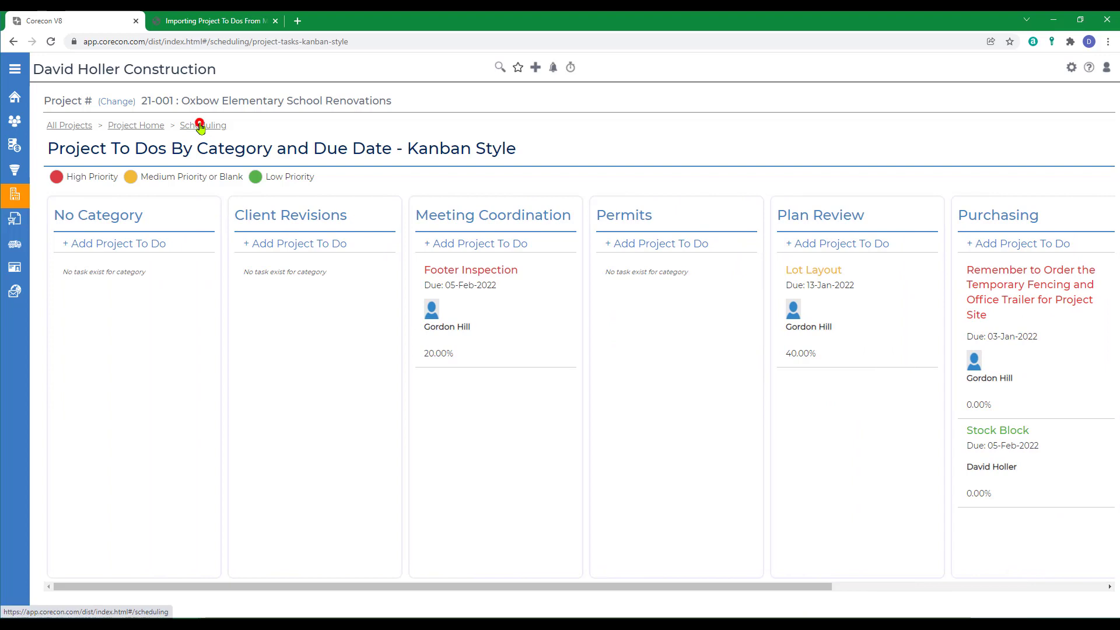
pyautogui.click(202, 125)
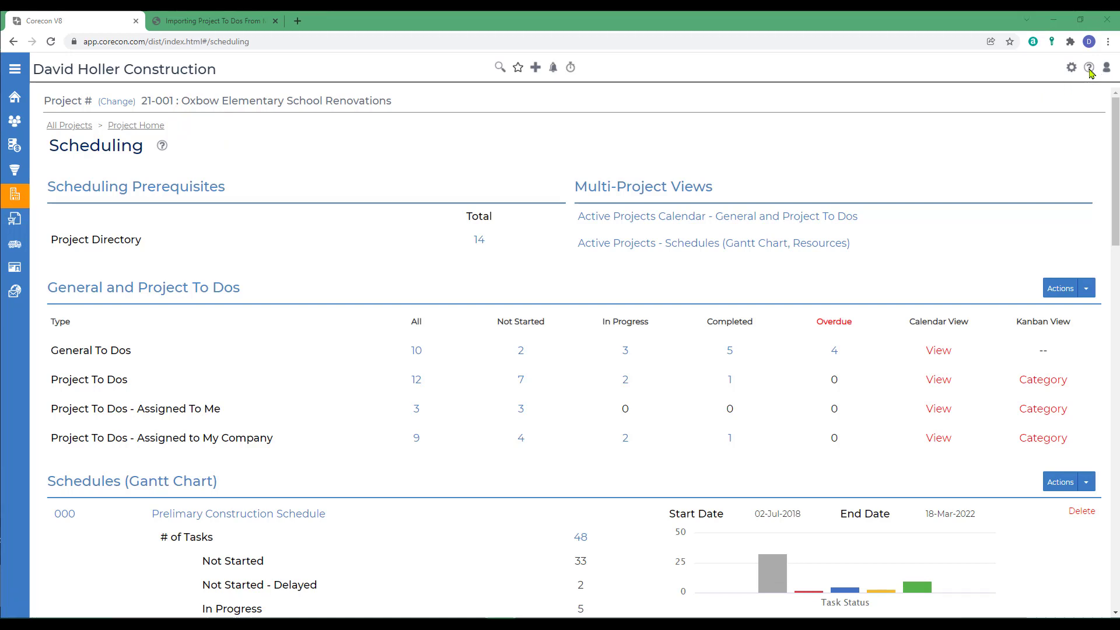
# - Reach the Scheduling Resource Center page under Leads and Projects in the knowledge base
pyautogui.click(1090, 67)
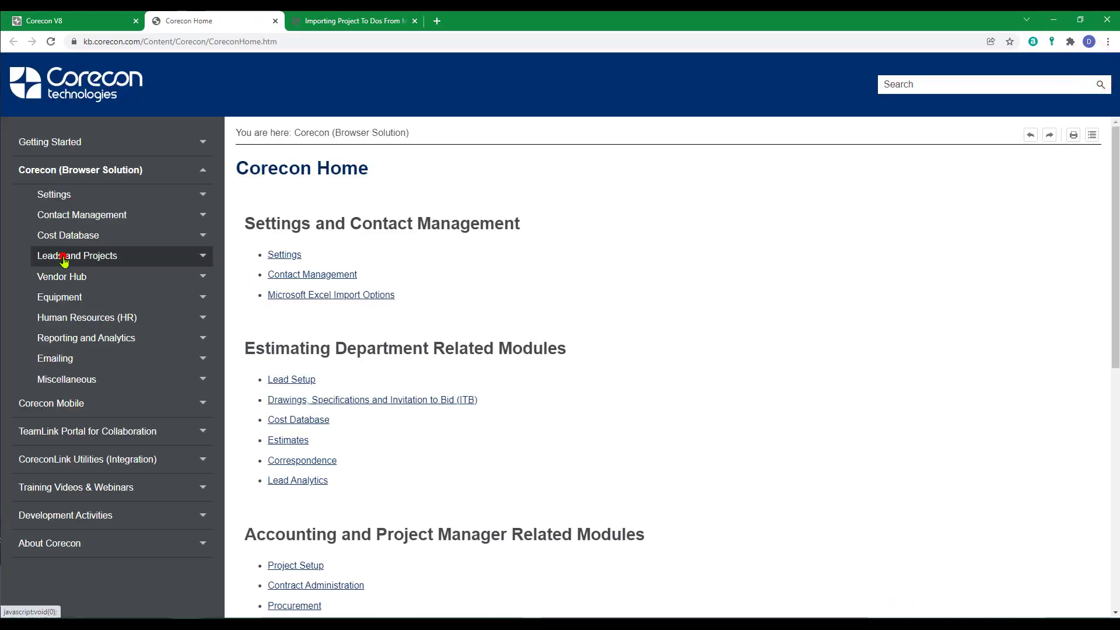
pyautogui.click(77, 256)
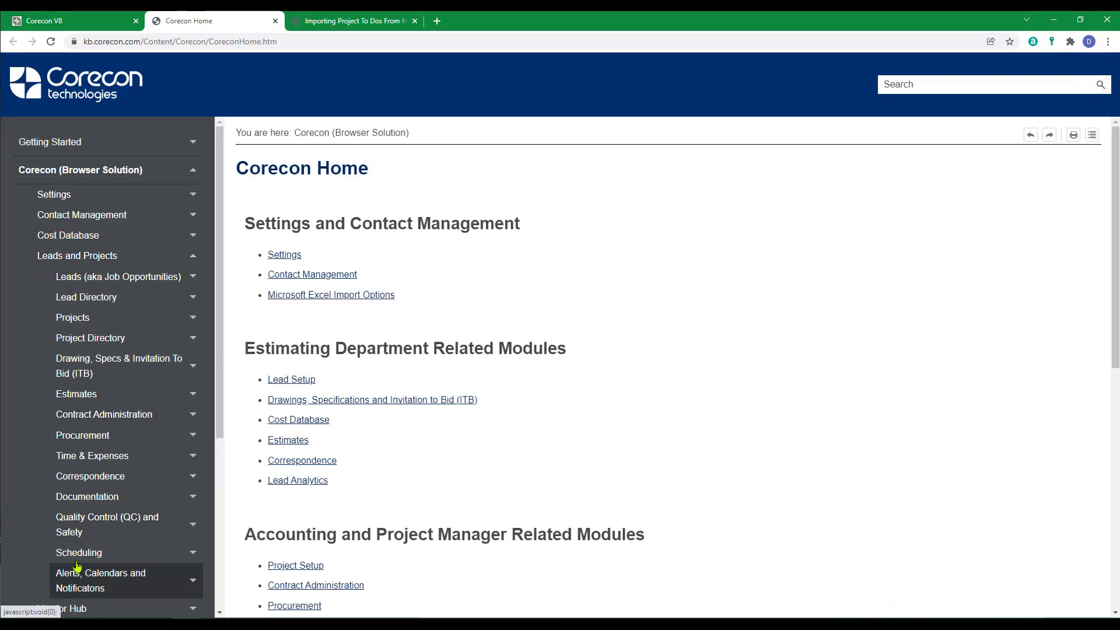
pyautogui.click(78, 552)
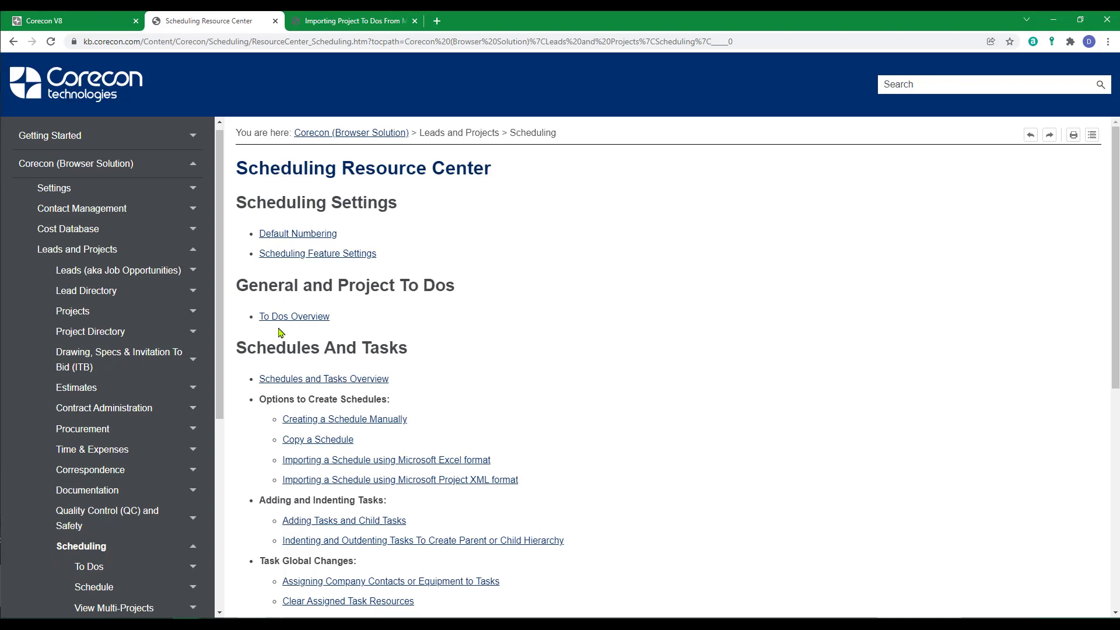
pyautogui.moveTo(280, 336)
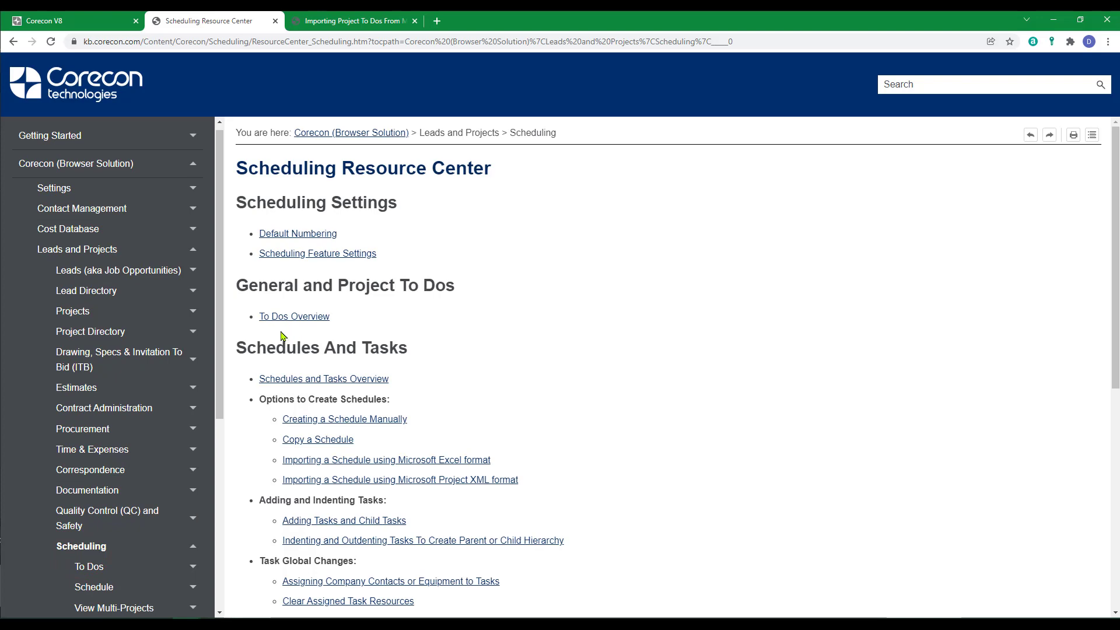